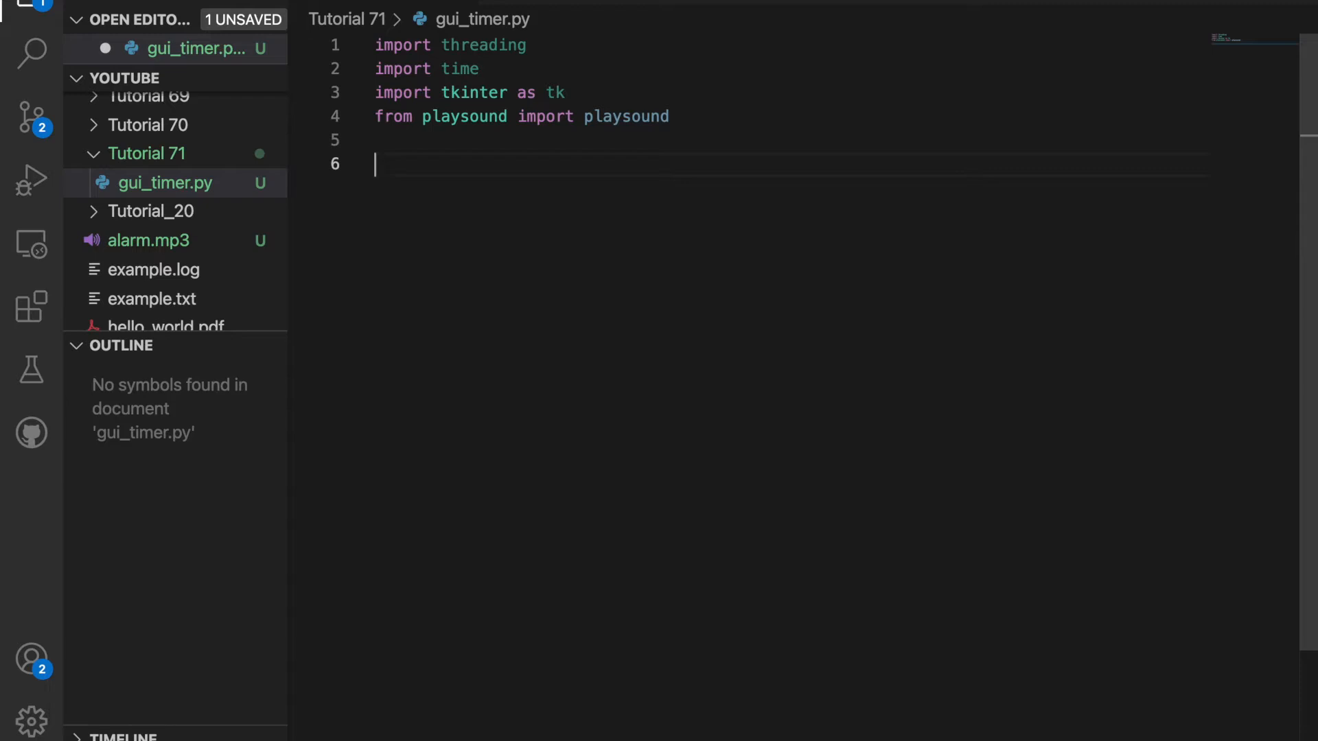
Define class timer whose __init__ creates self.root = tk.Tk().
text(class)
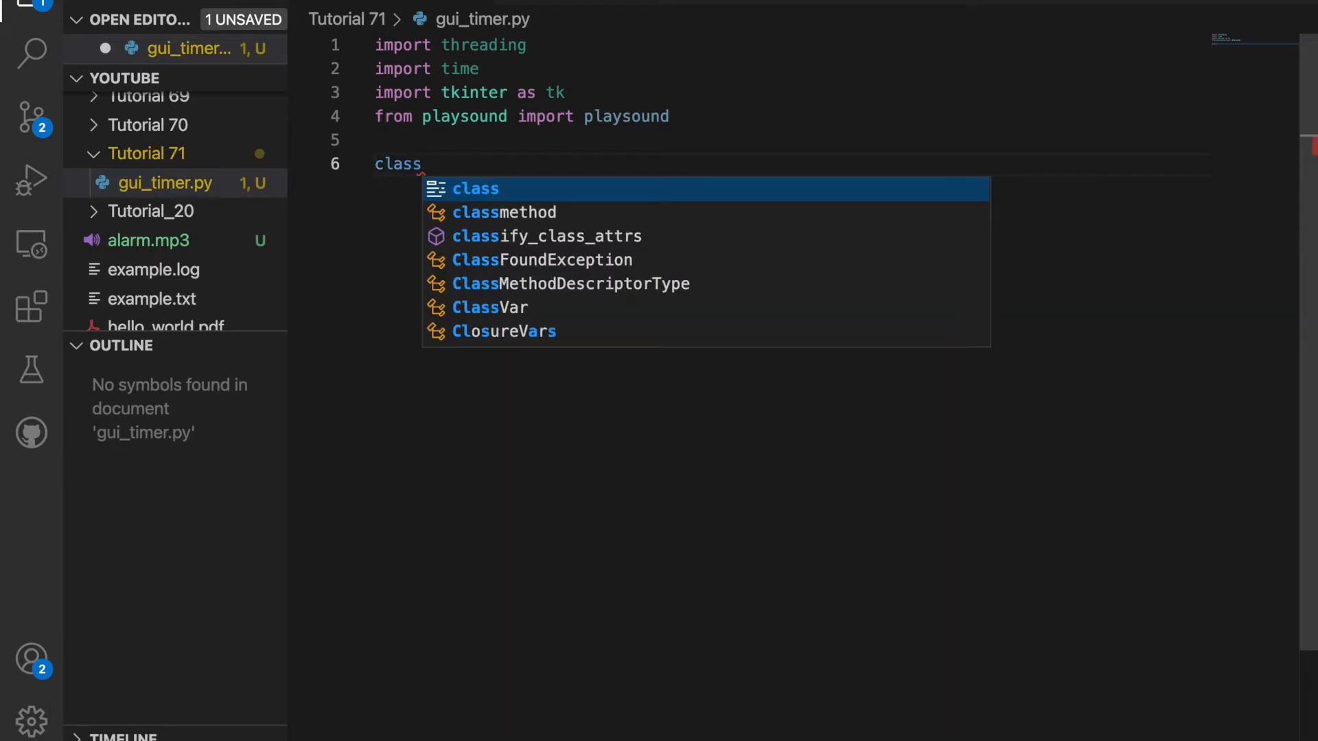
text(t)
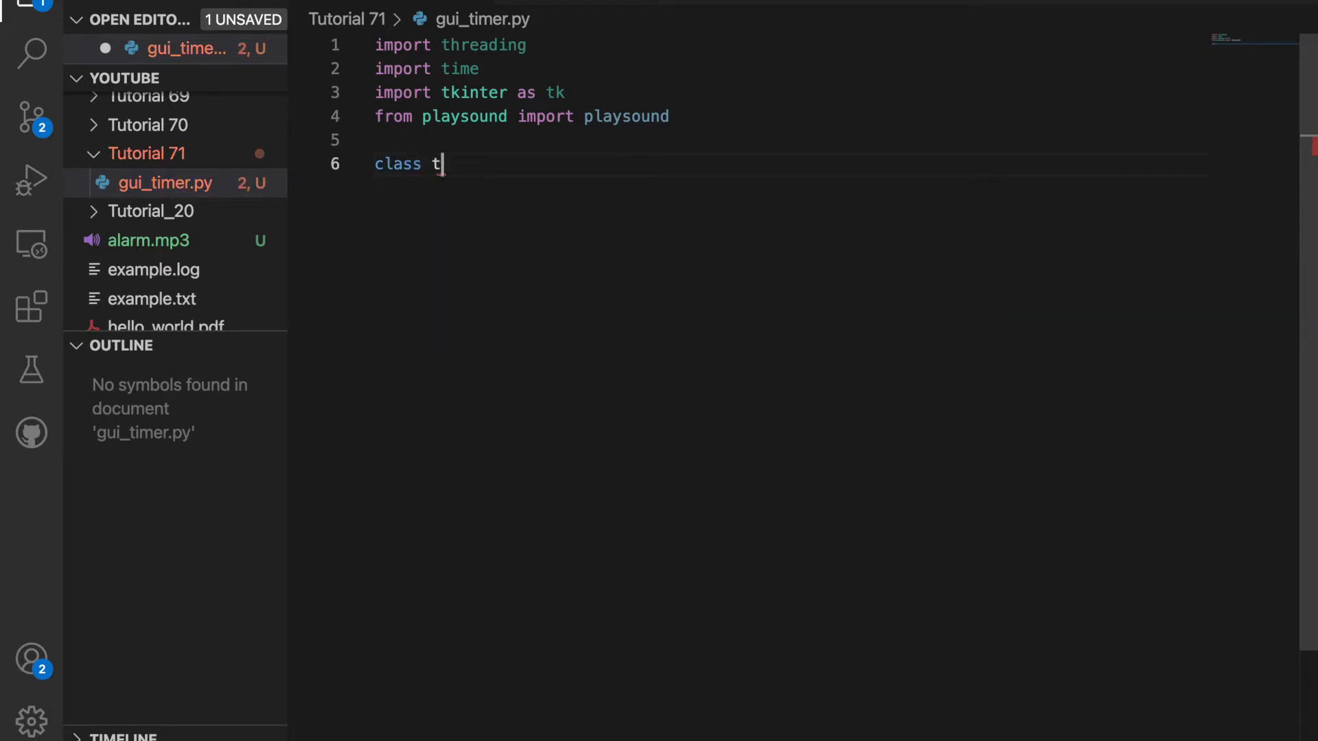
text(imer)
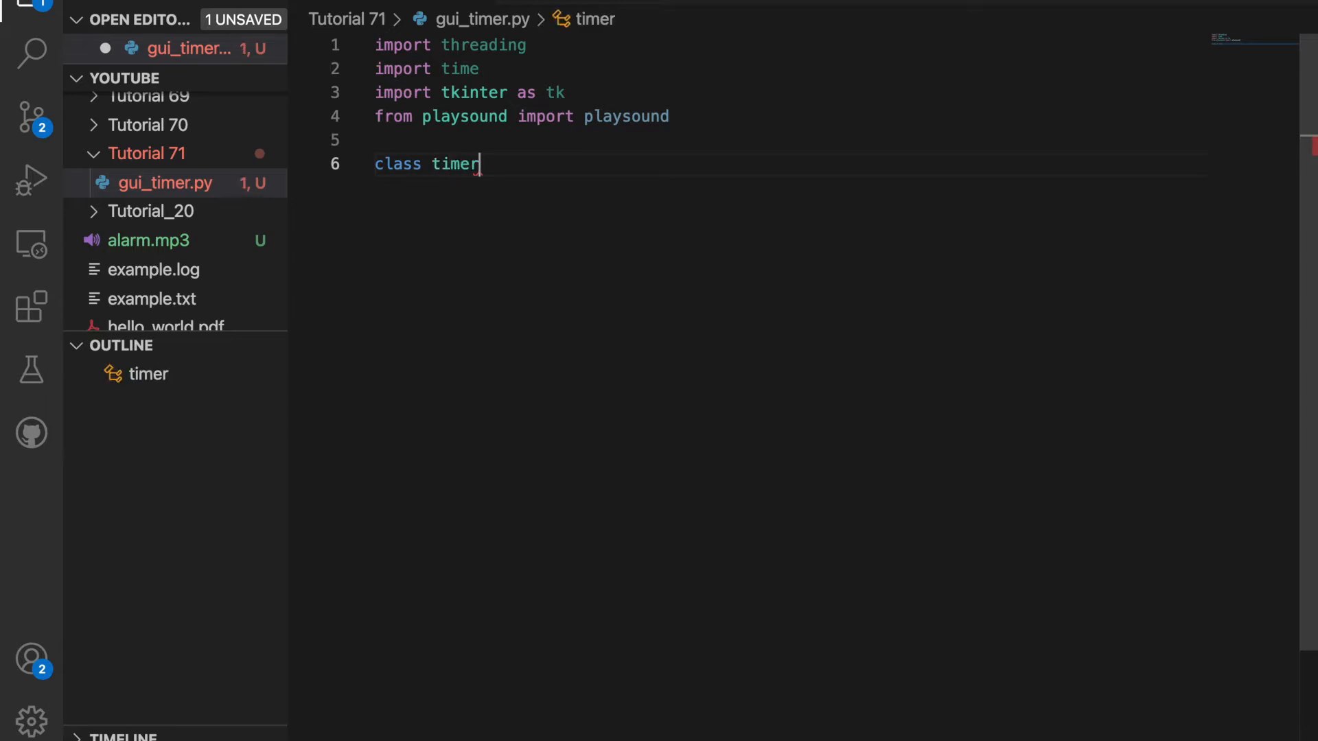
text(:)
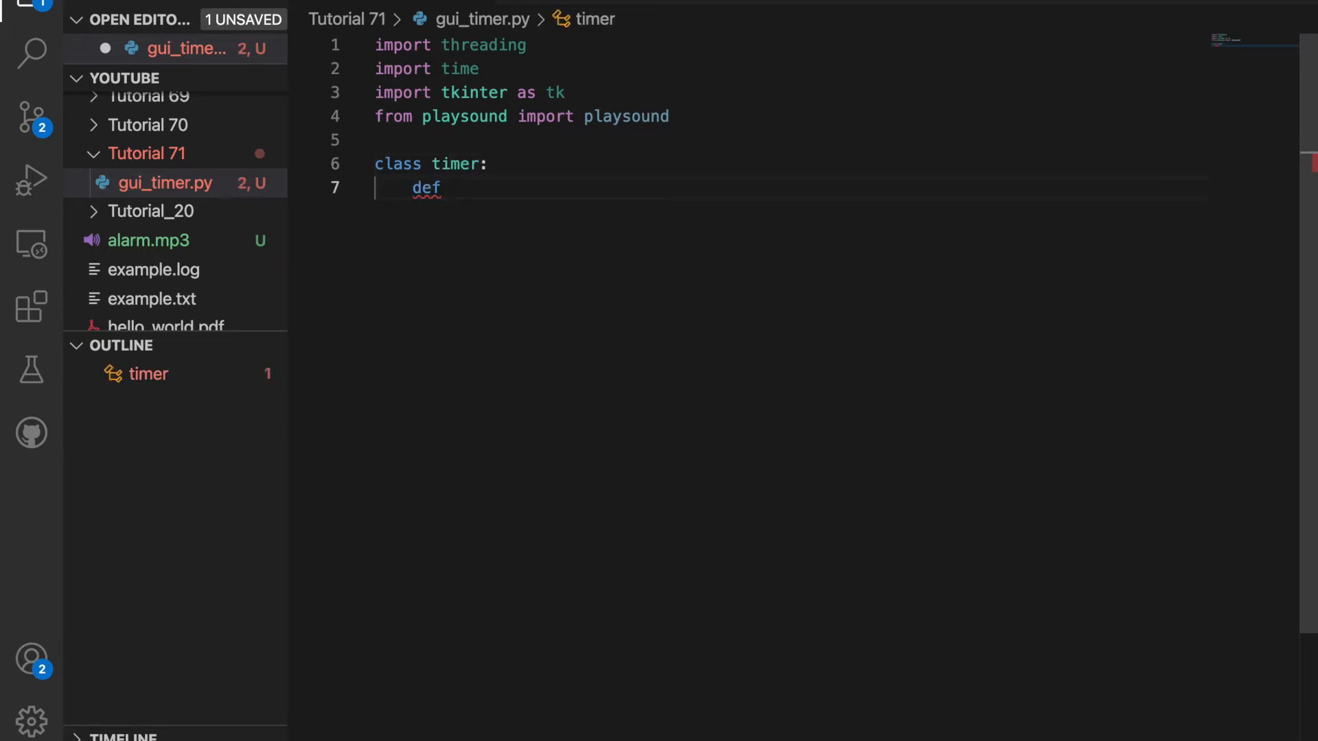
text(__init__(self)\:)
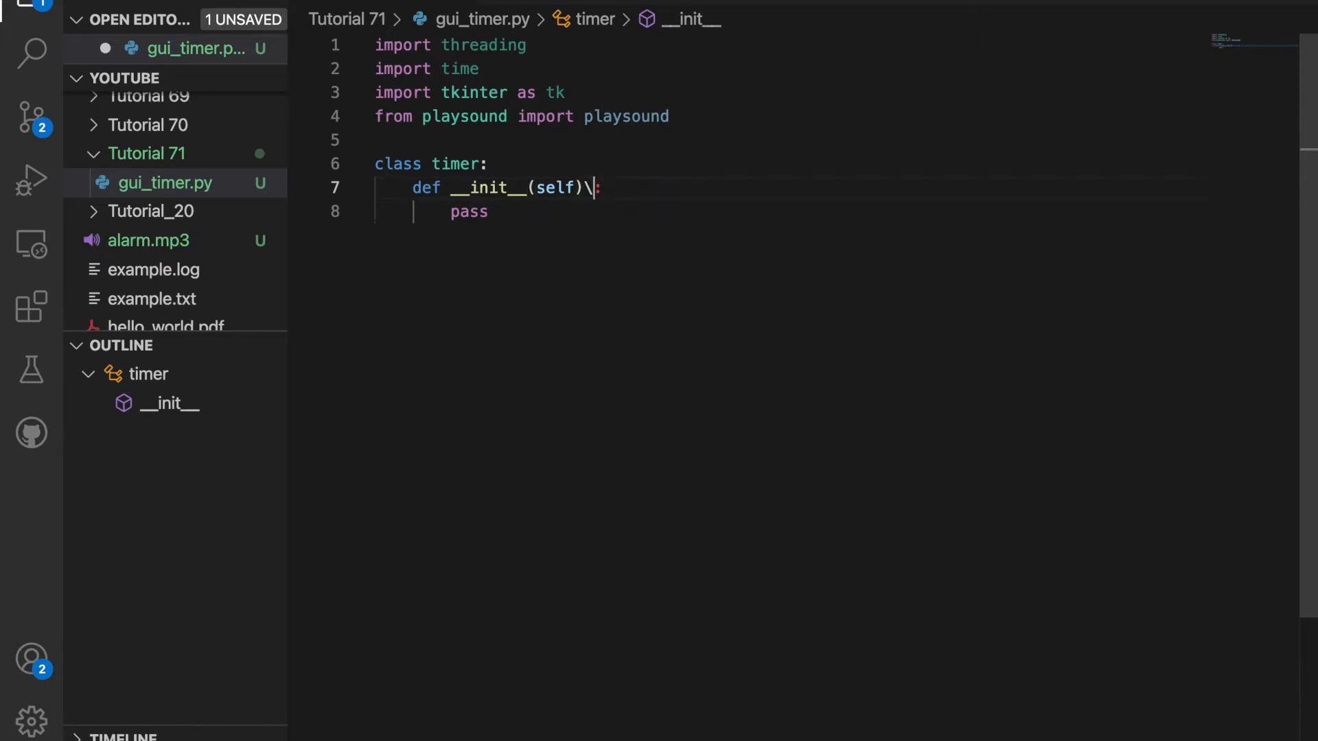
key(Backspace)
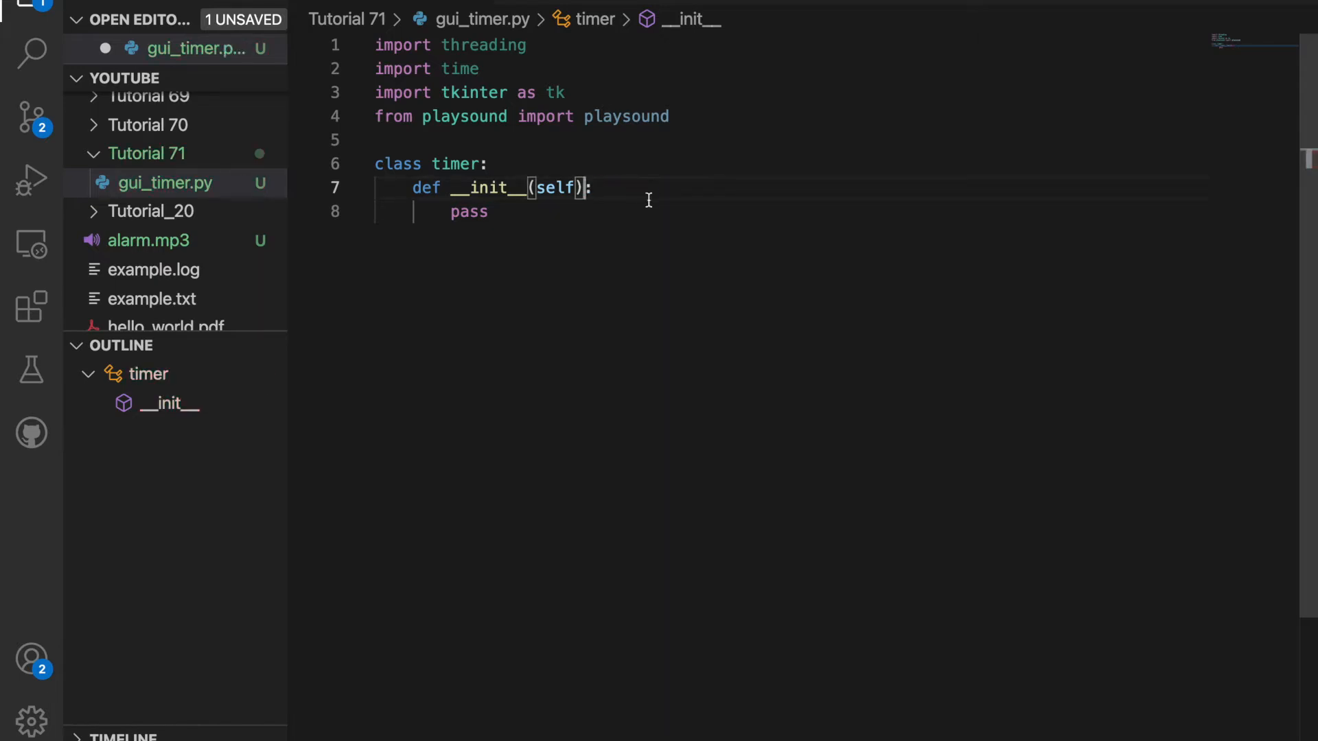
text(self.)
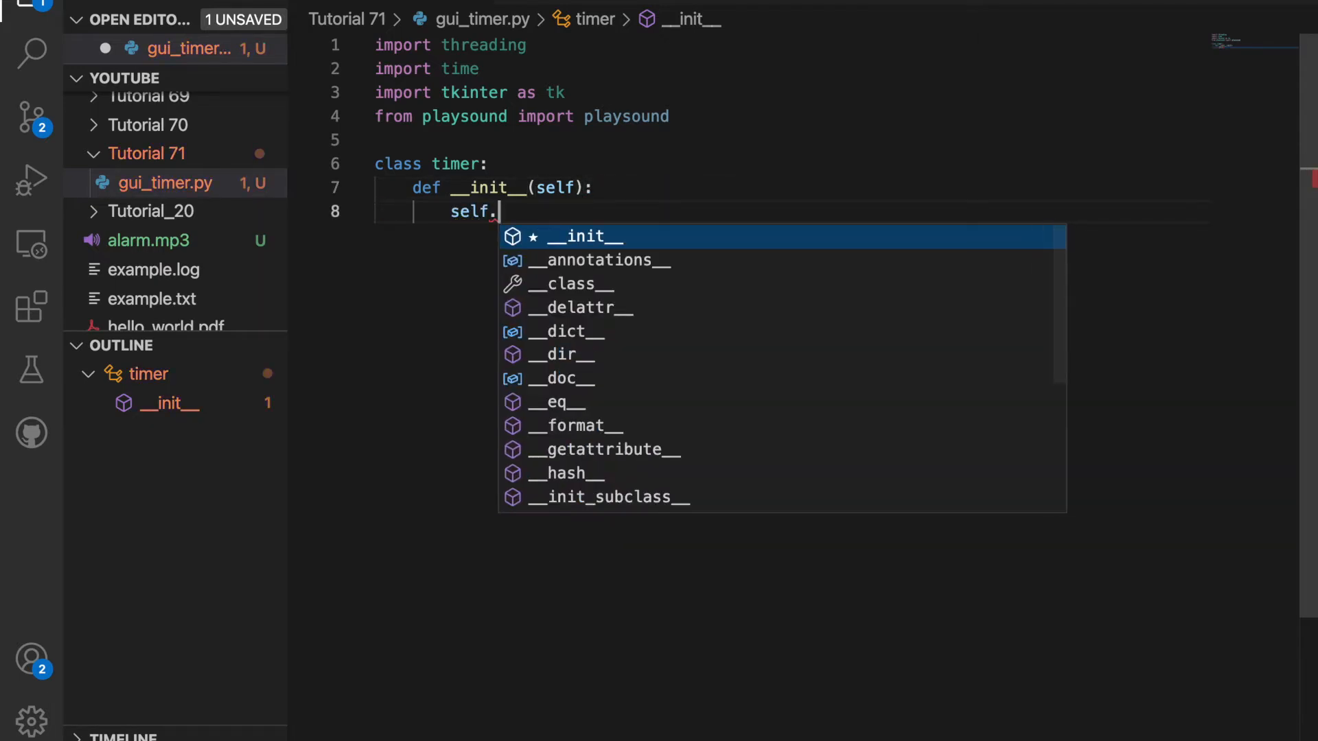
text(root =)
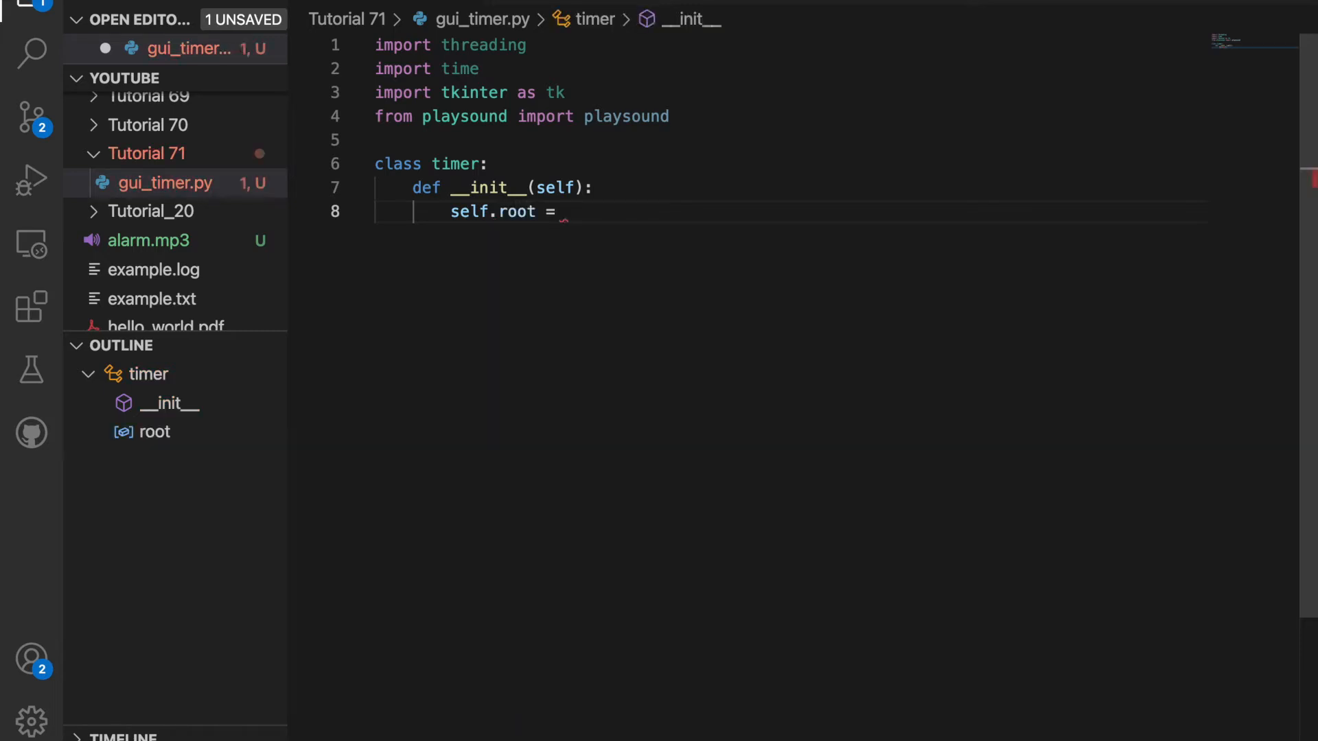
text(tk.T)
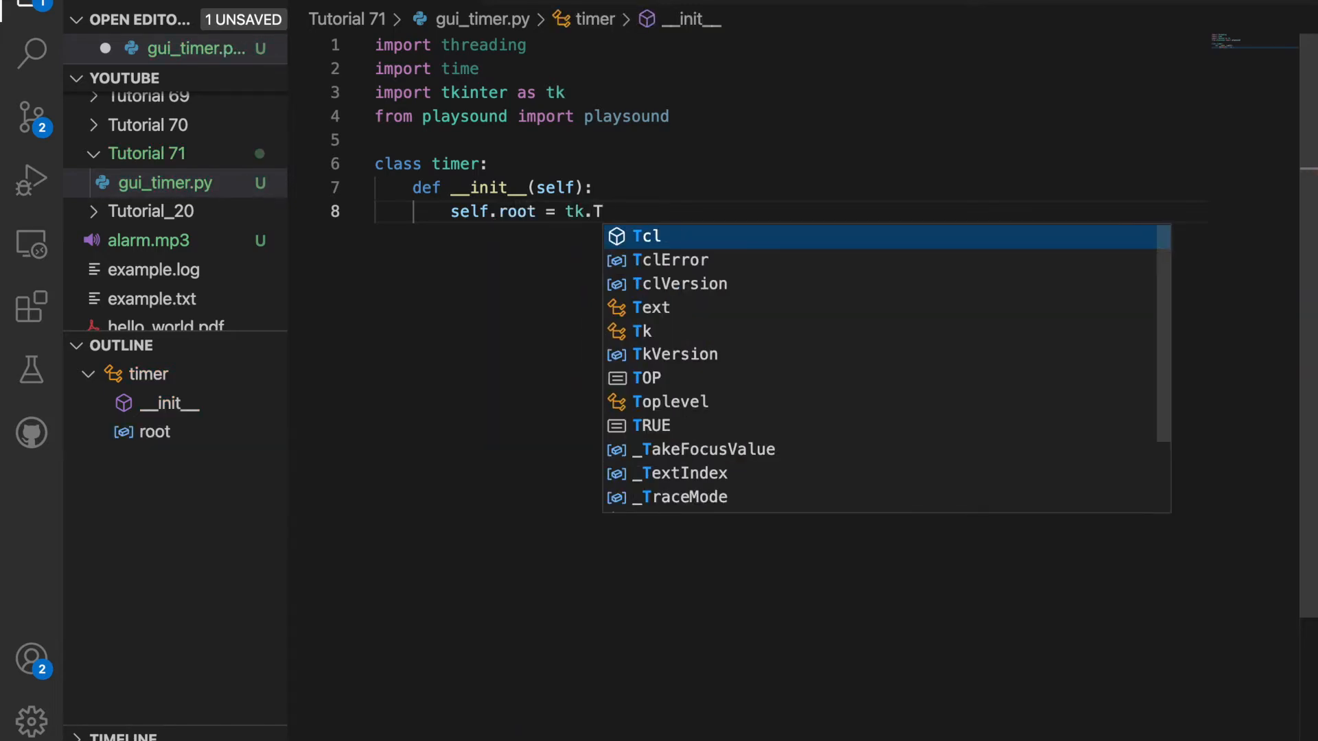
text(k())
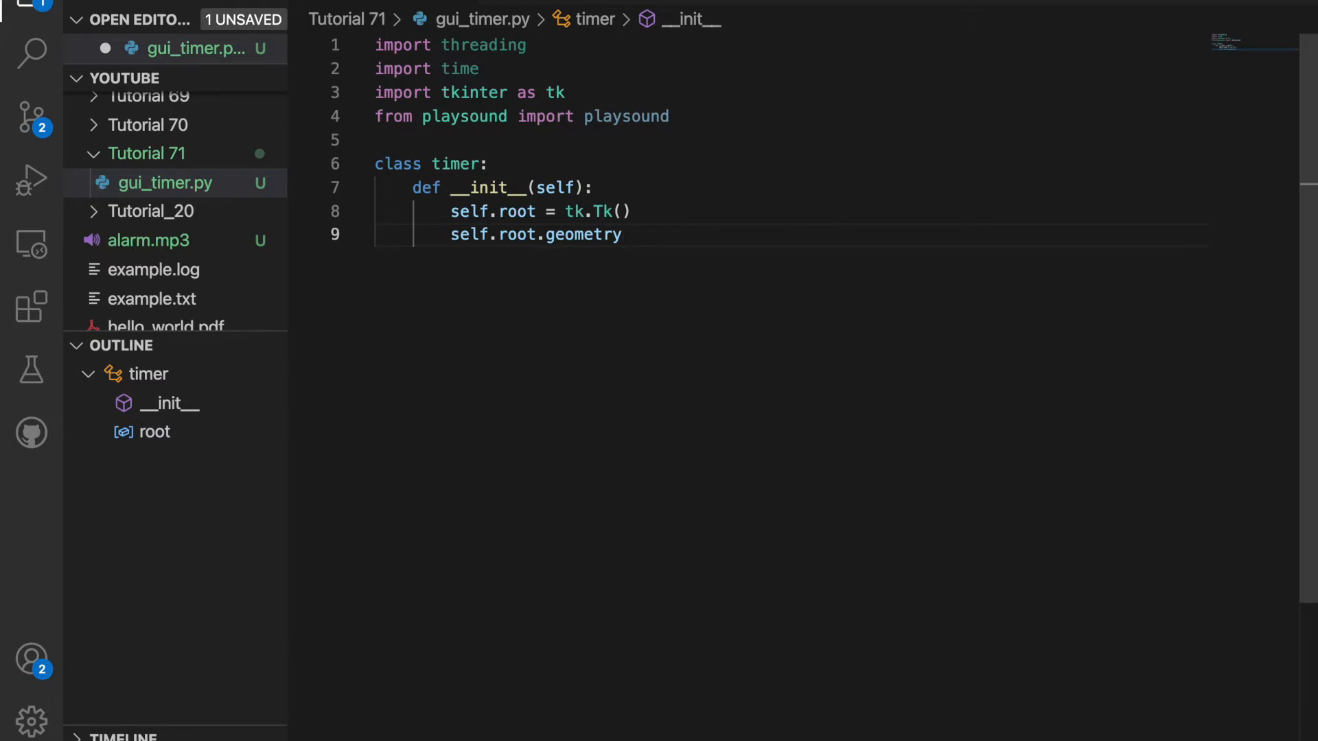
text(())
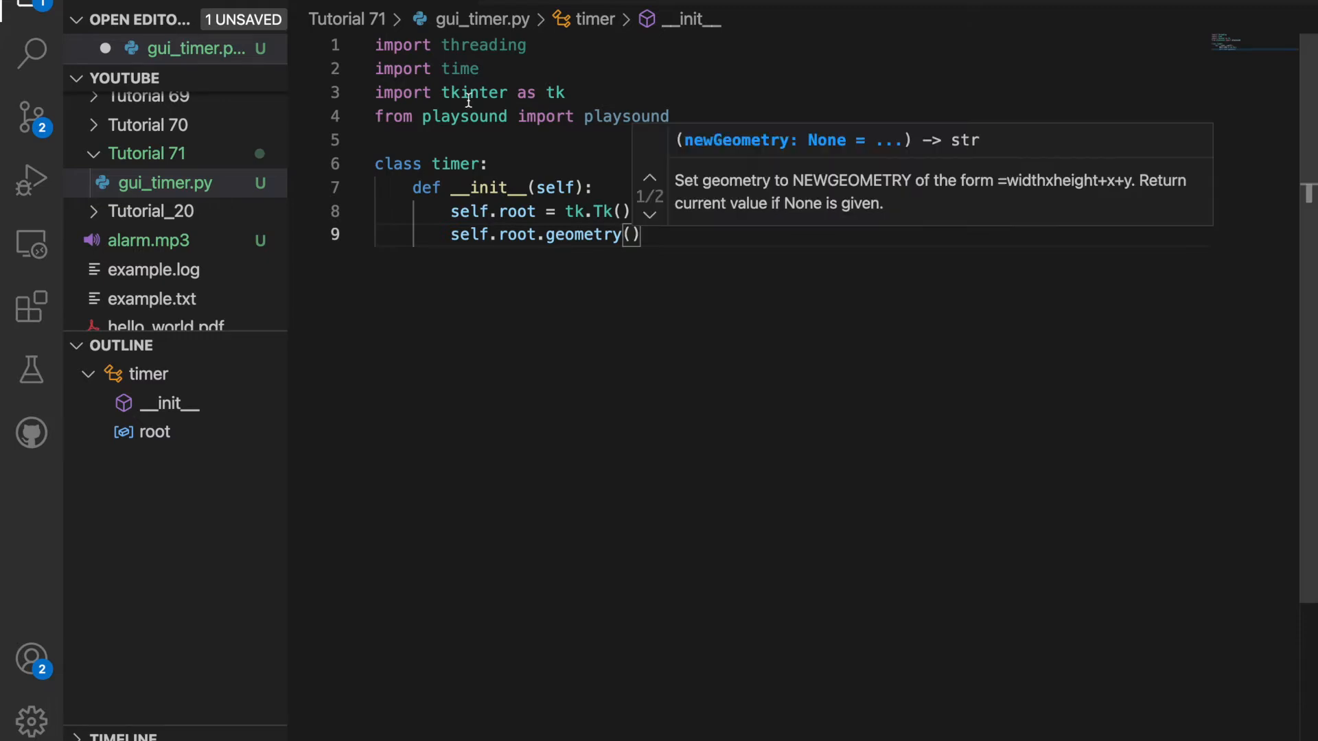
mouse_move(518, 249)
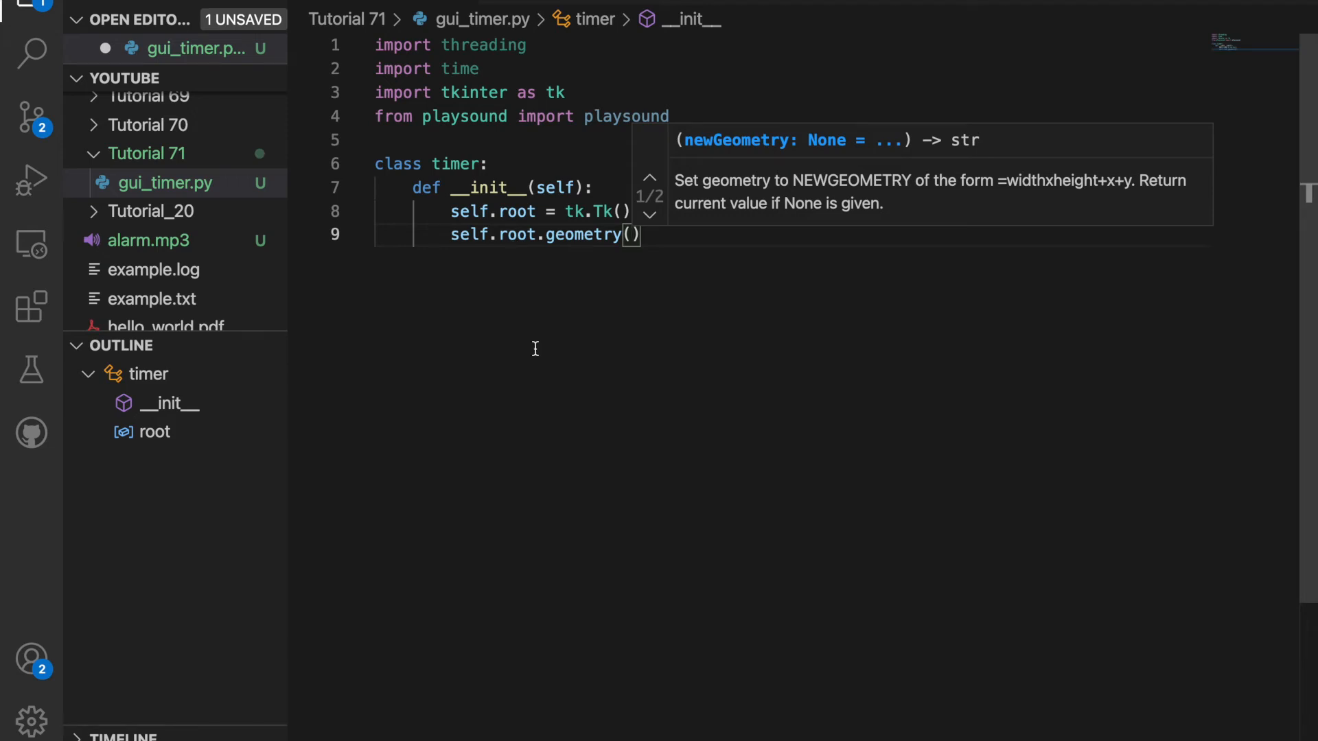
Size the root window 500x250 and title it "Timer".
text("500")
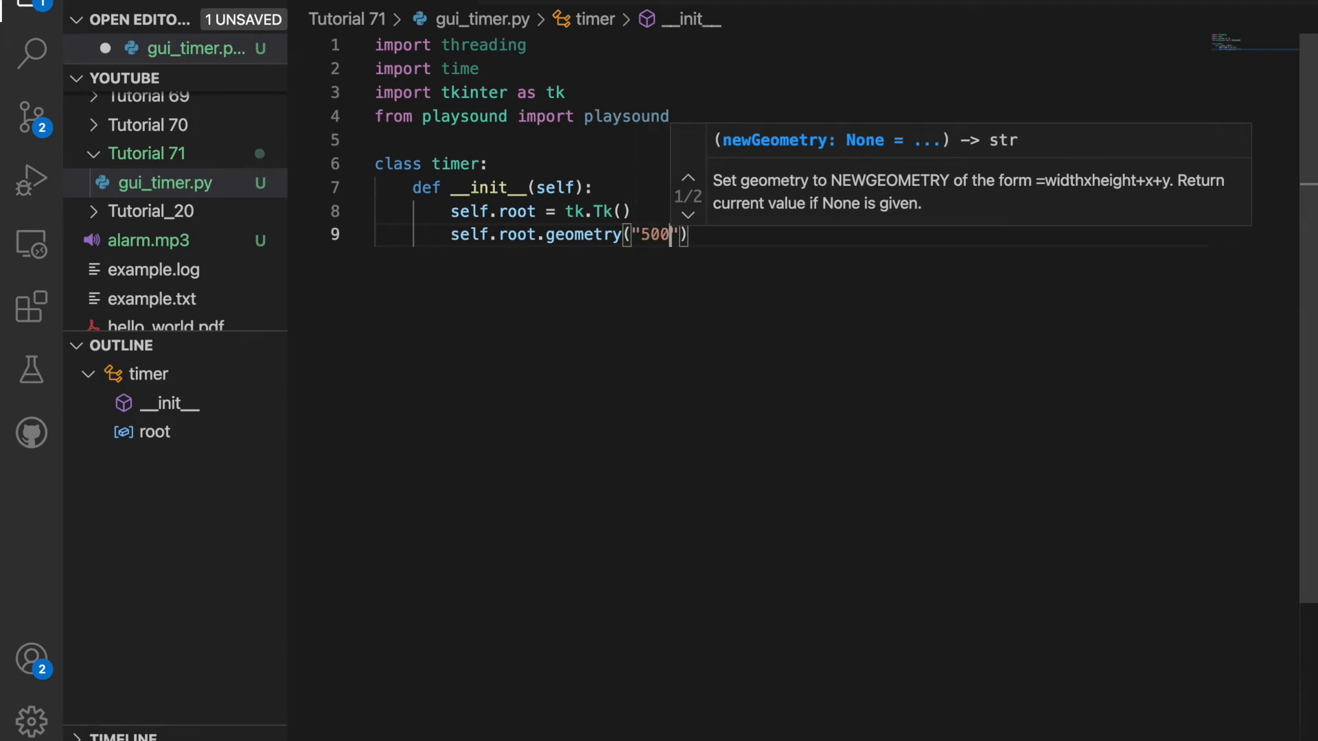
text(x)
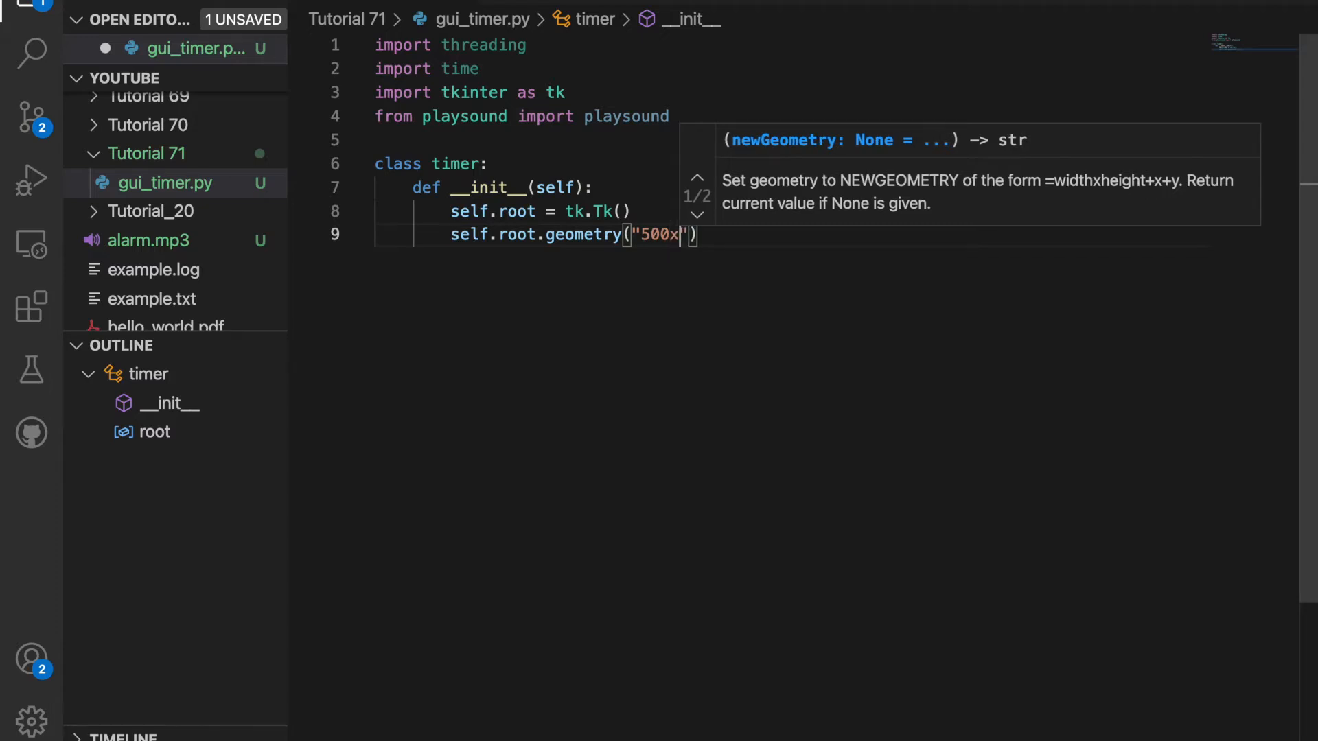
text(250)
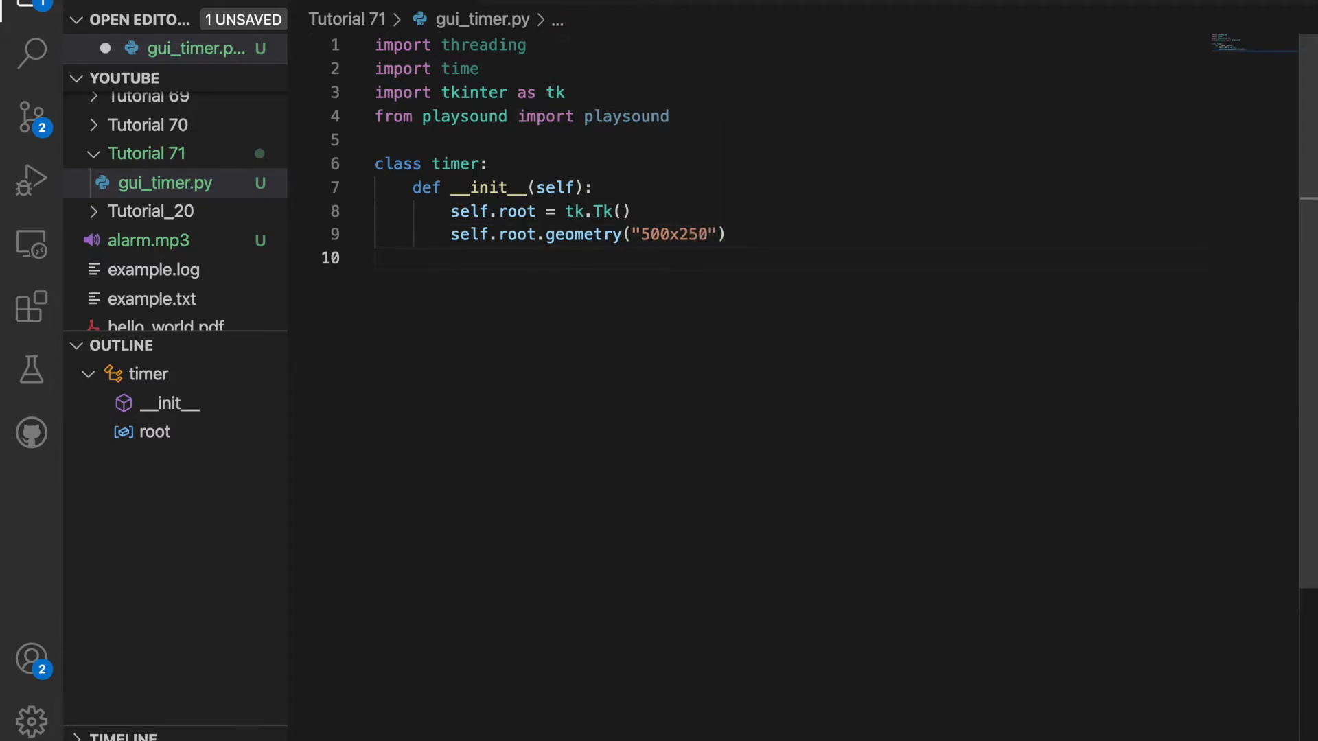
text(self)
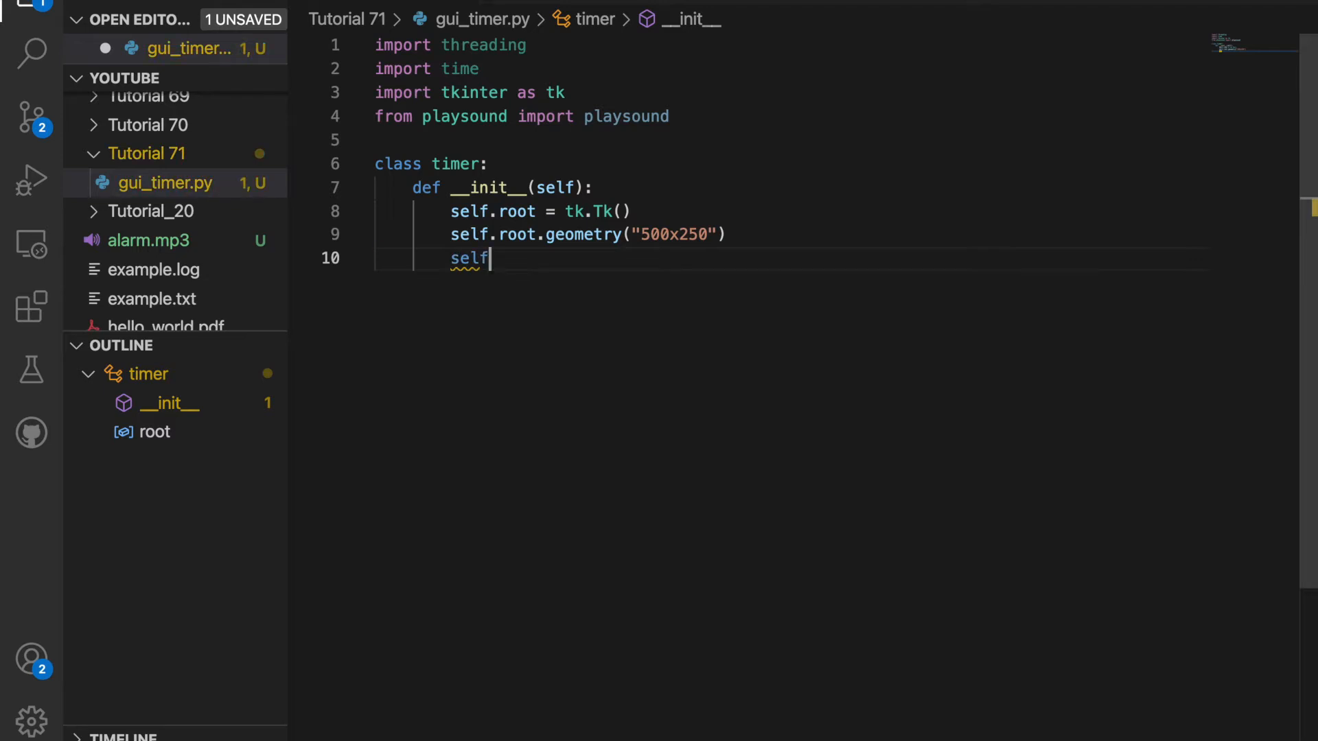
text(.root.)
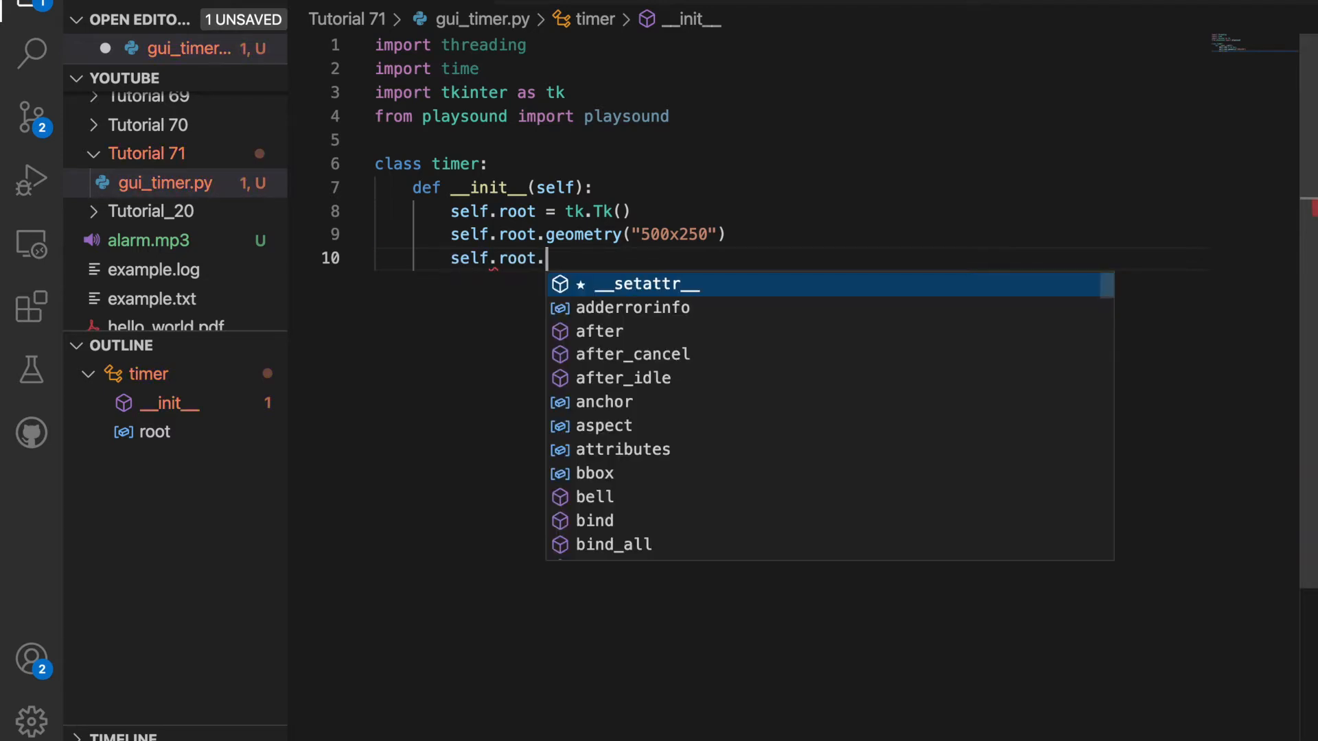
text(title)
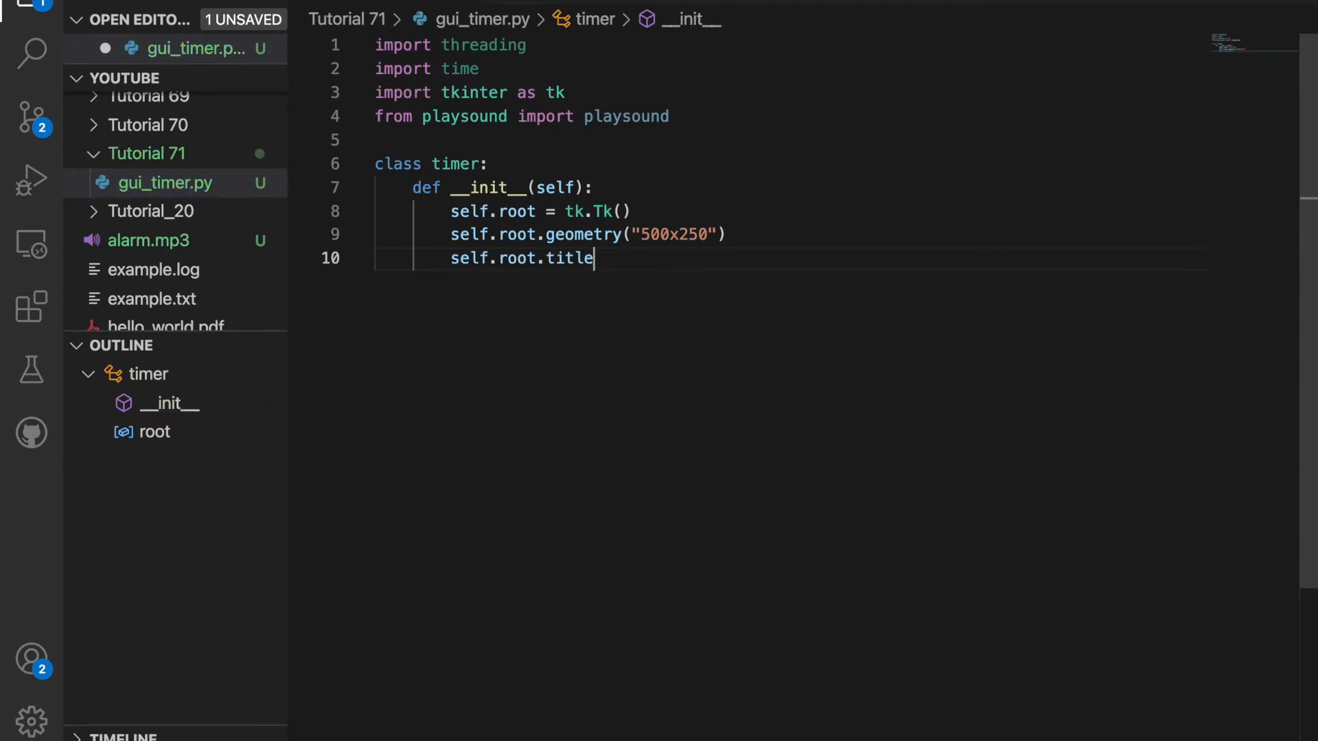
text(("T")
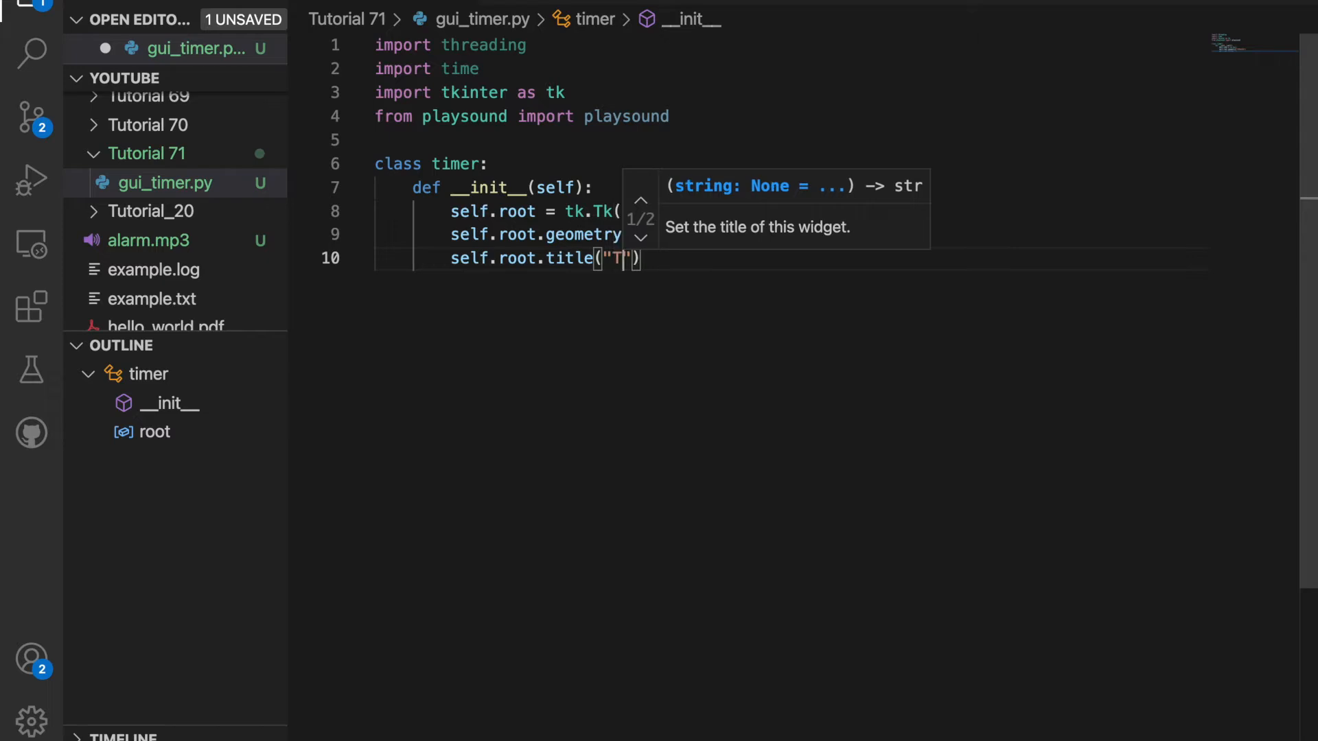
text(imer)
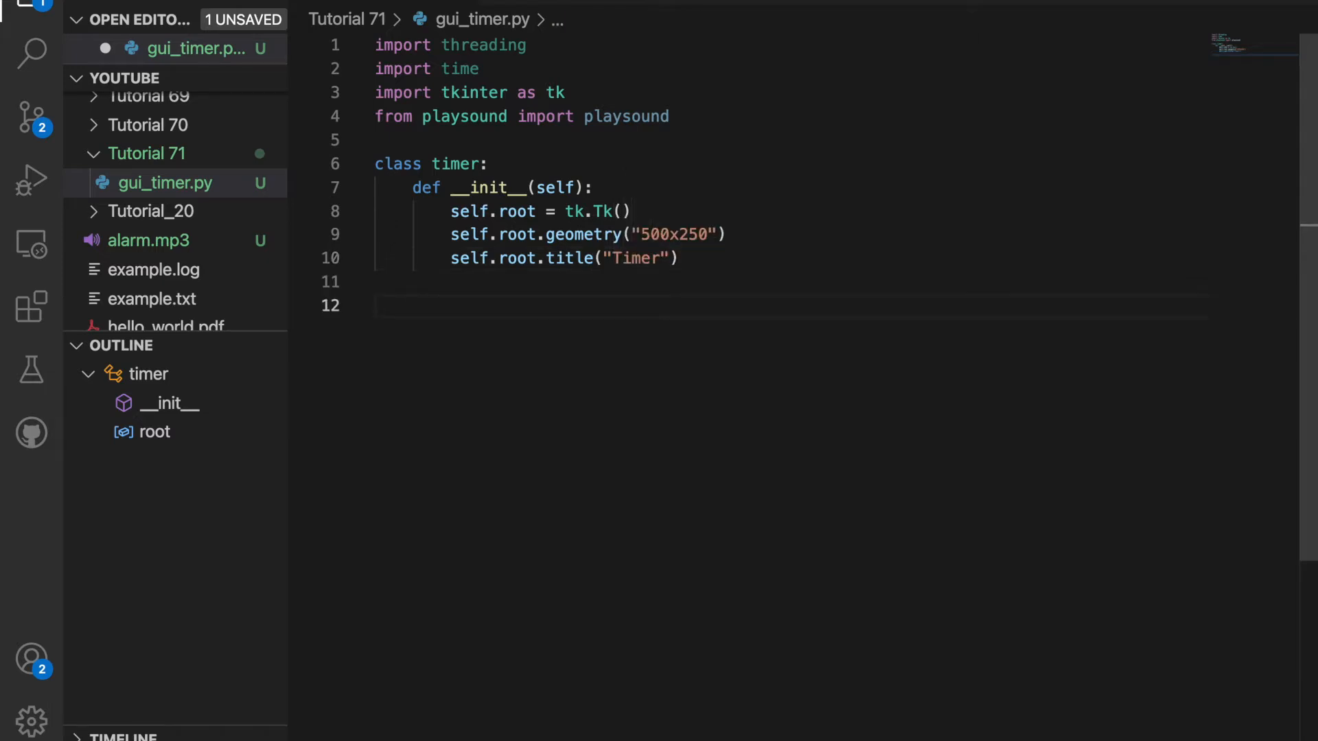
Paste the Entry, Begin/Pause/End Button and Time Label widgets with their grid placements.
click(413, 306)
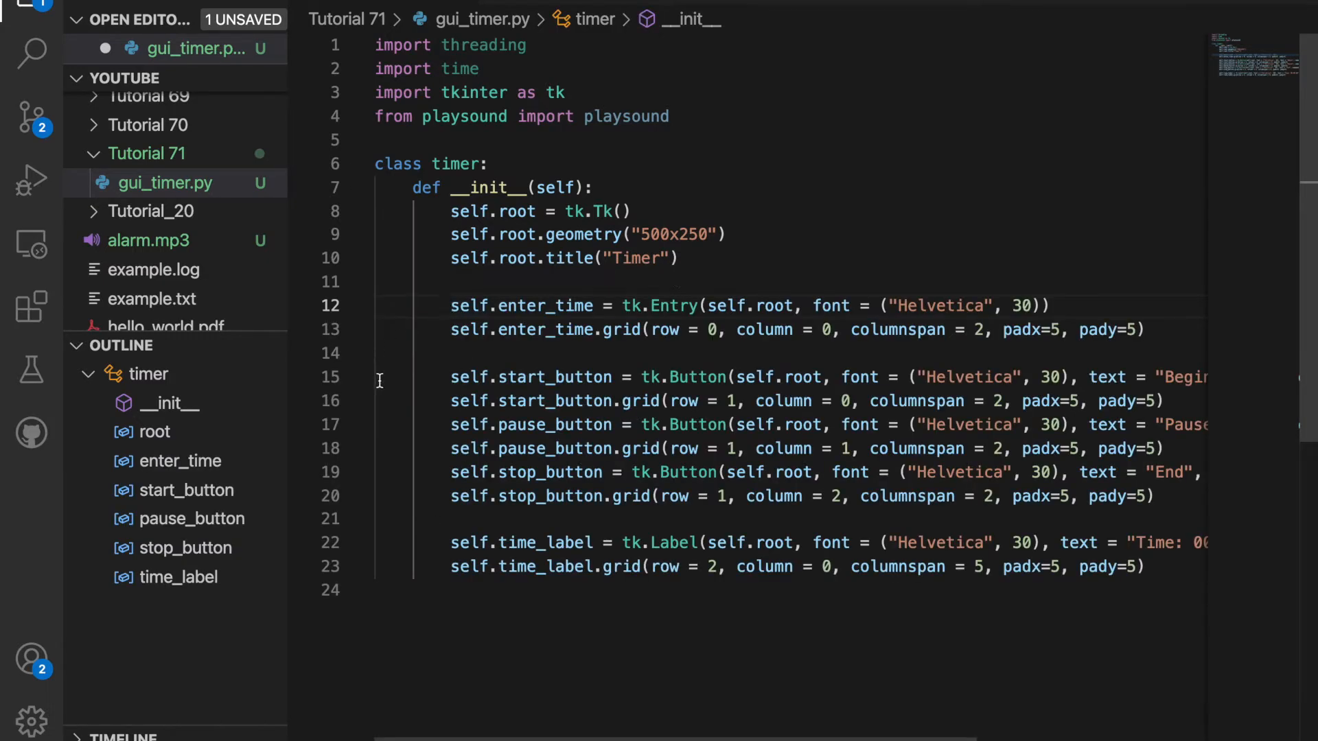
mouse_move(557, 377)
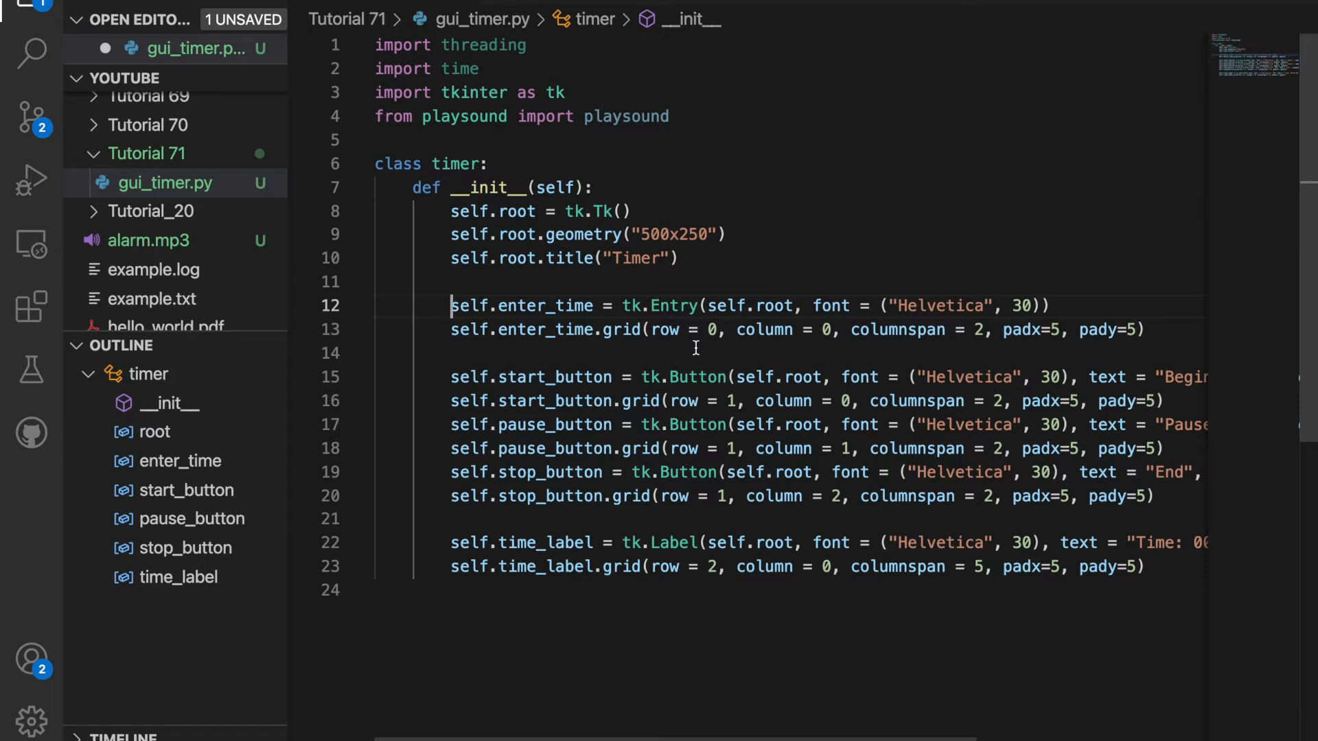
mouse_move(799, 355)
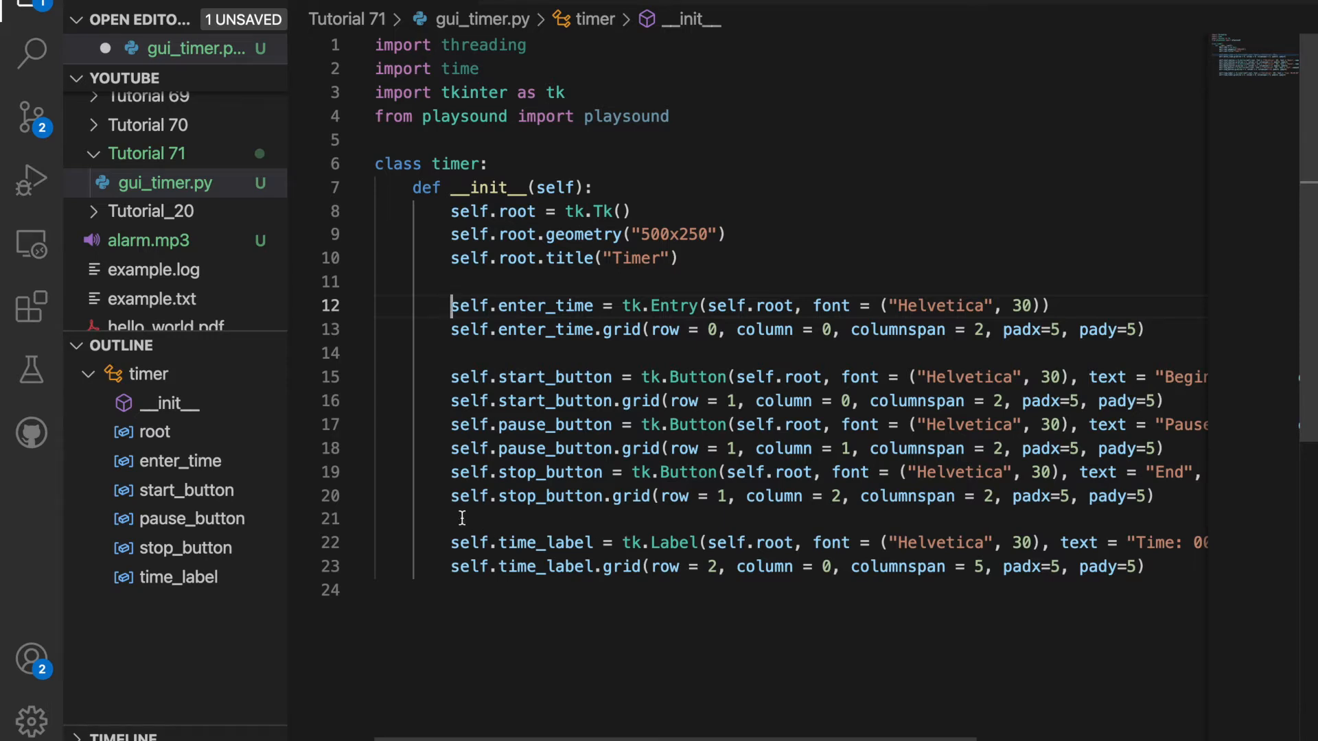
scroll(right, 3)
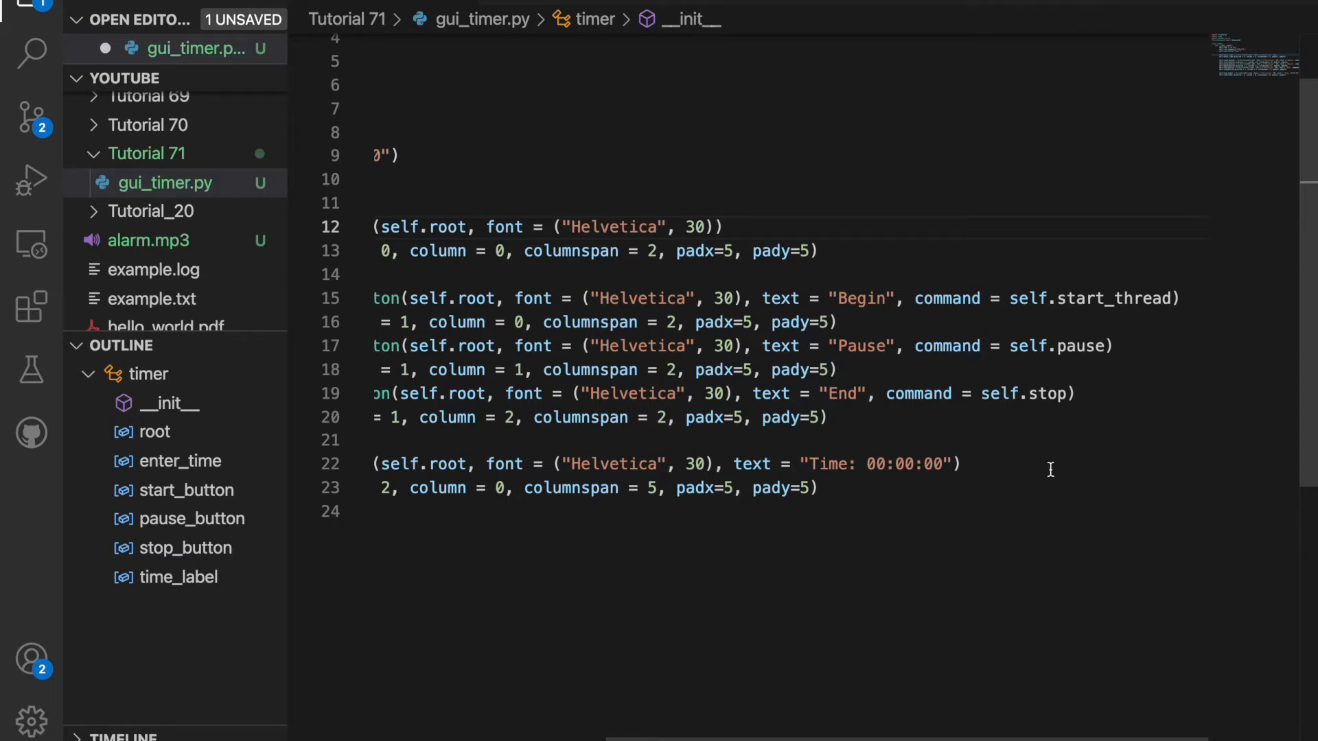
scroll(left, 3)
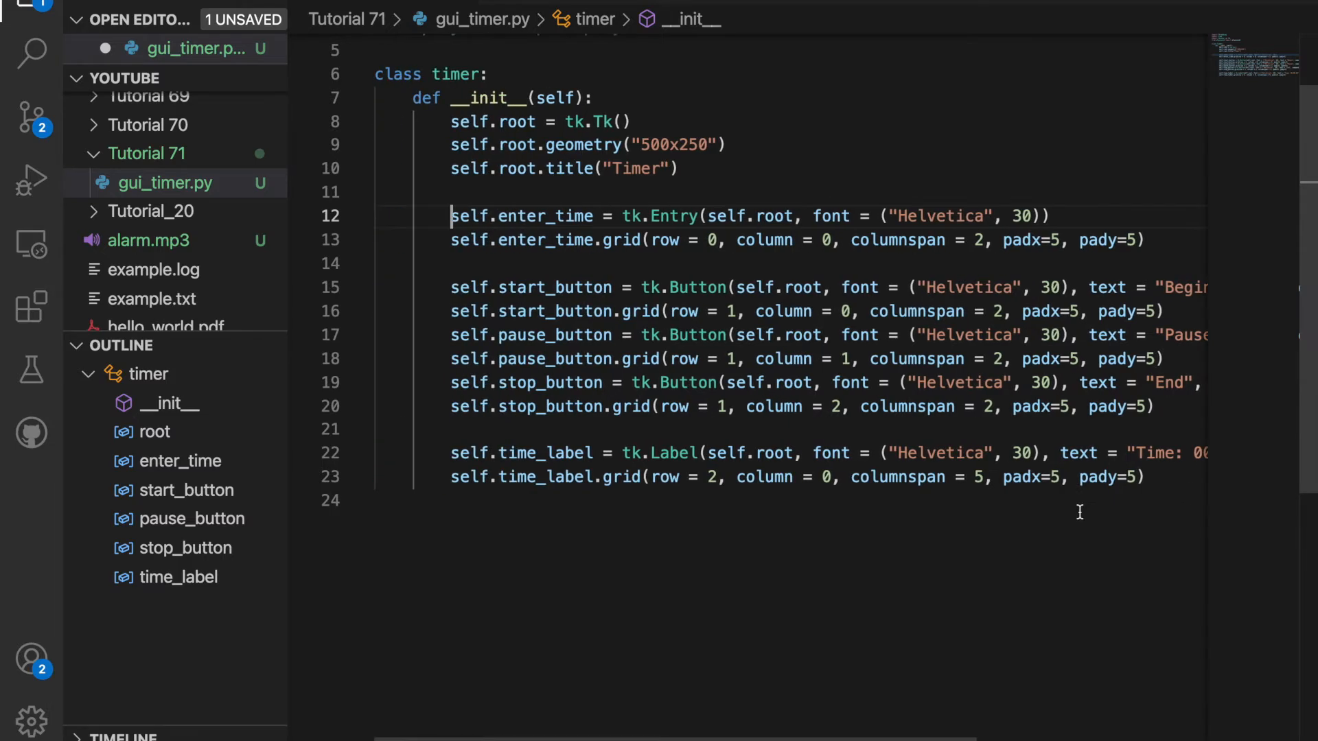
Initialise self.stop_loop = False and self.seconds_remaining = 0, then start the mainloop line and start_thread method.
text(self.)
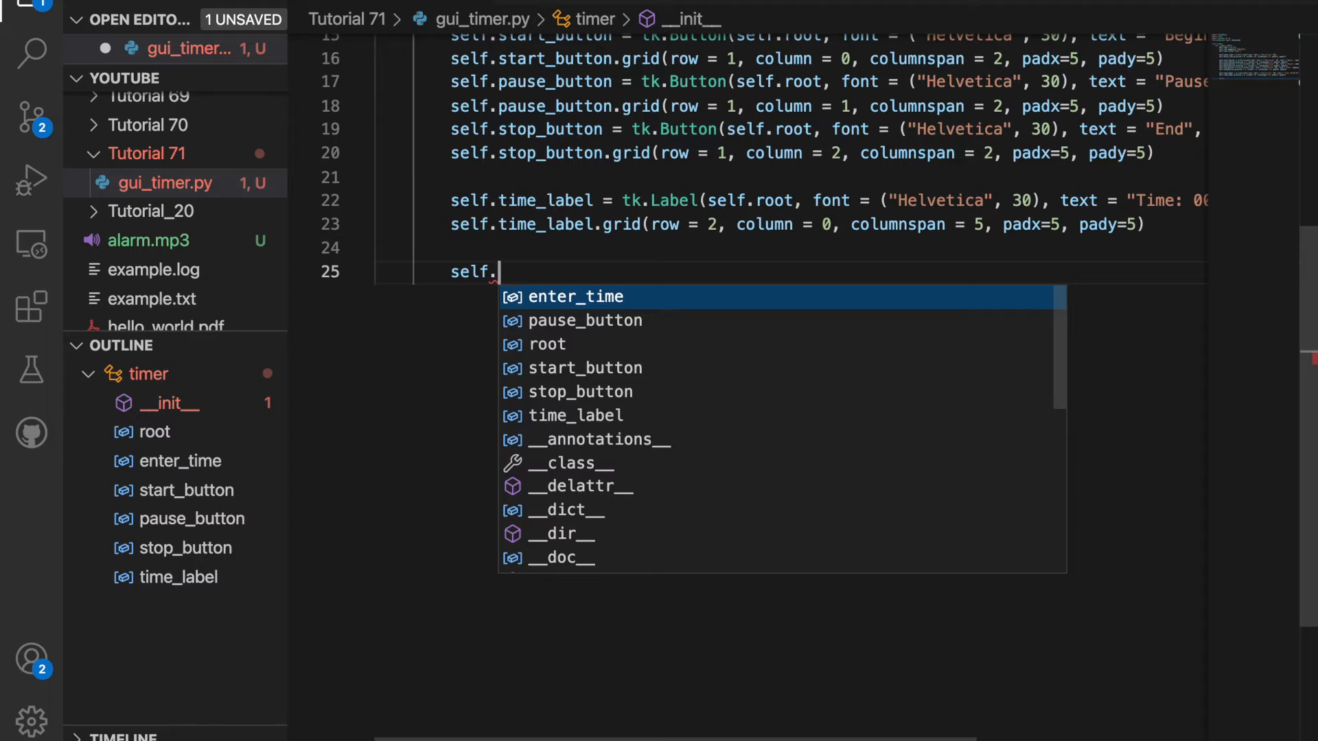
text(s)
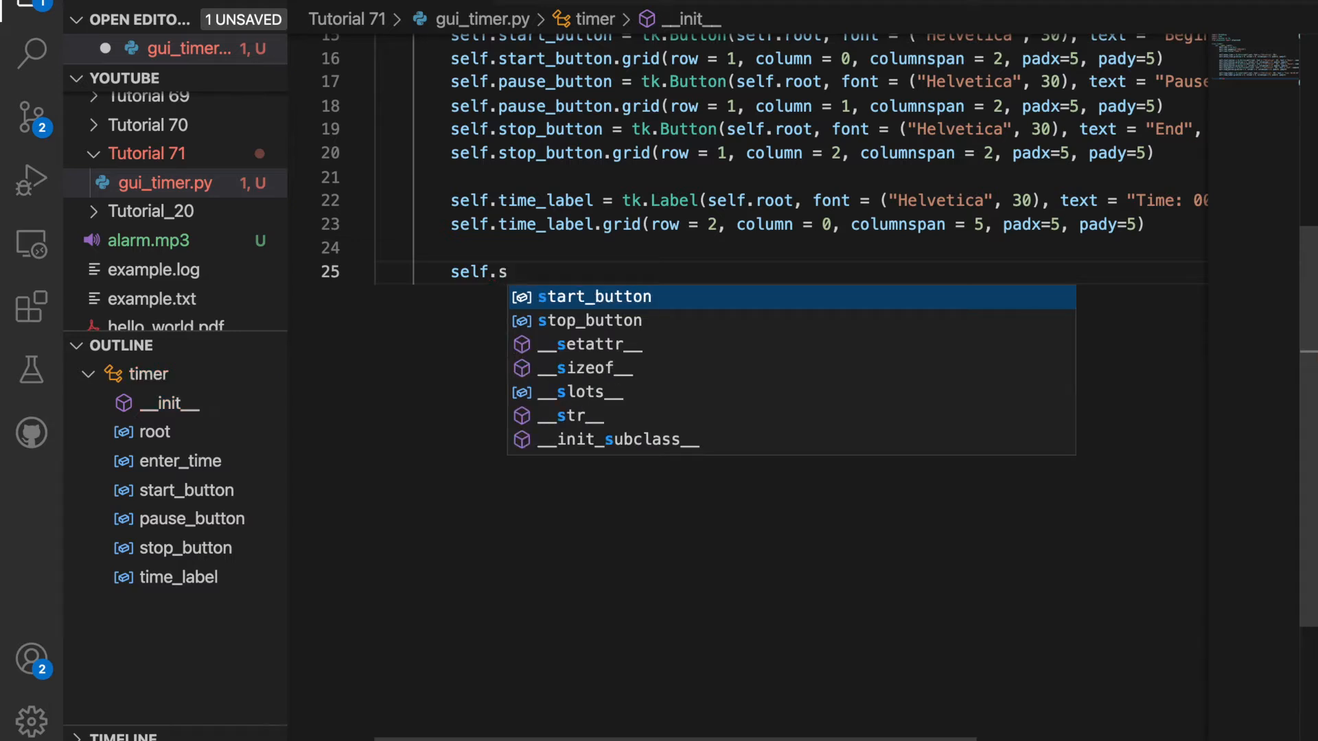
text(top)
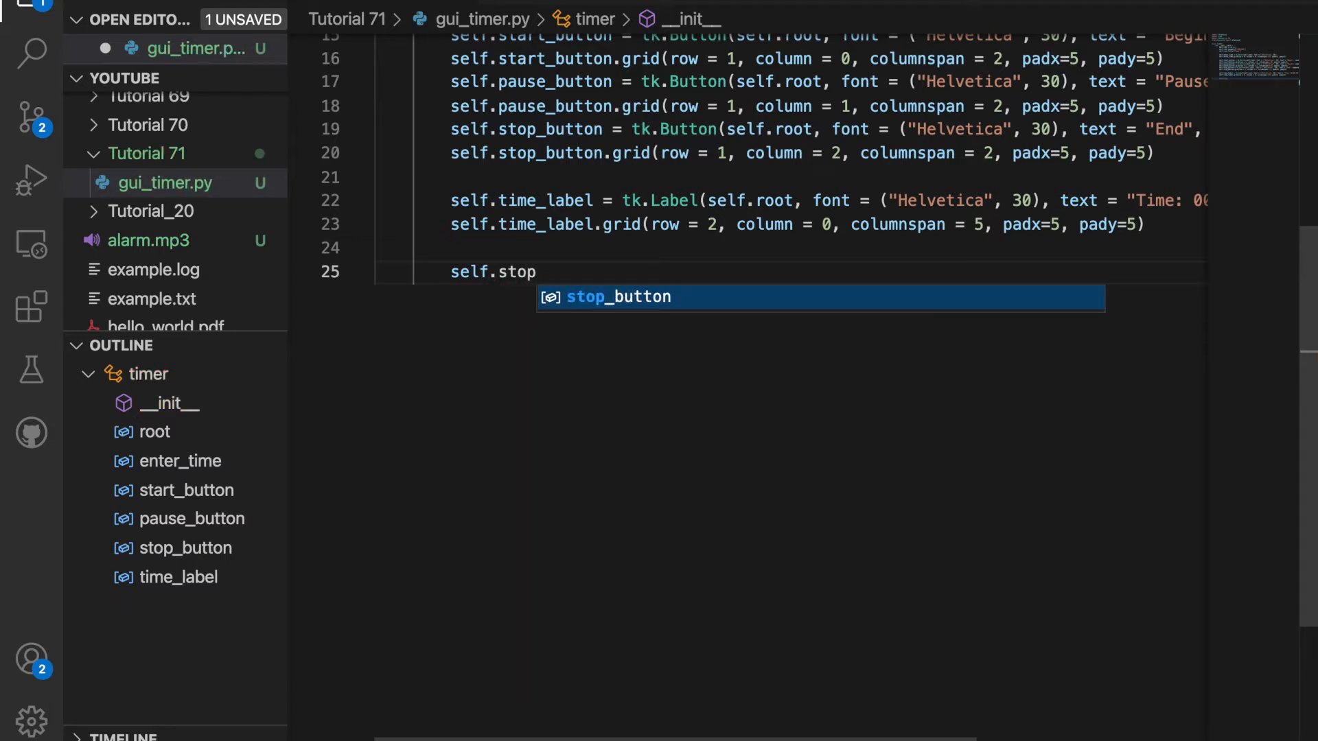
text(_loop)
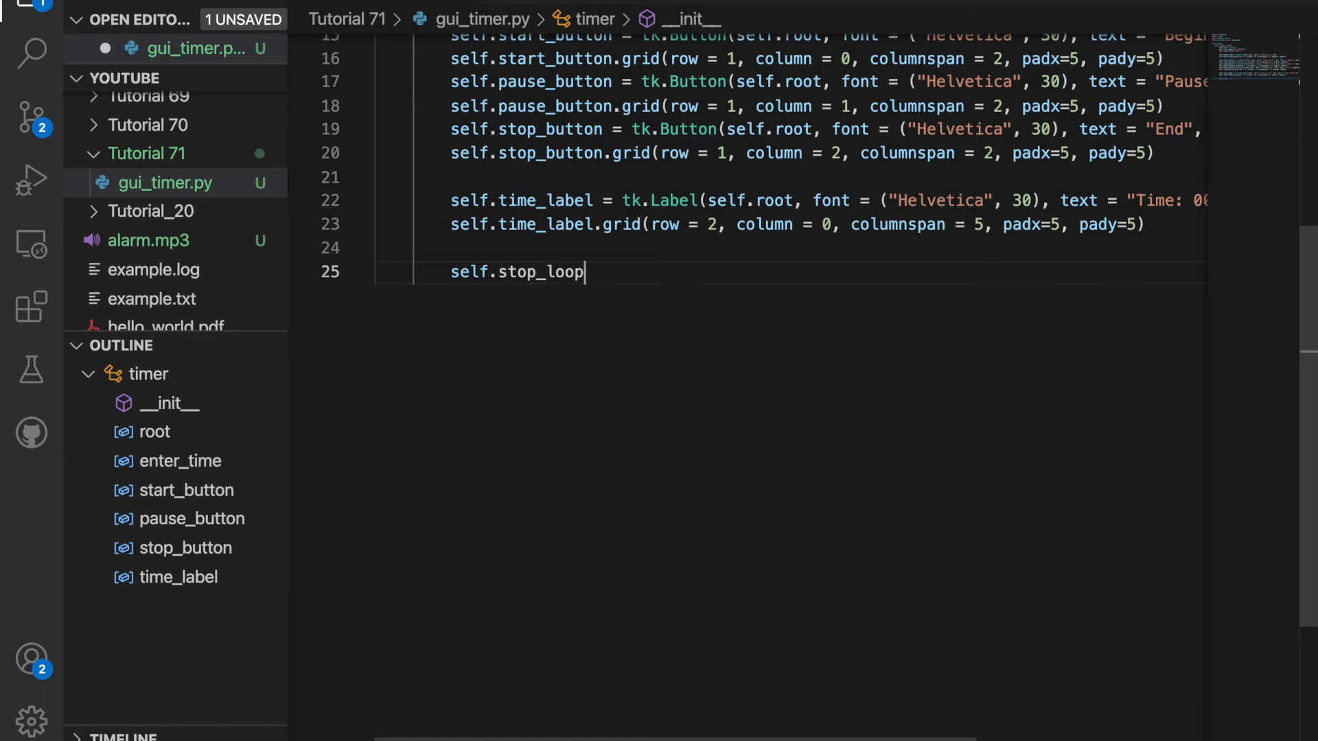
text(= F)
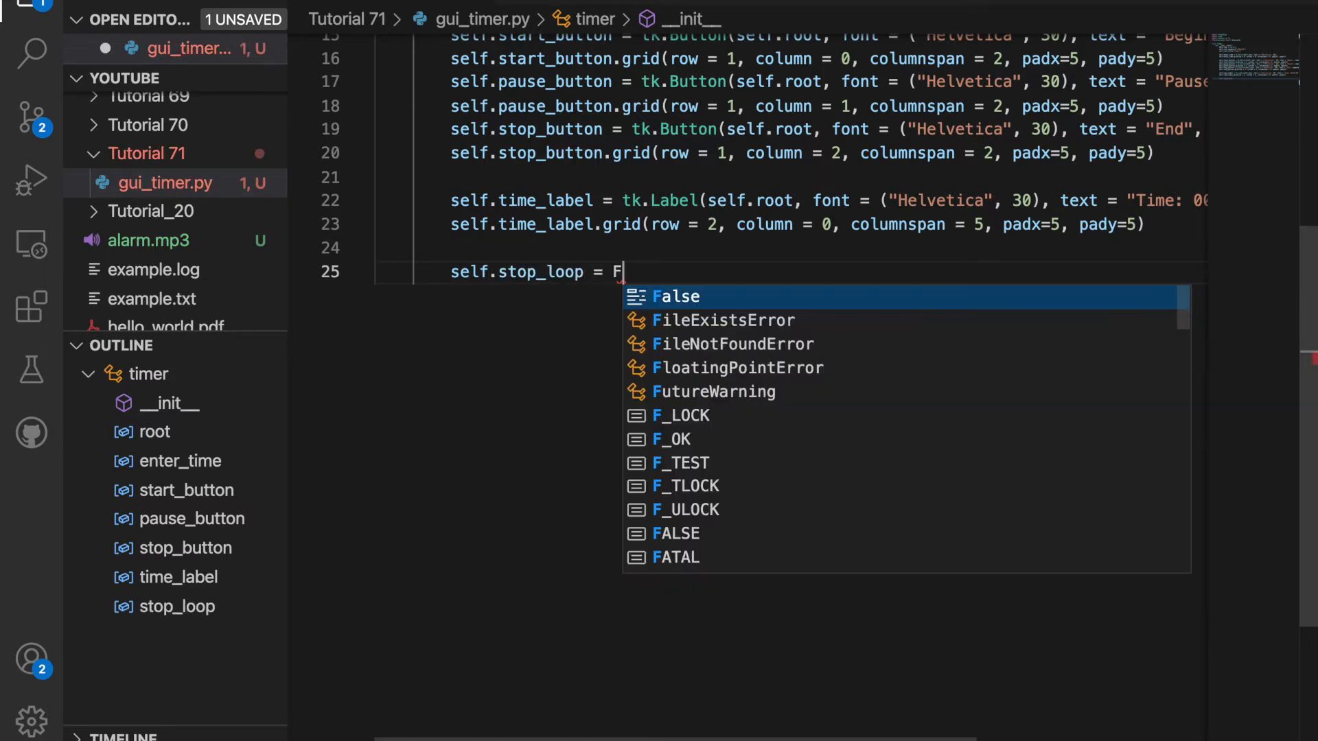
key(Enter)
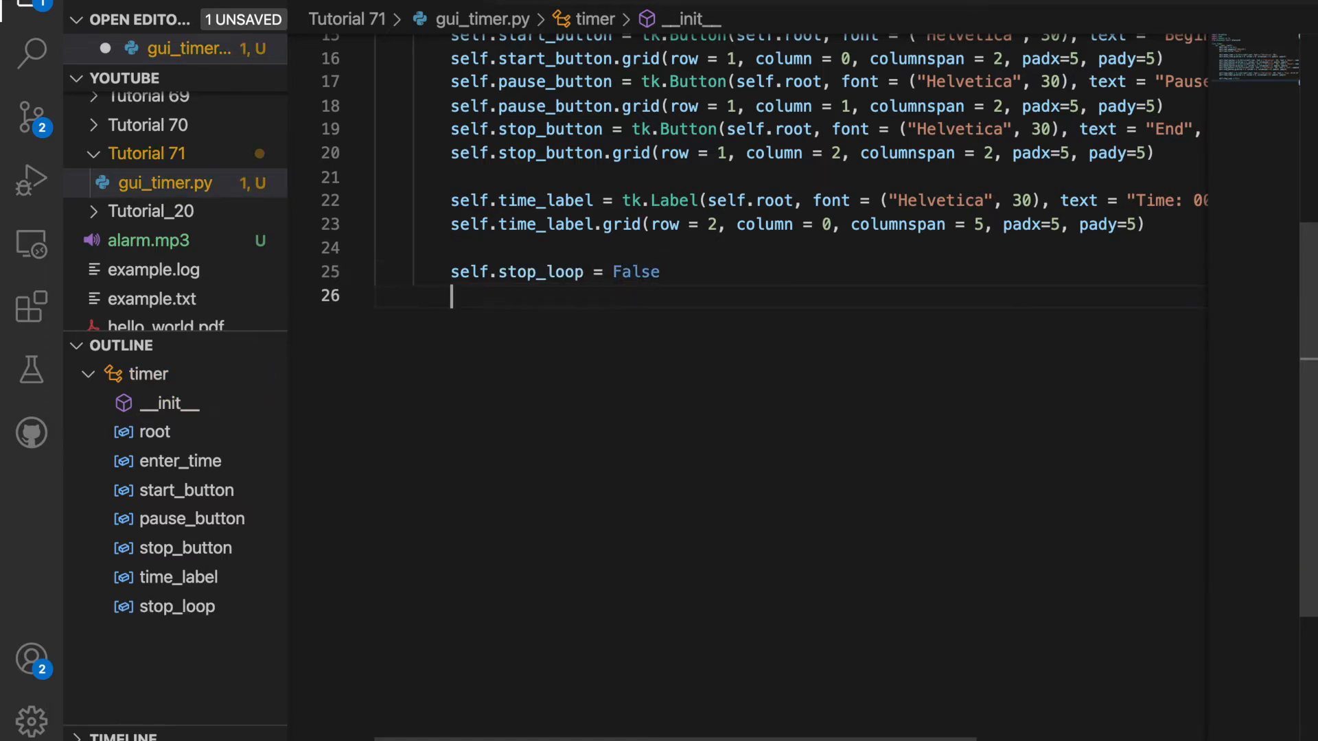
text(s)
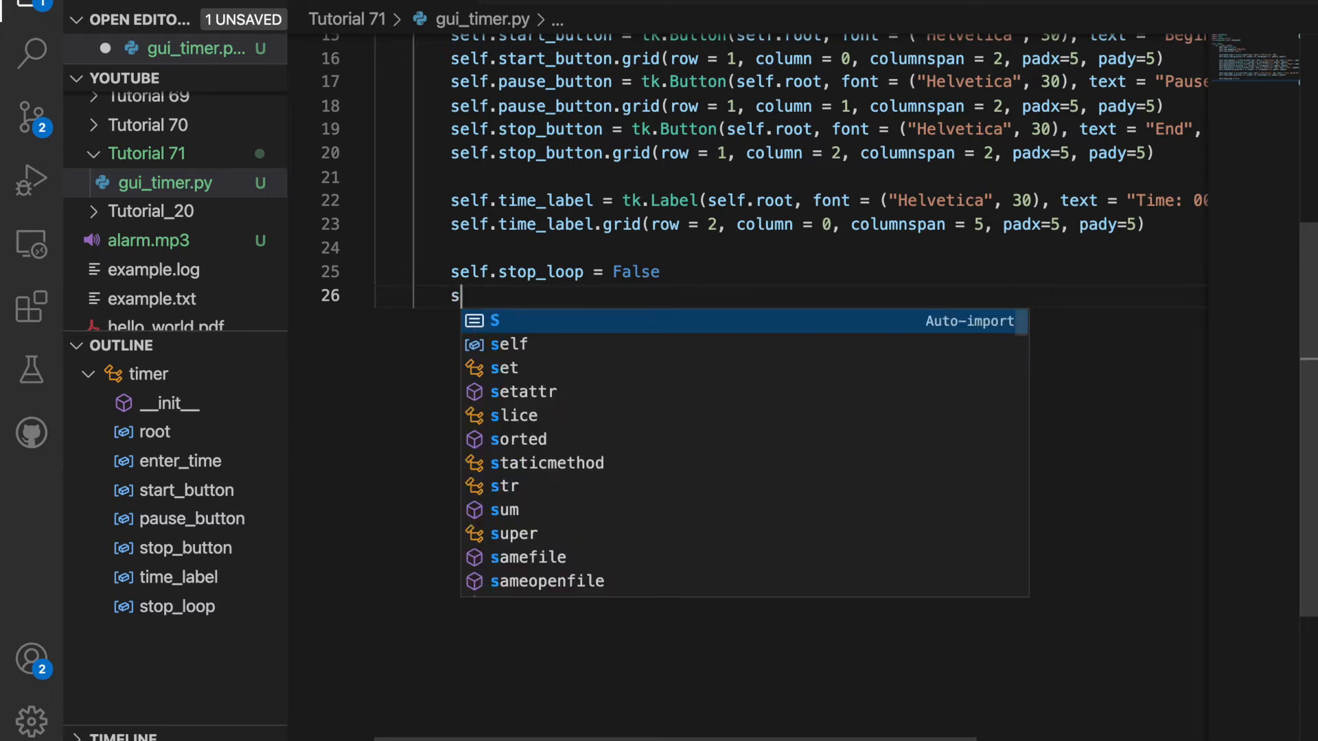
text(elf.)
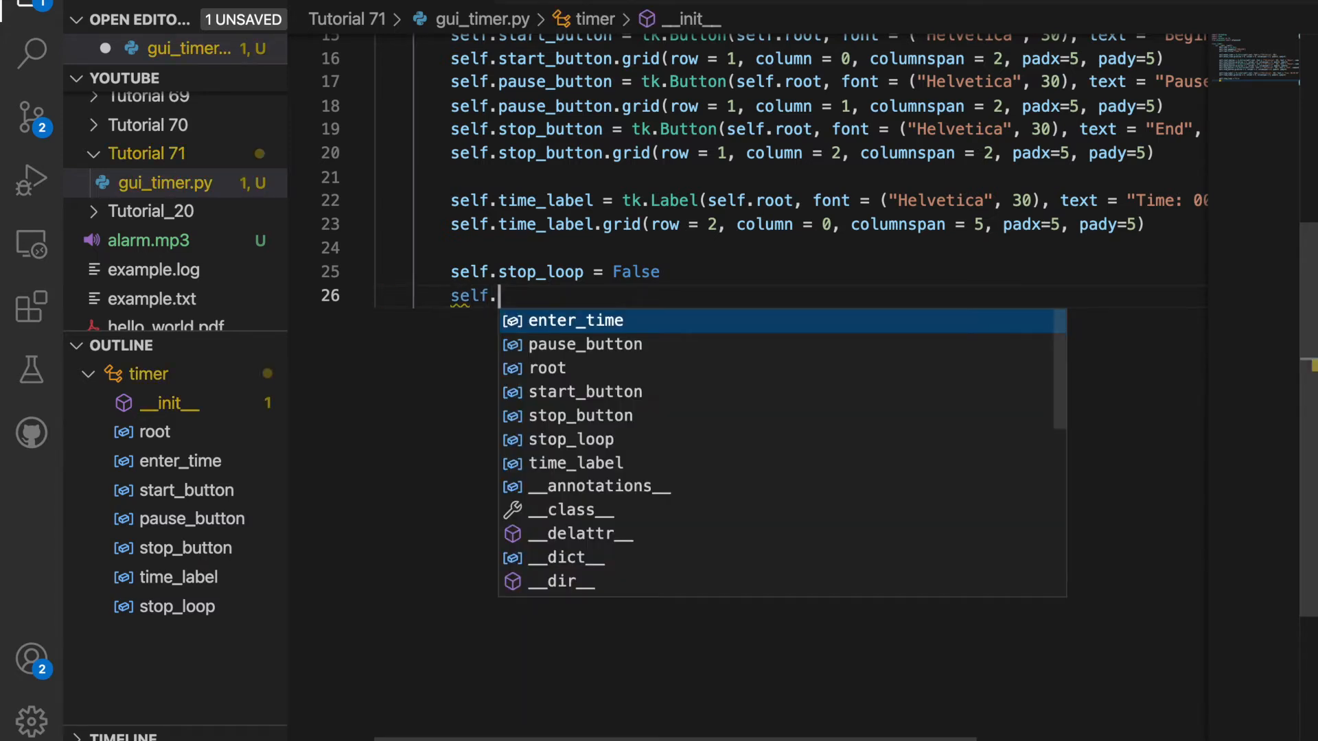
text(seconds_remaining = 0)
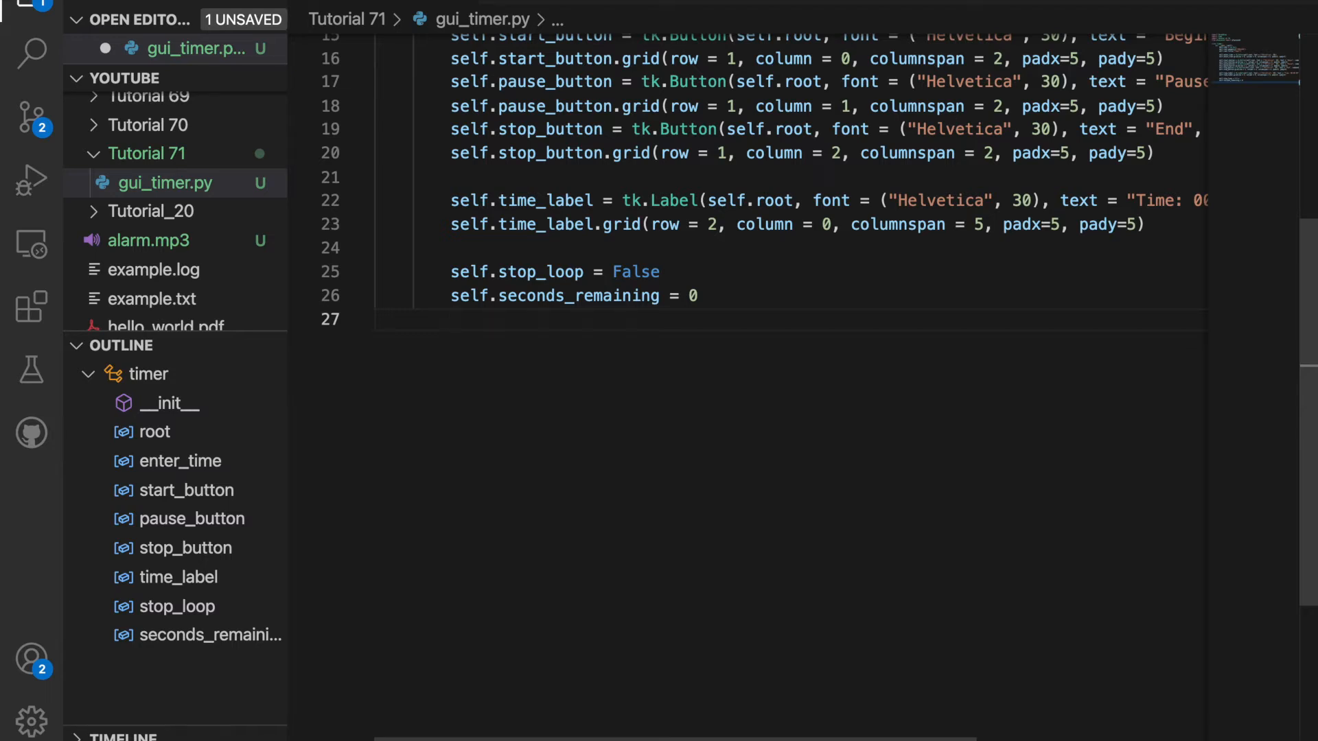
text(sel)
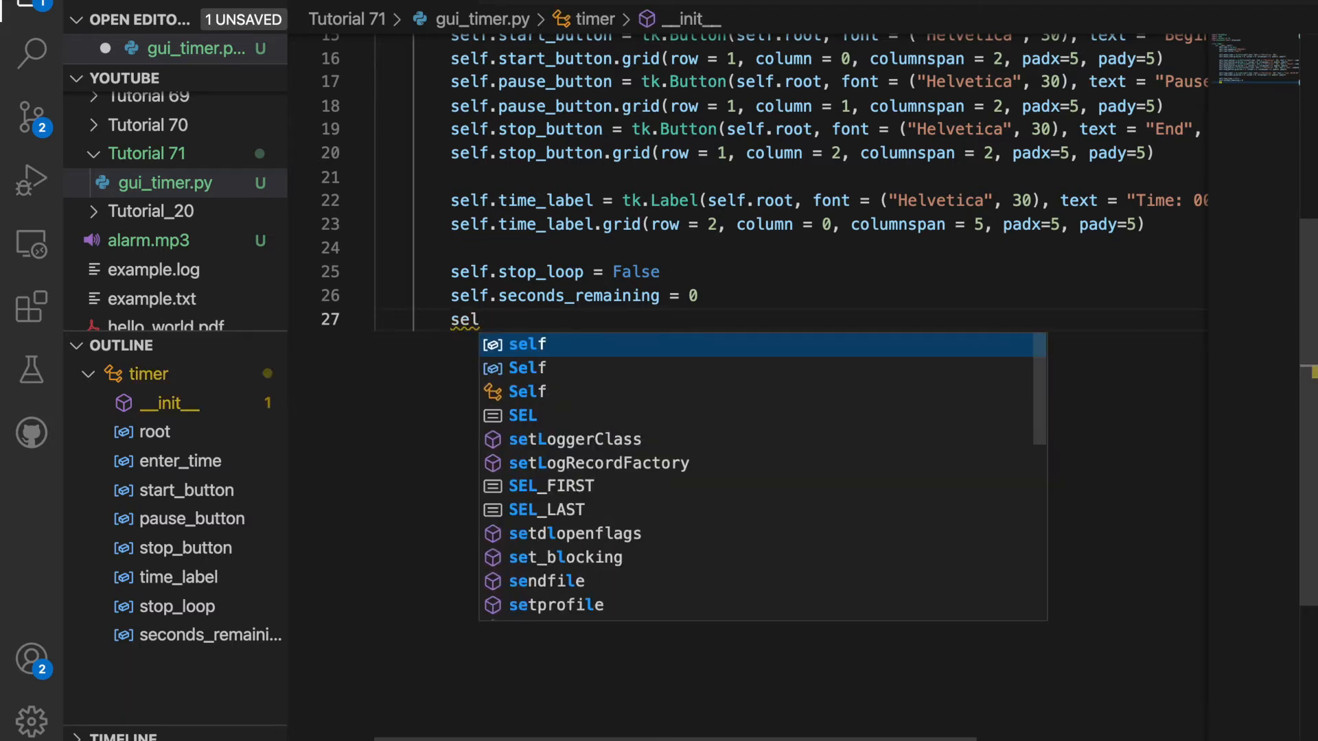
text(def start_thread(self):)
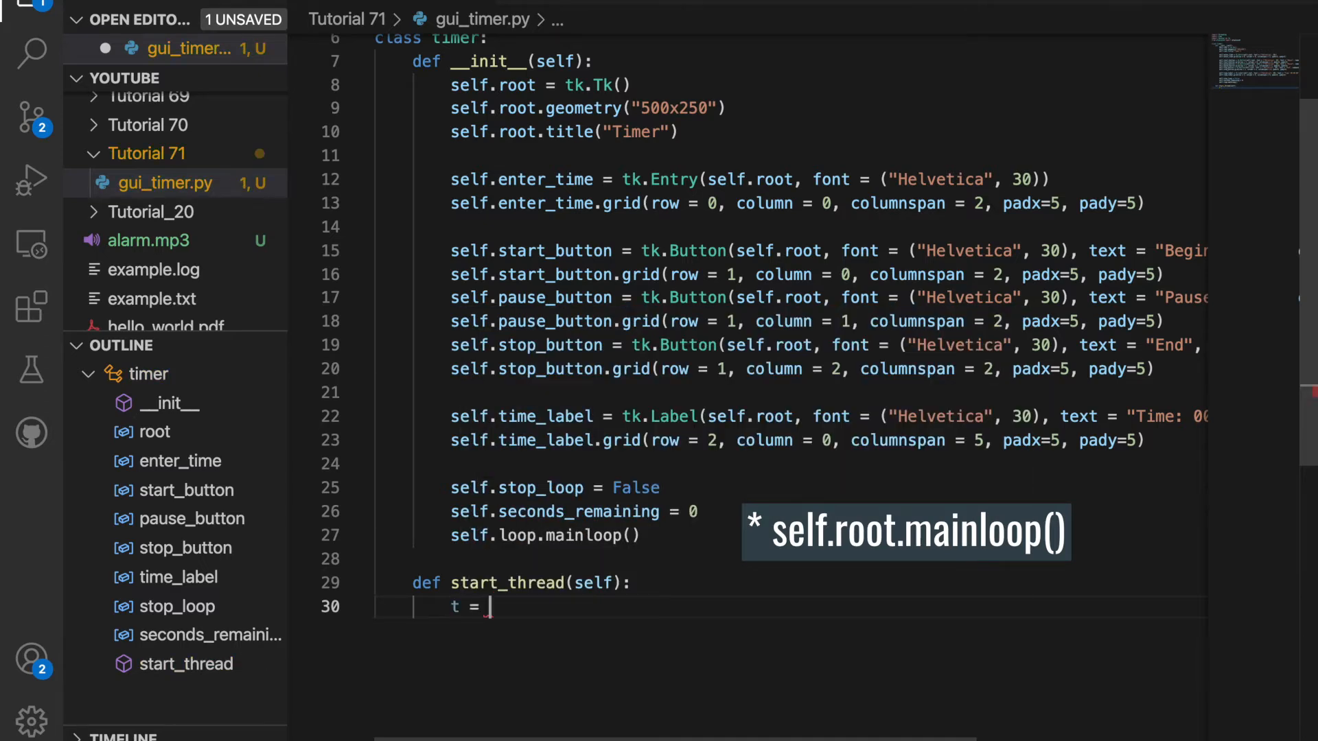
Create t = threading.Thread(target=self.start) in start_thread and start it.
text(threading.Thread()
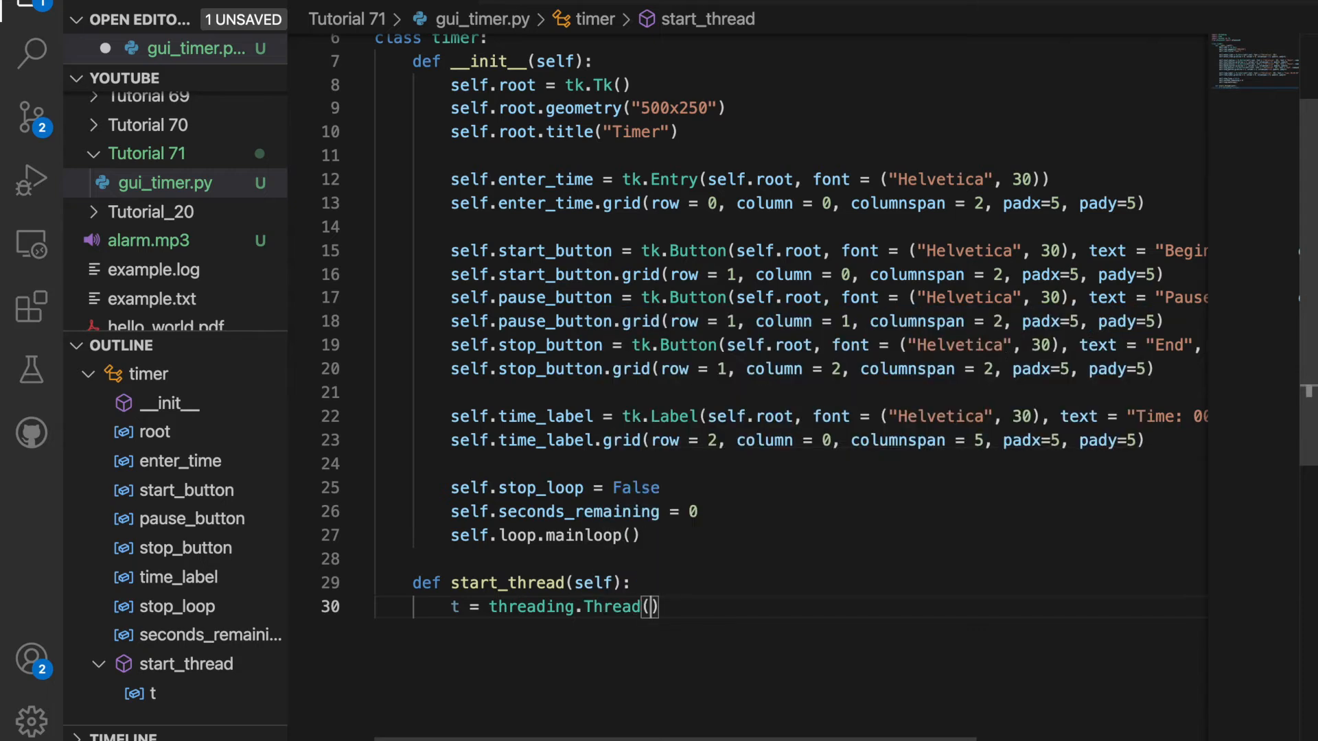
text(target=)
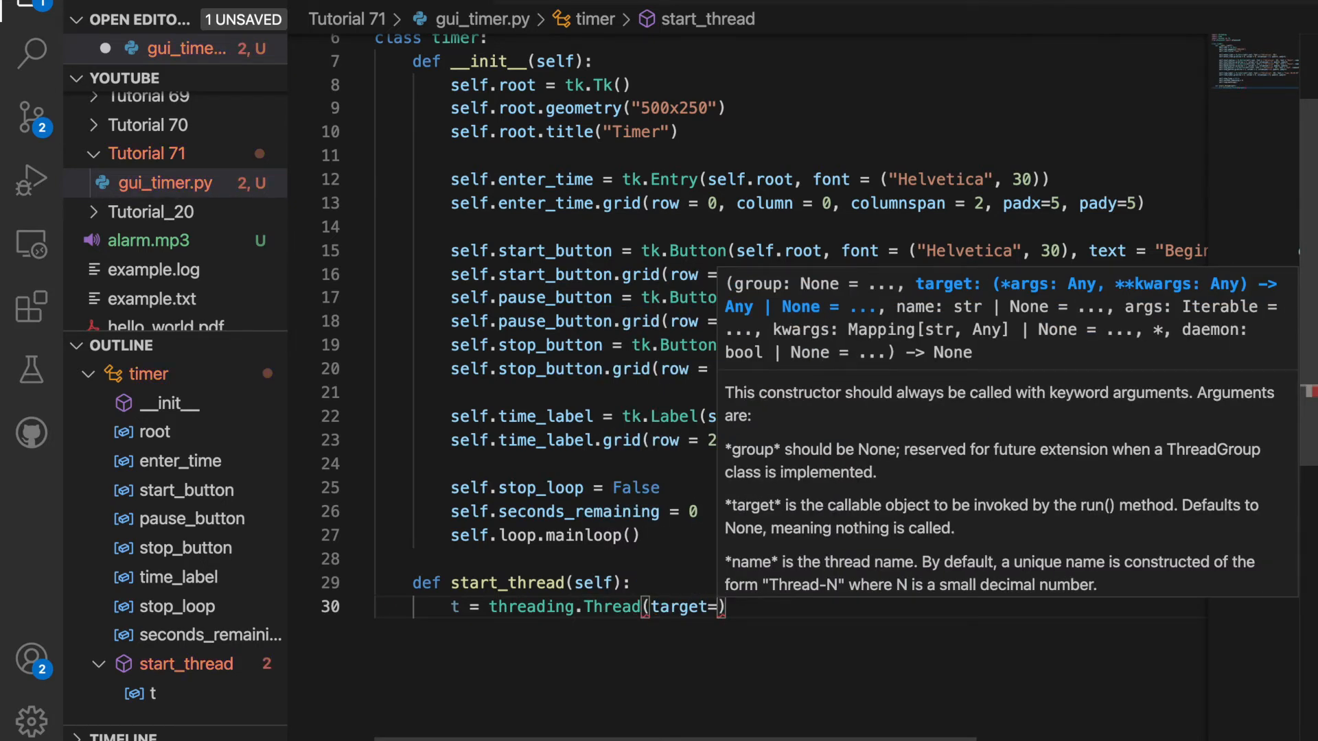
text(t.start()
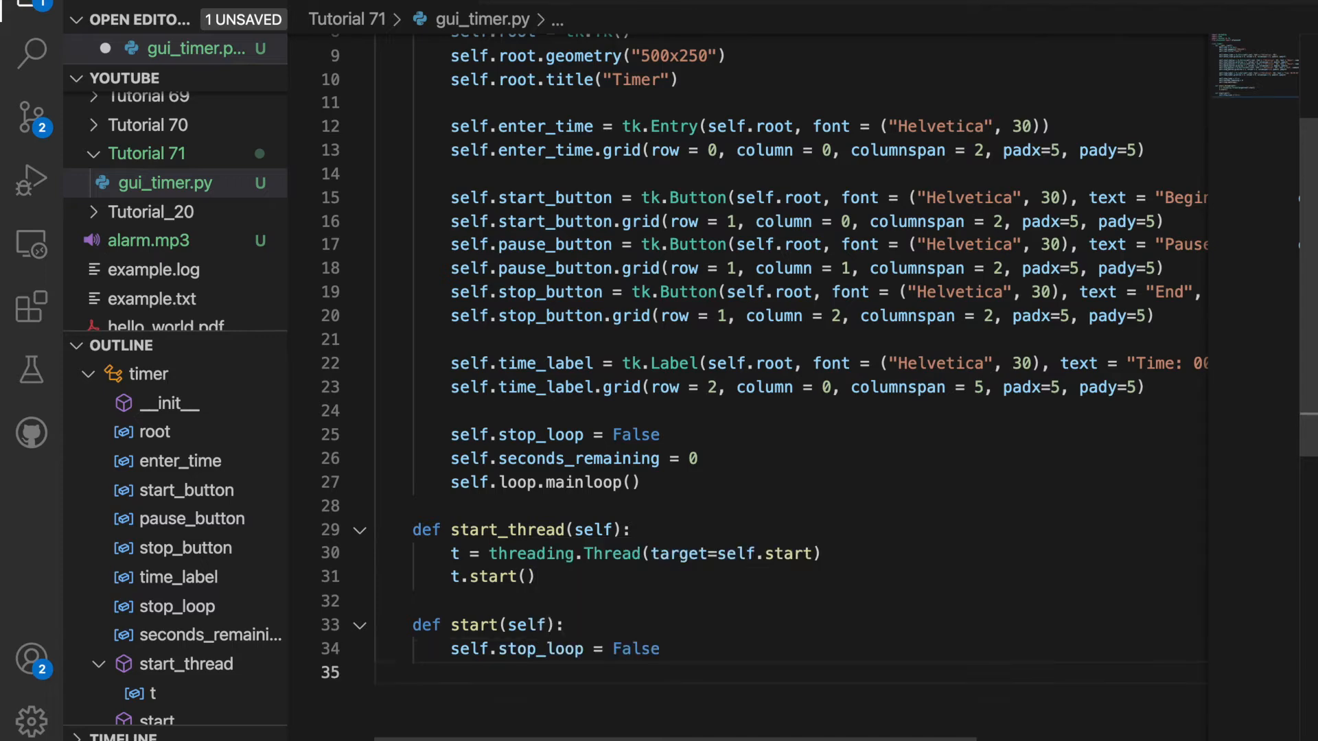
In start, zero hours, minutes, seconds and split the entered time on ":" into string_split.
text(hours,)
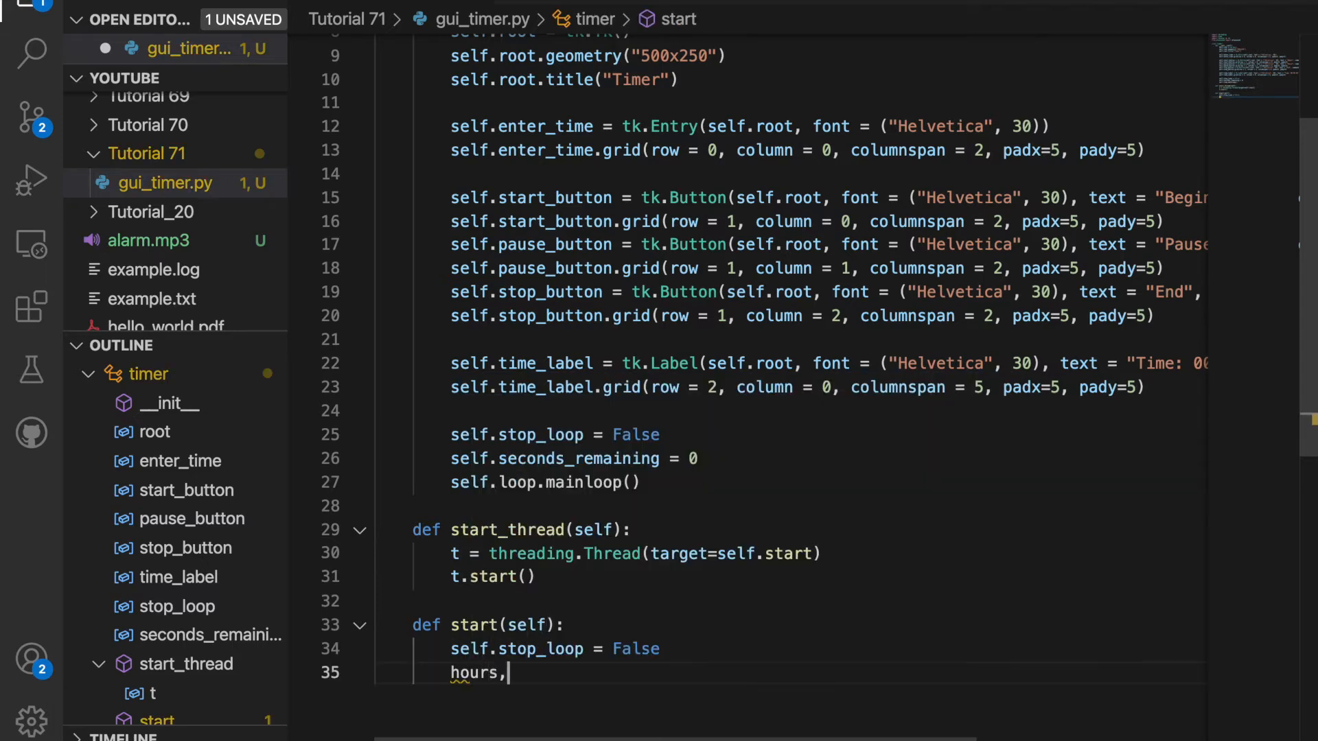
text(minutes, seconds = 0, 0, 0)
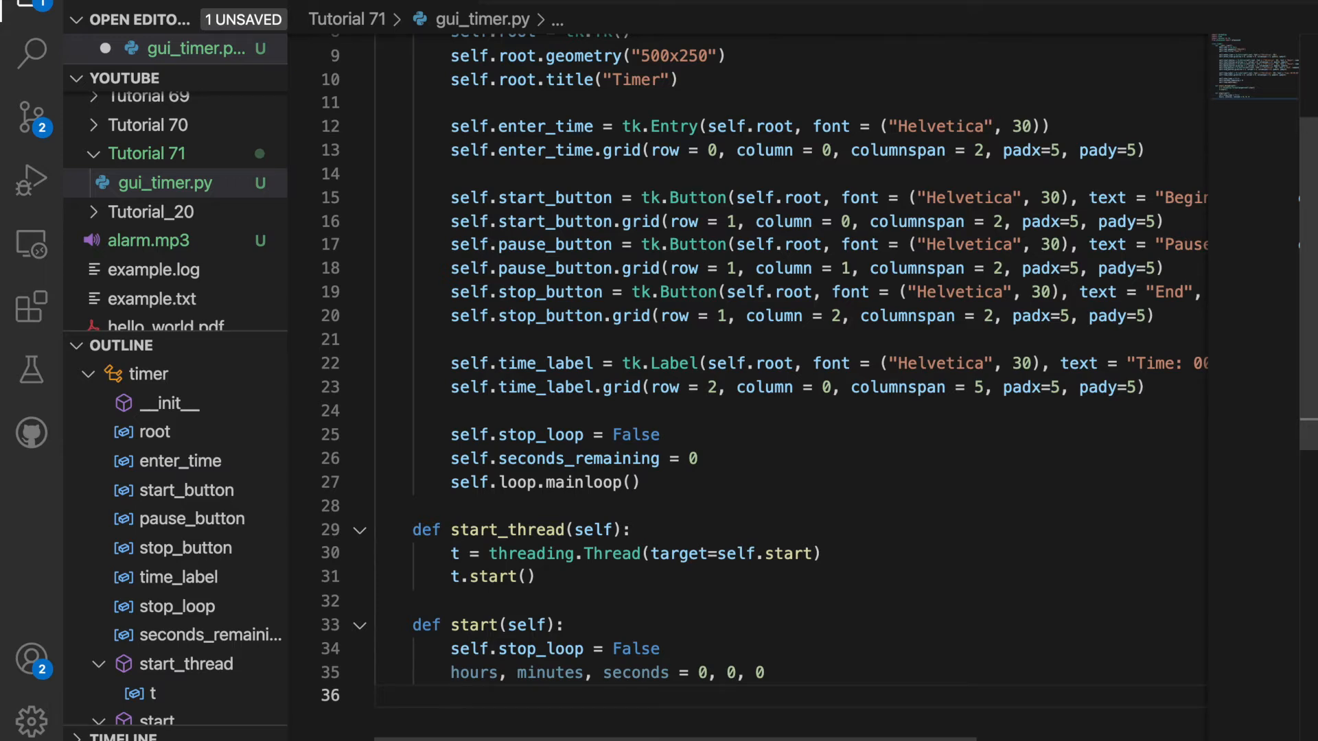
text(s)
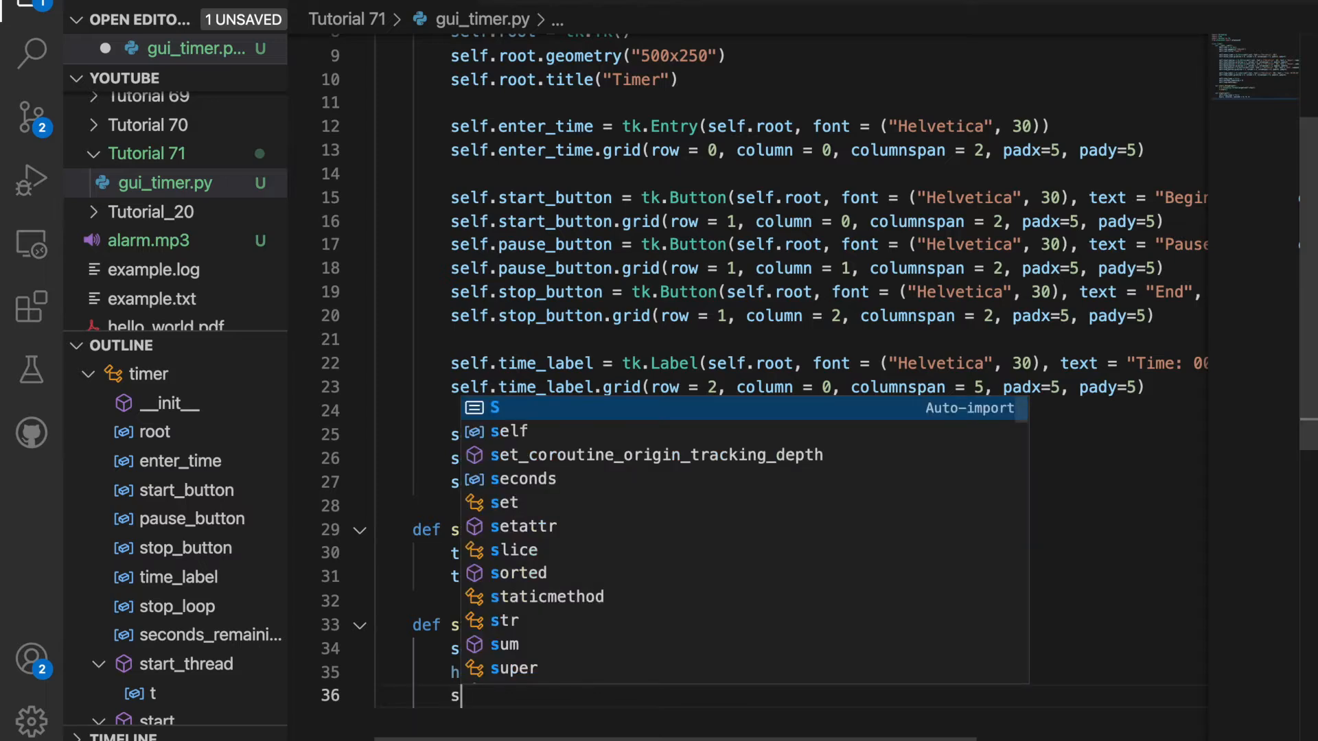
text(tr)
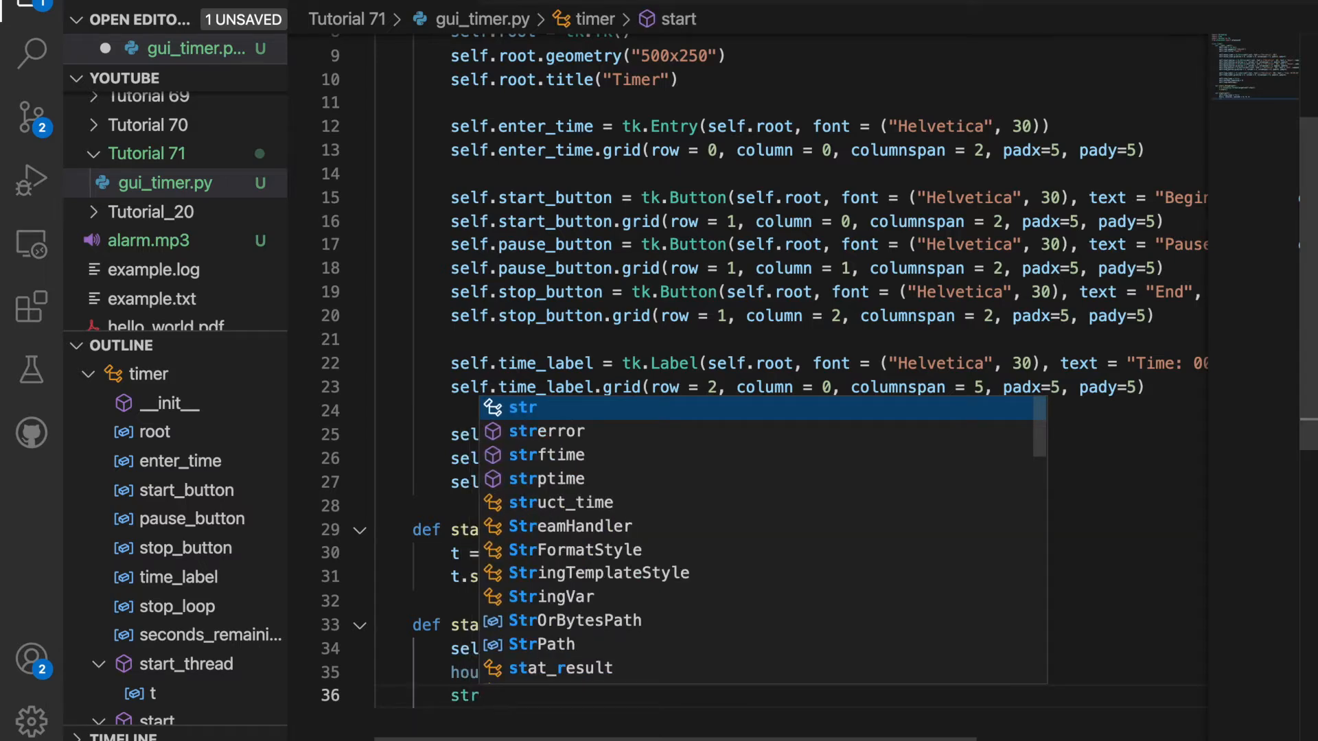
text(ing)
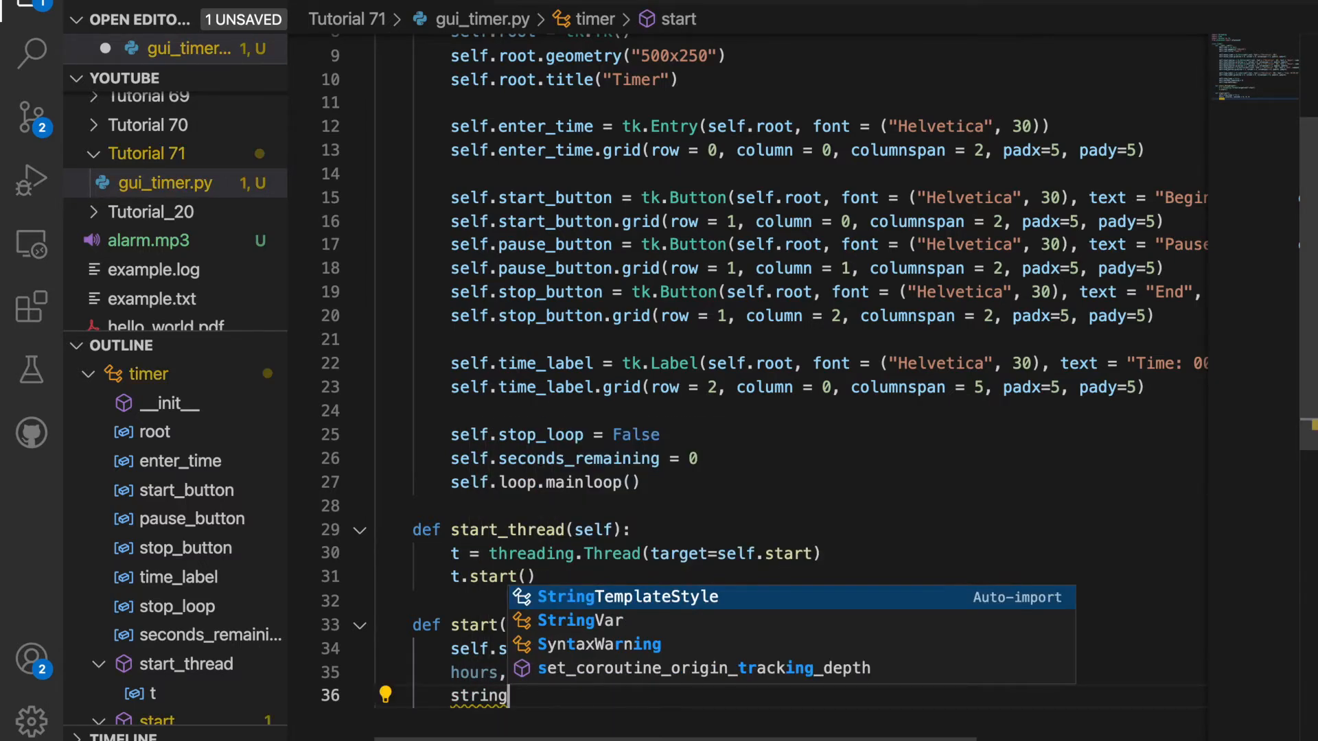
text(_split =)
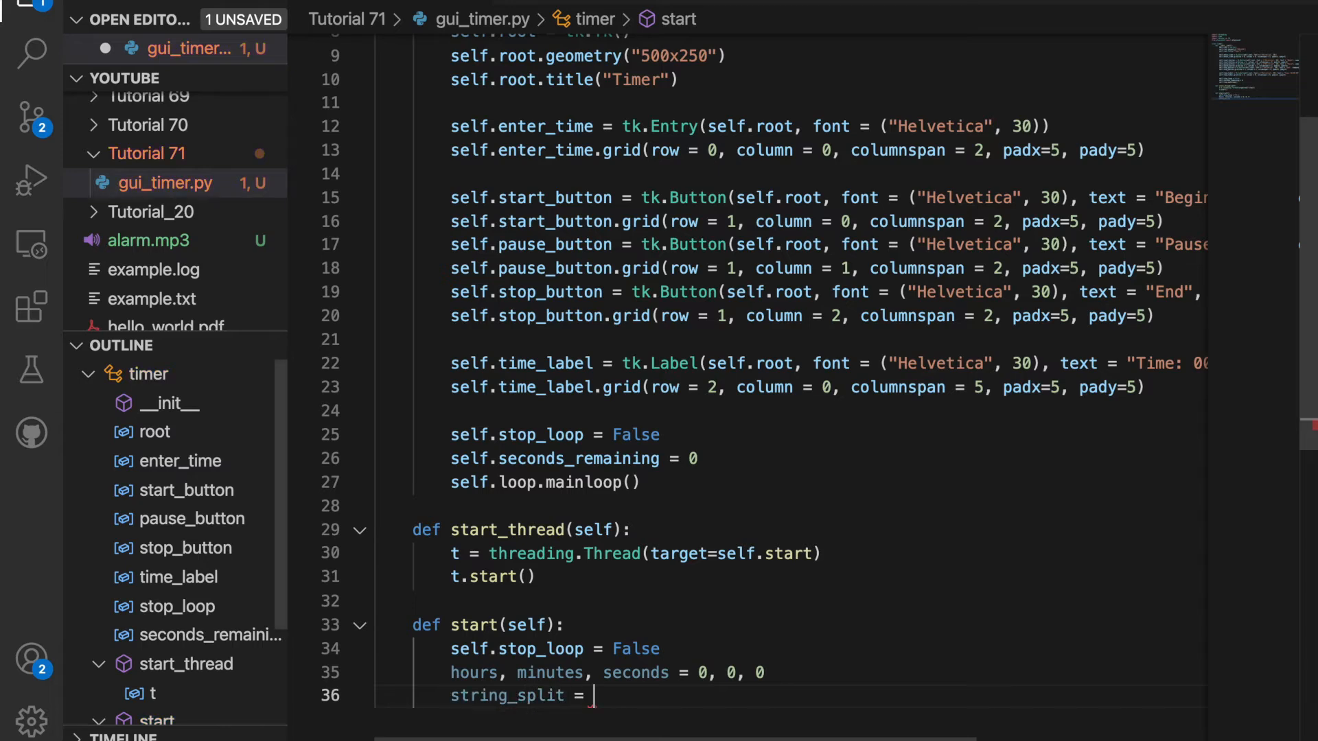
text(self.enter_time.get()
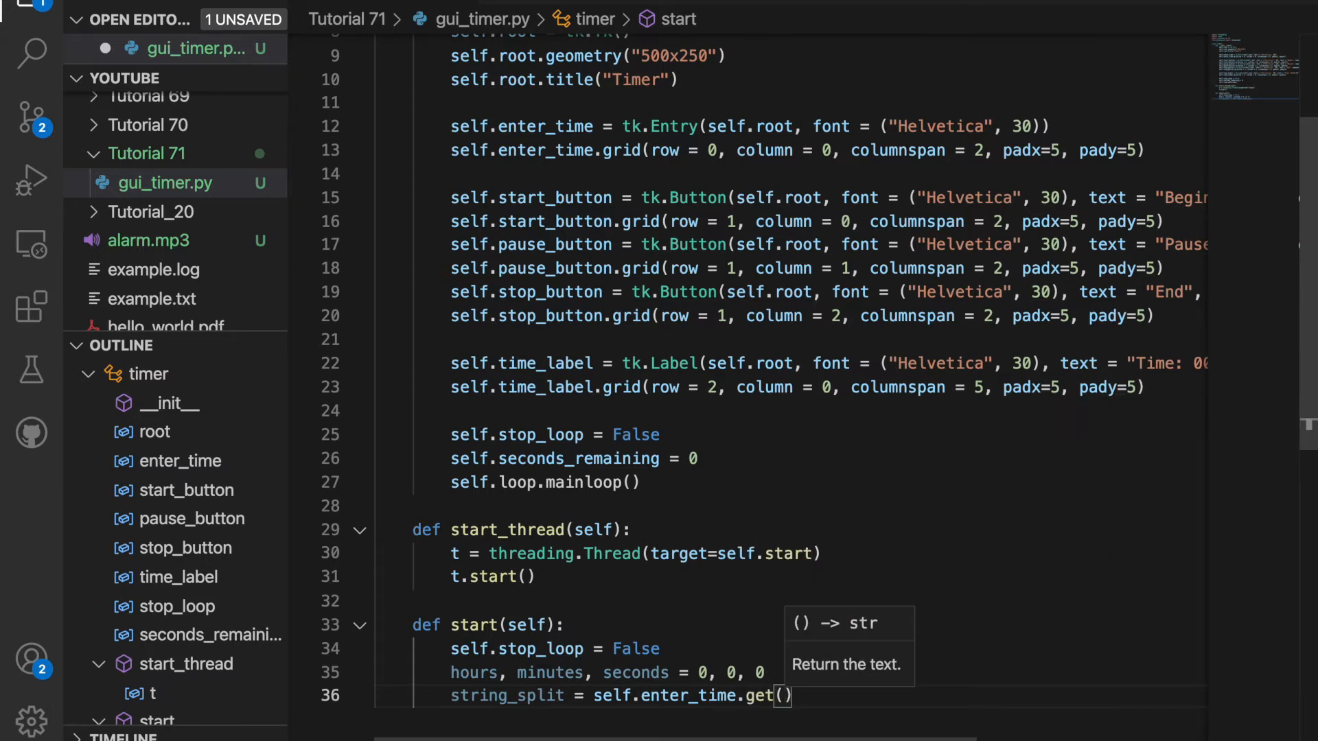
text(.spl)
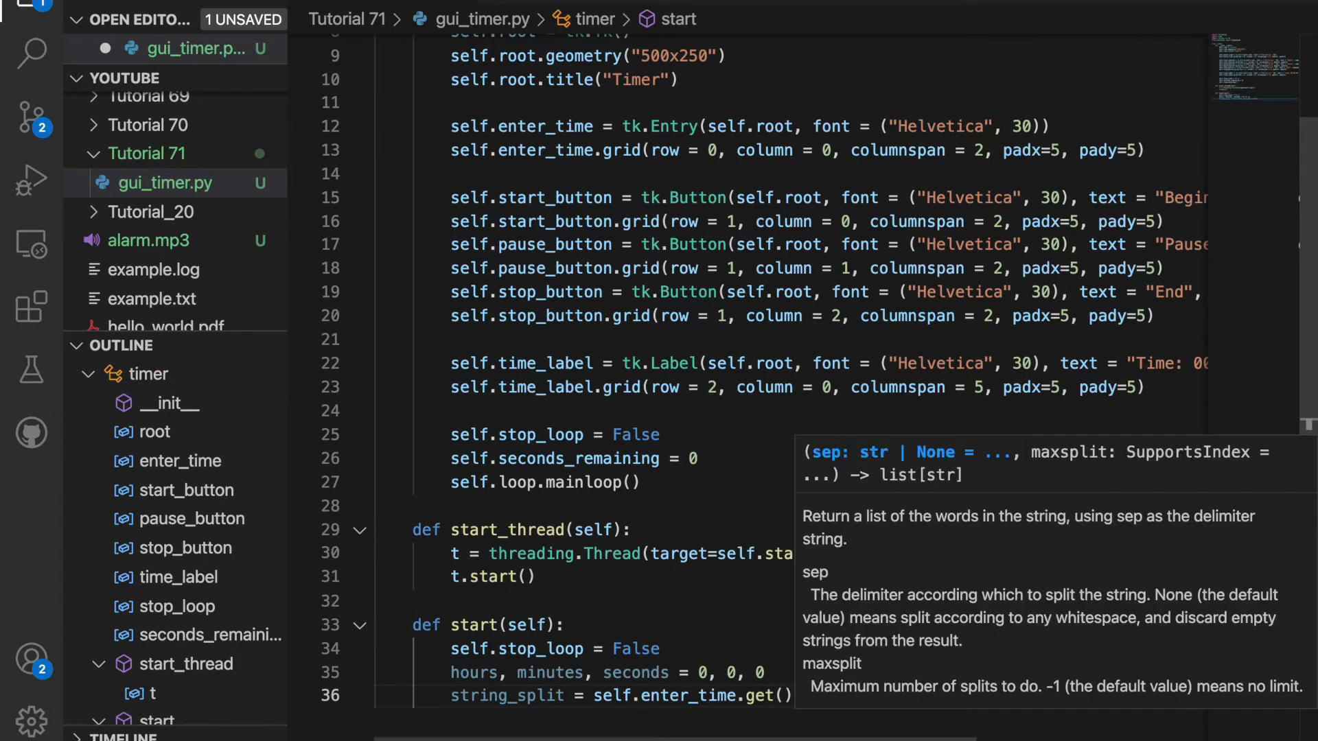
text(.split(":"))
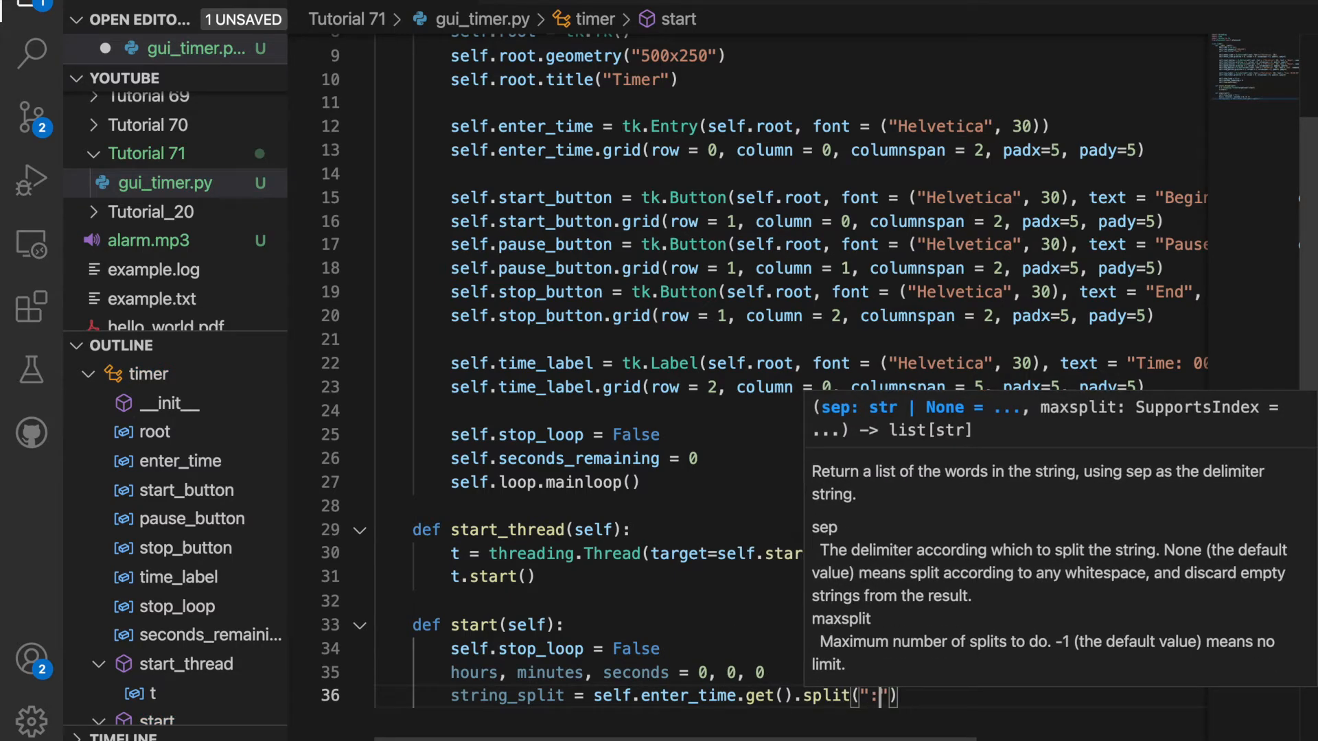
Parse string_split into hours, minutes, seconds by length 3/2/1, else print "Invalid input" and return.
text(if len(string_split) == 3:)
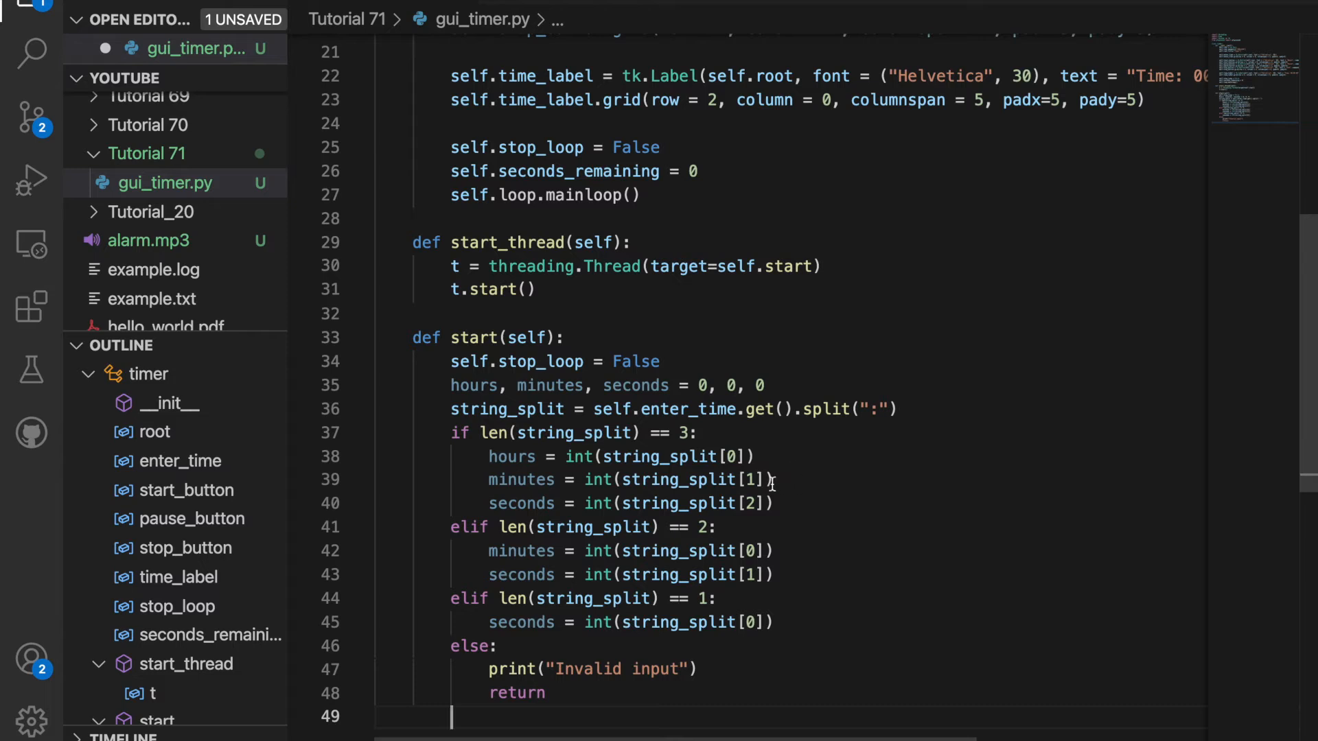
mouse_move(785, 521)
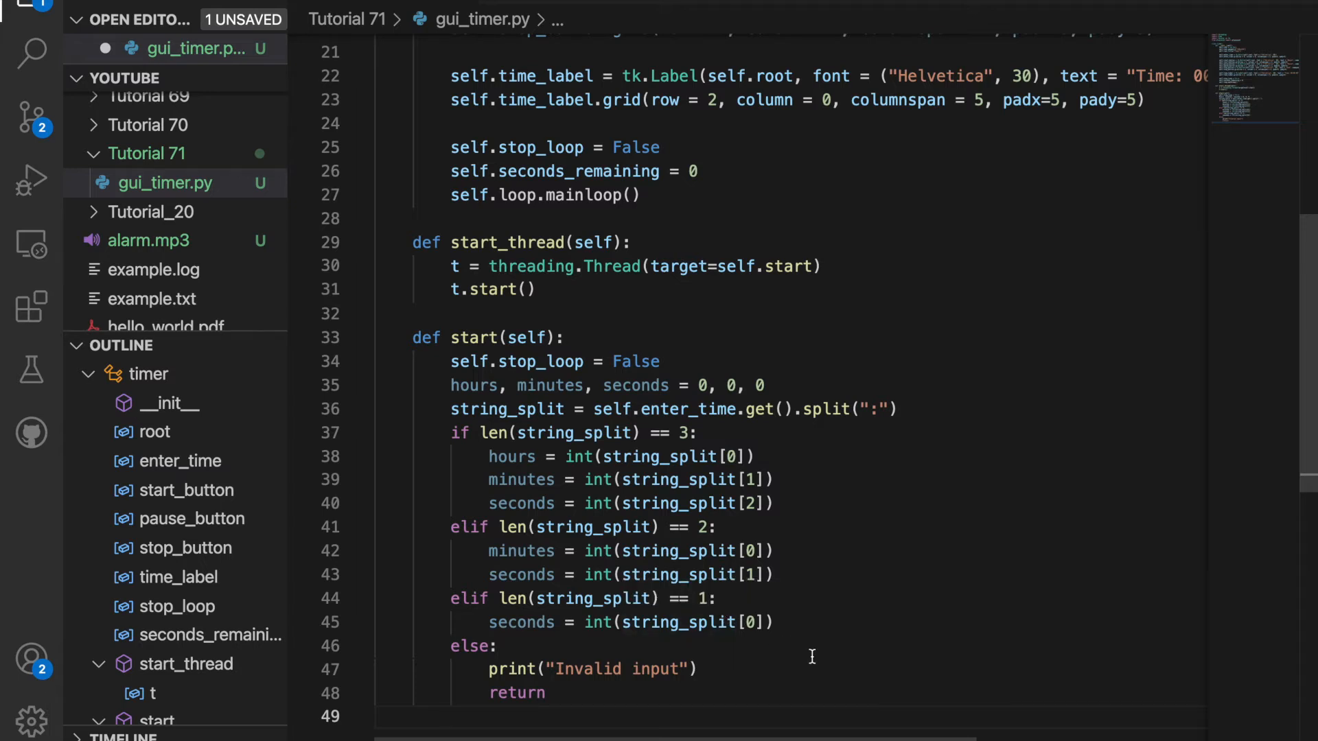
mouse_move(474, 676)
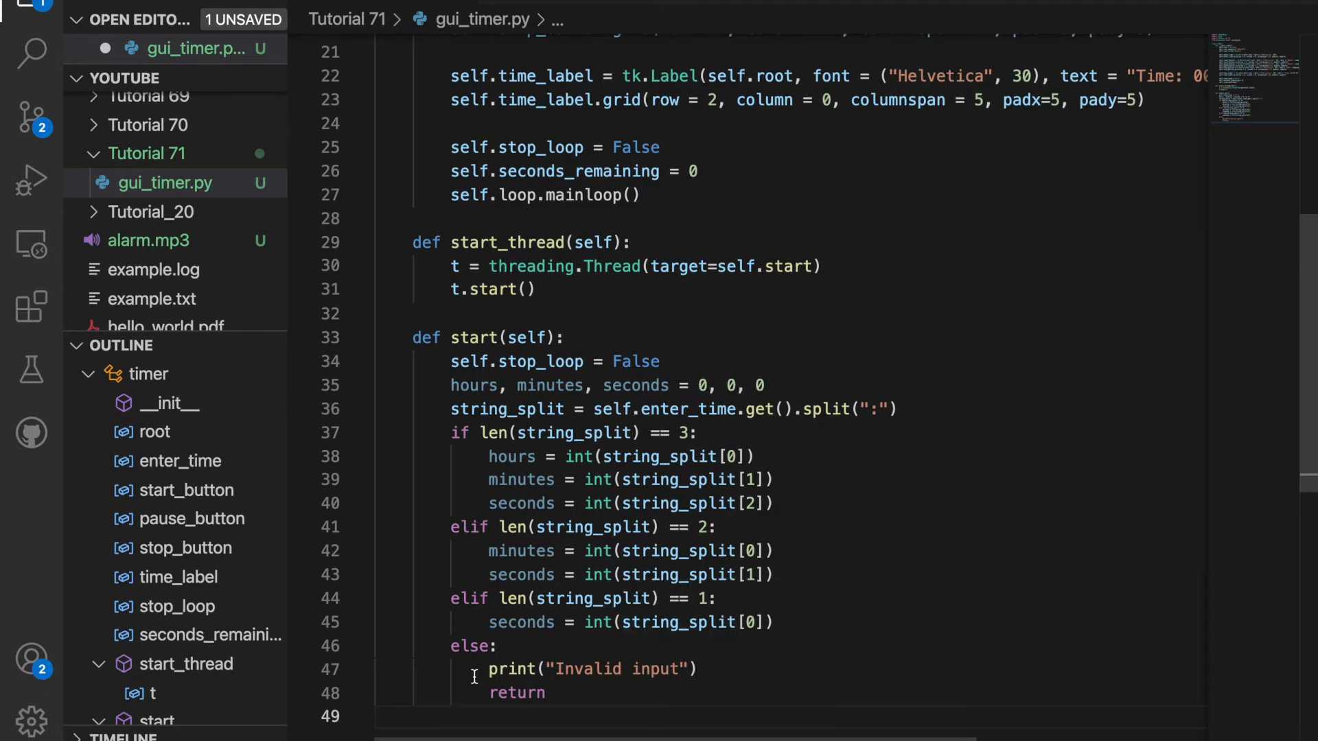
mouse_move(435, 708)
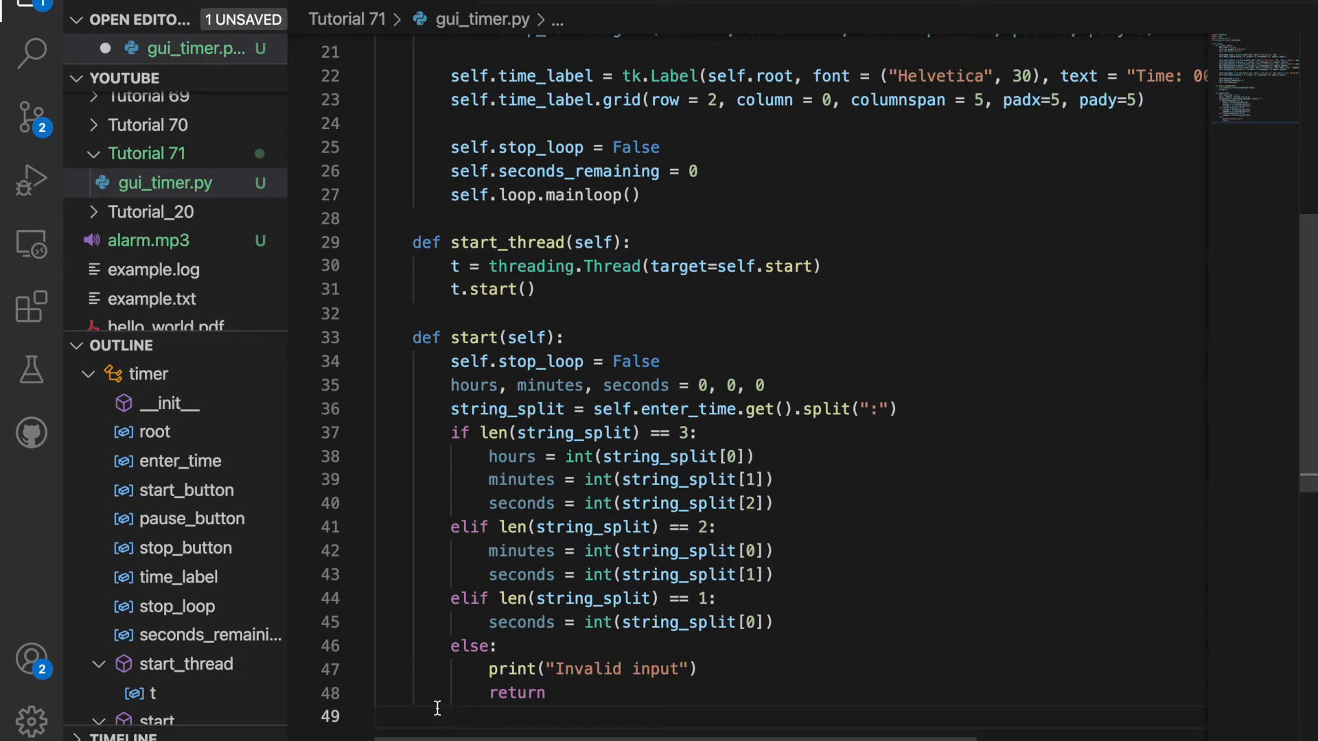
scroll(down, 3)
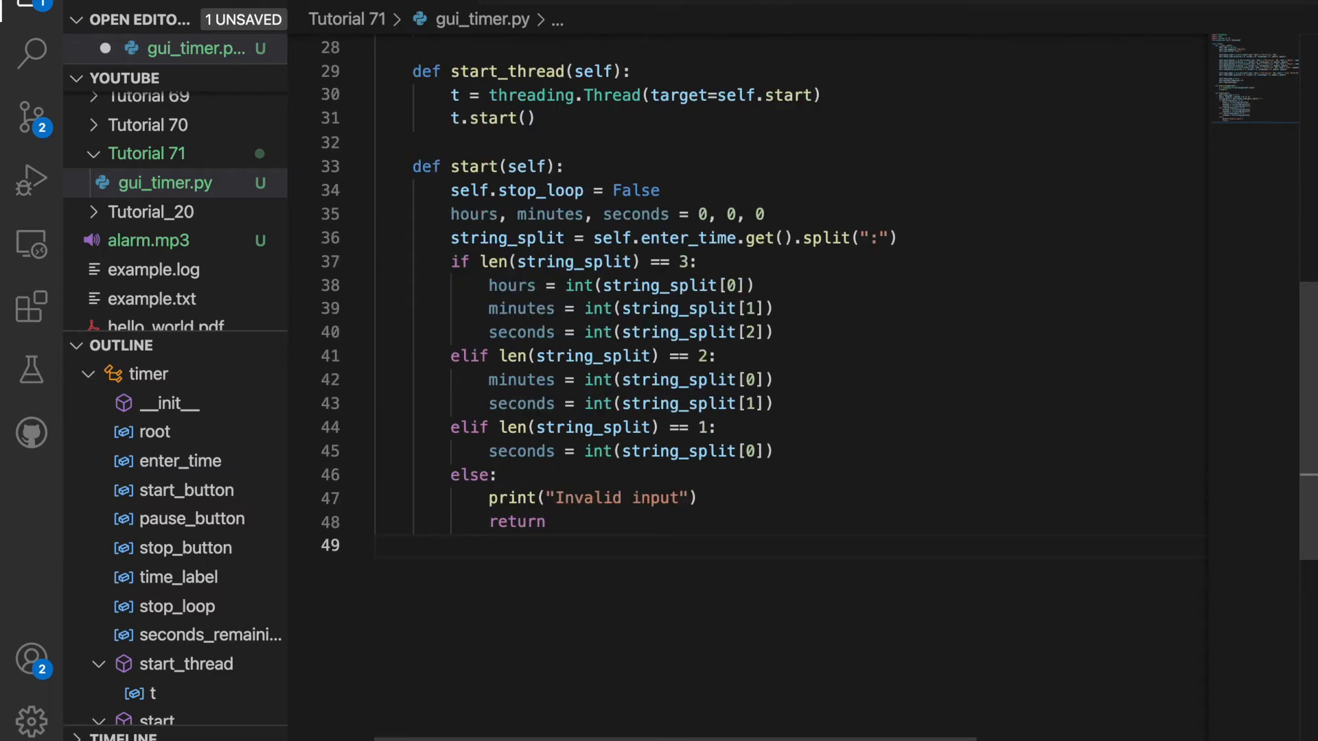
Compute self.seconds_remaining as hours*3600 + minutes*60 + seconds.
text(self.seconds_remaining =)
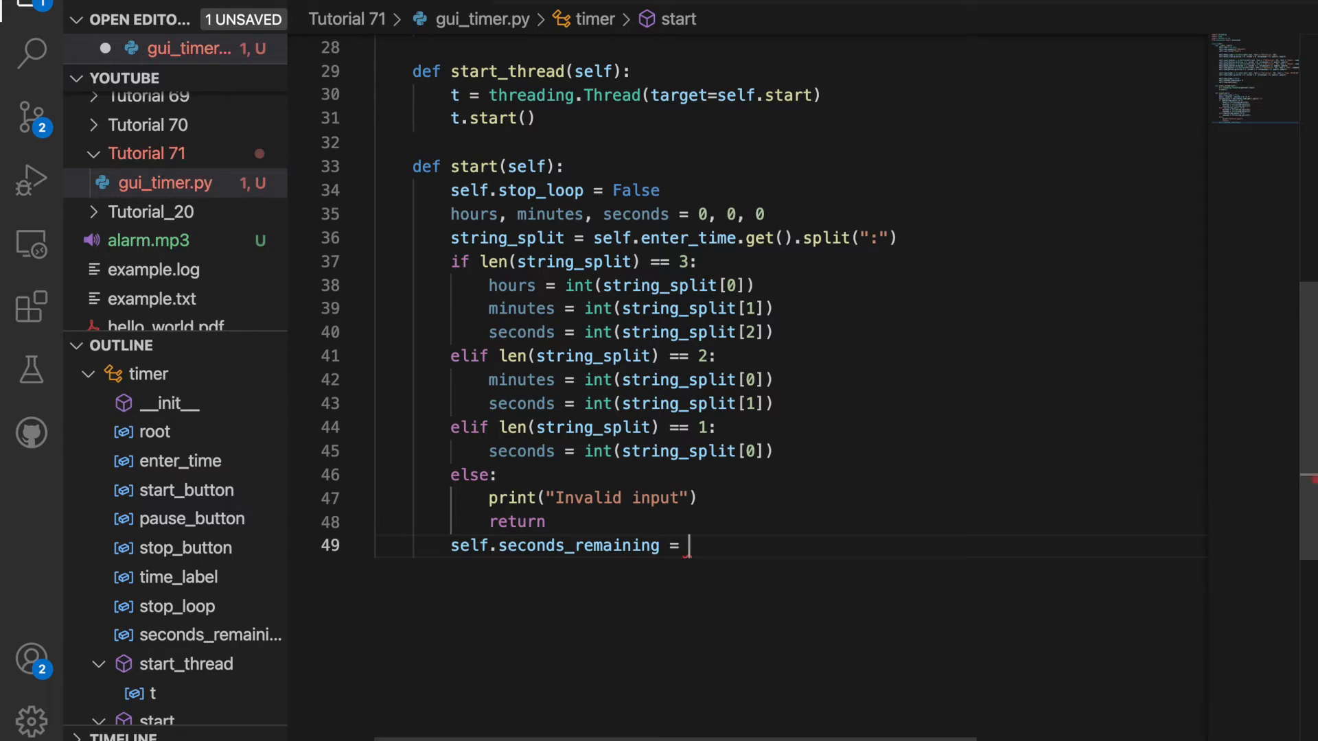
text(hours *)
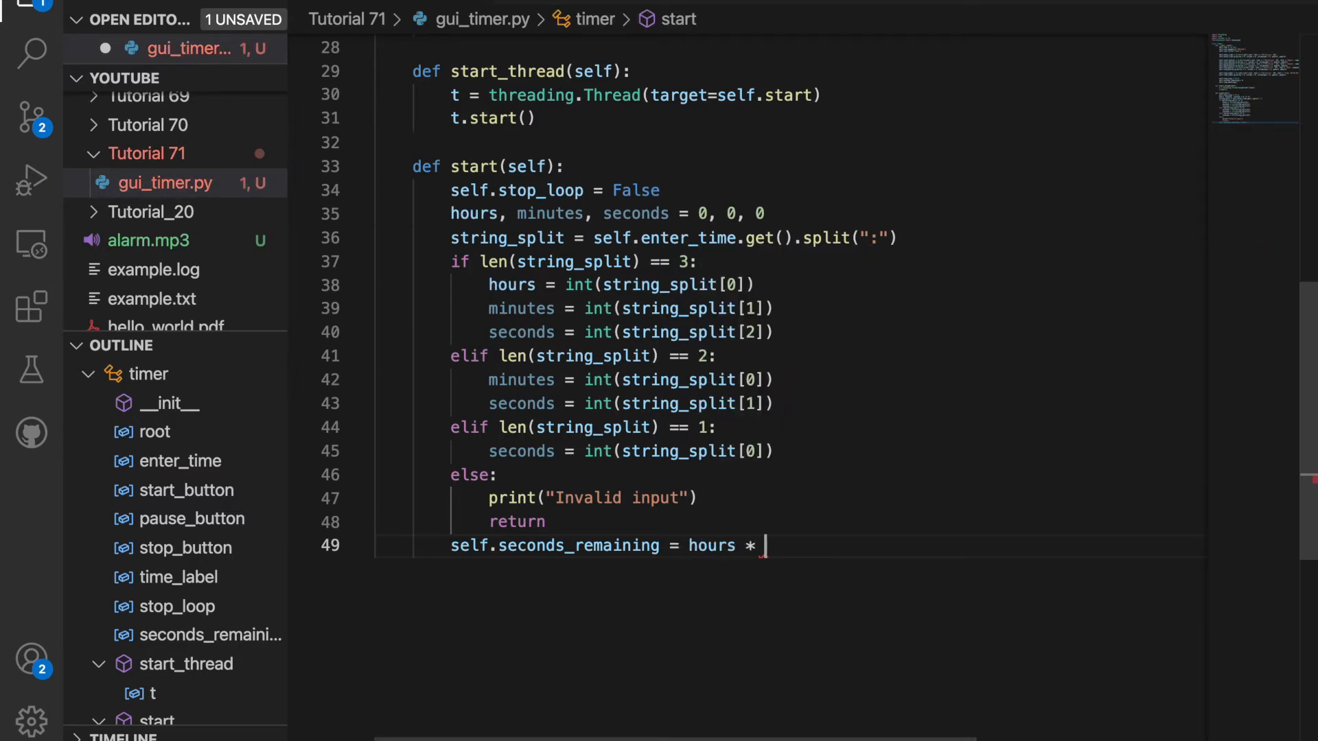
text(3600 + minutes * 60 +)
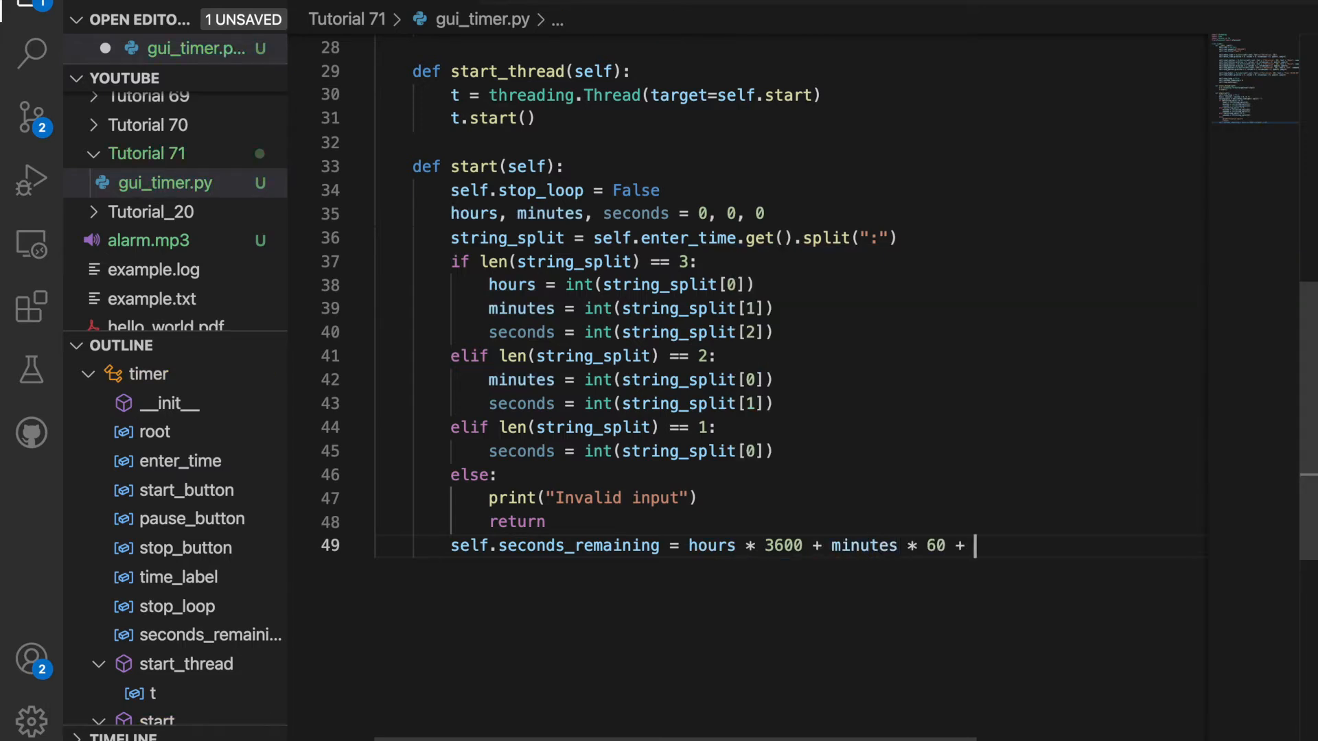
text(seconds)
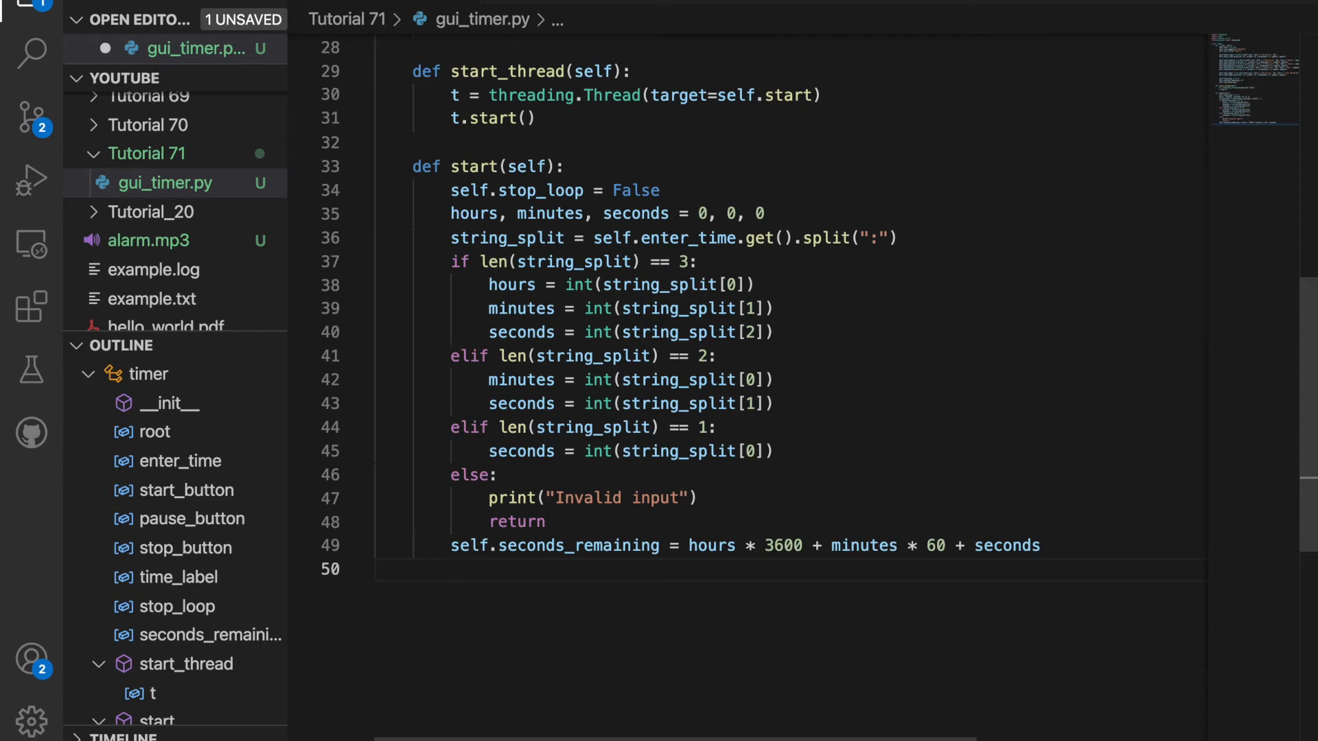
Call self.countdown() and play alarm.mp3 with playsound if not stop_loop.
text(self.cou)
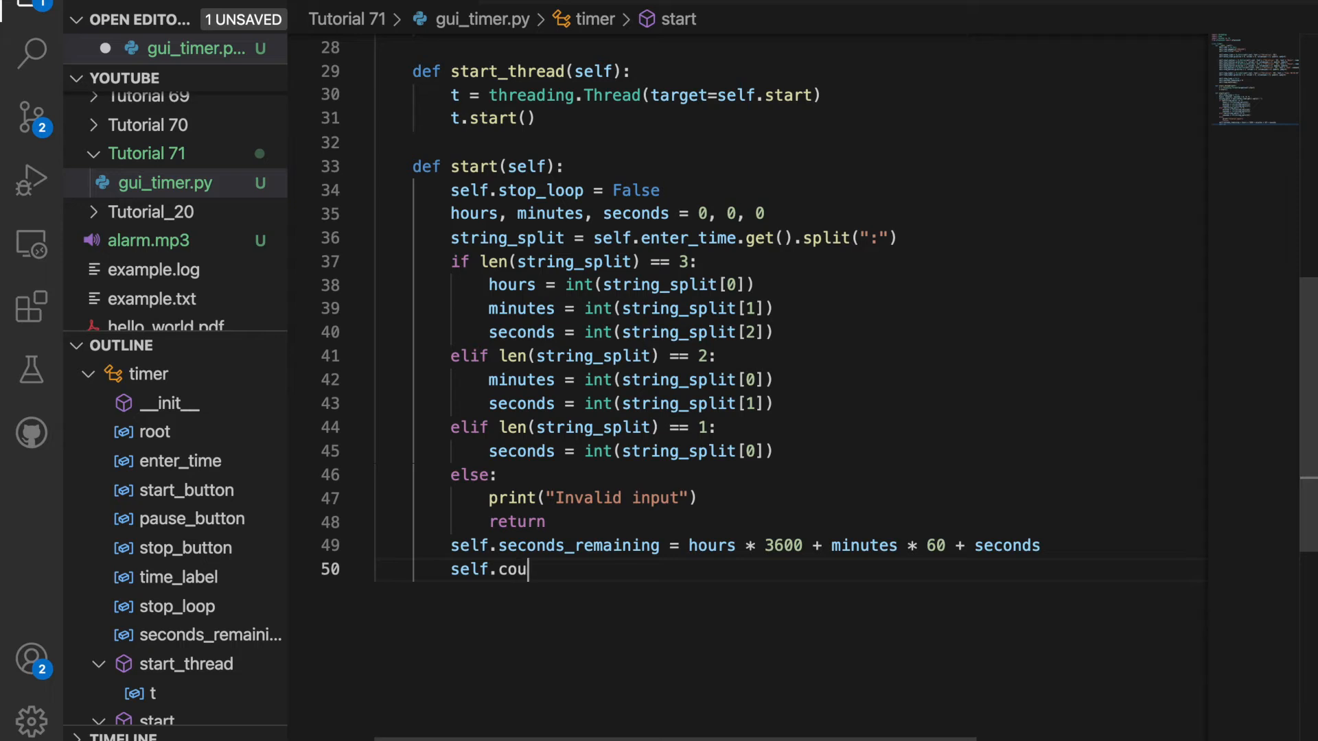
text(ntdown)
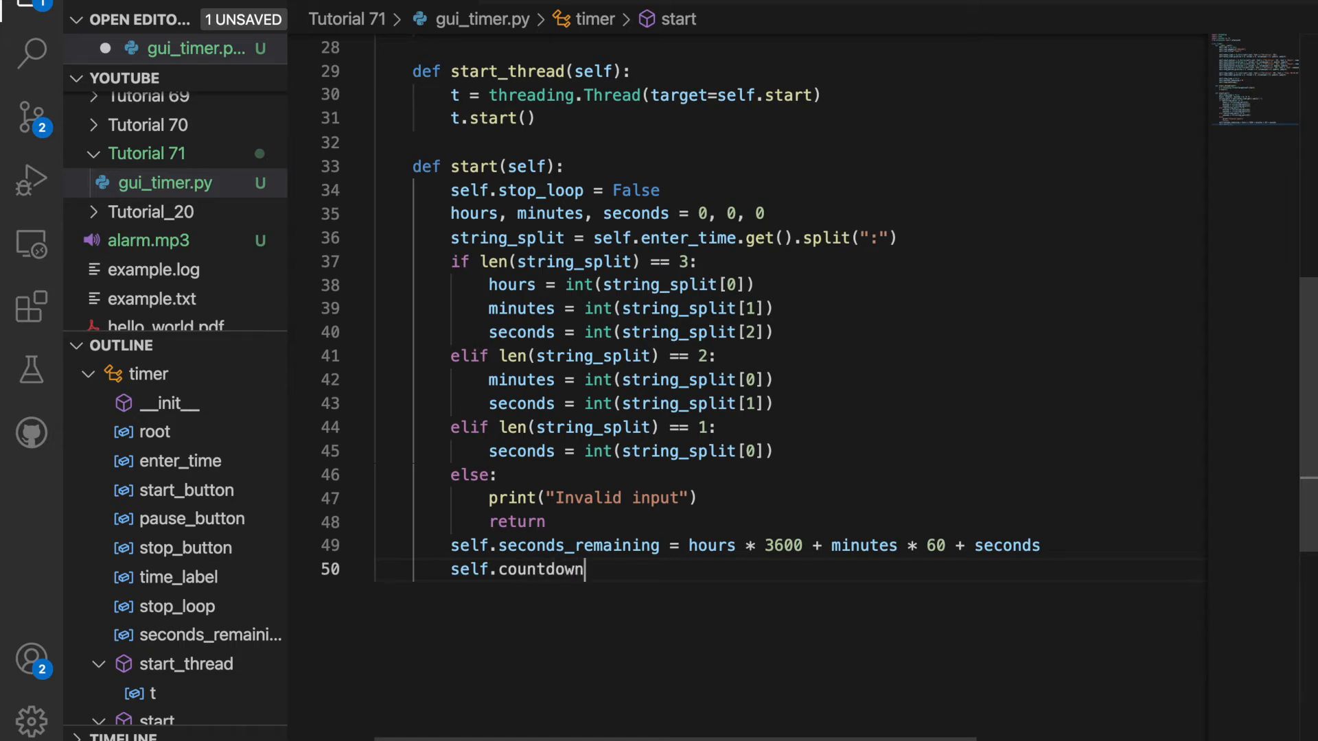
text(())
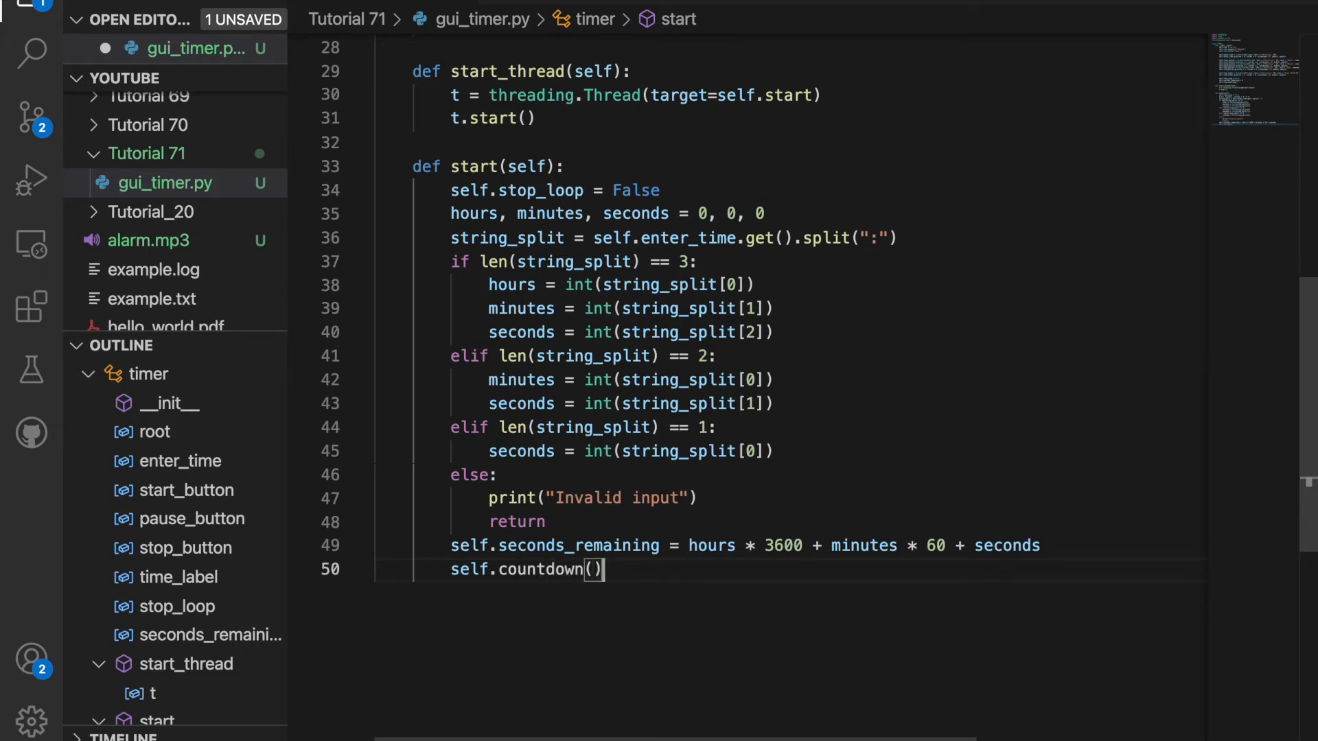
text(if not self.stop_loop:)
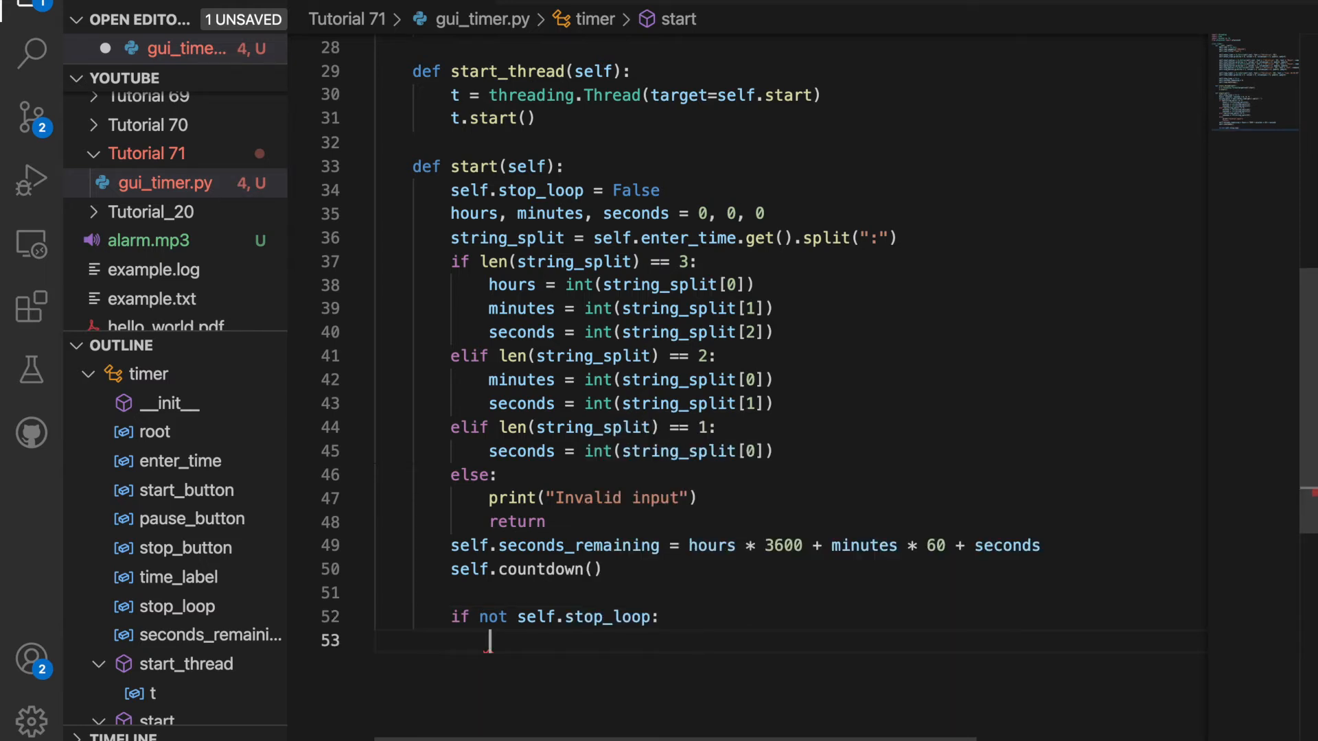
text(playsound)
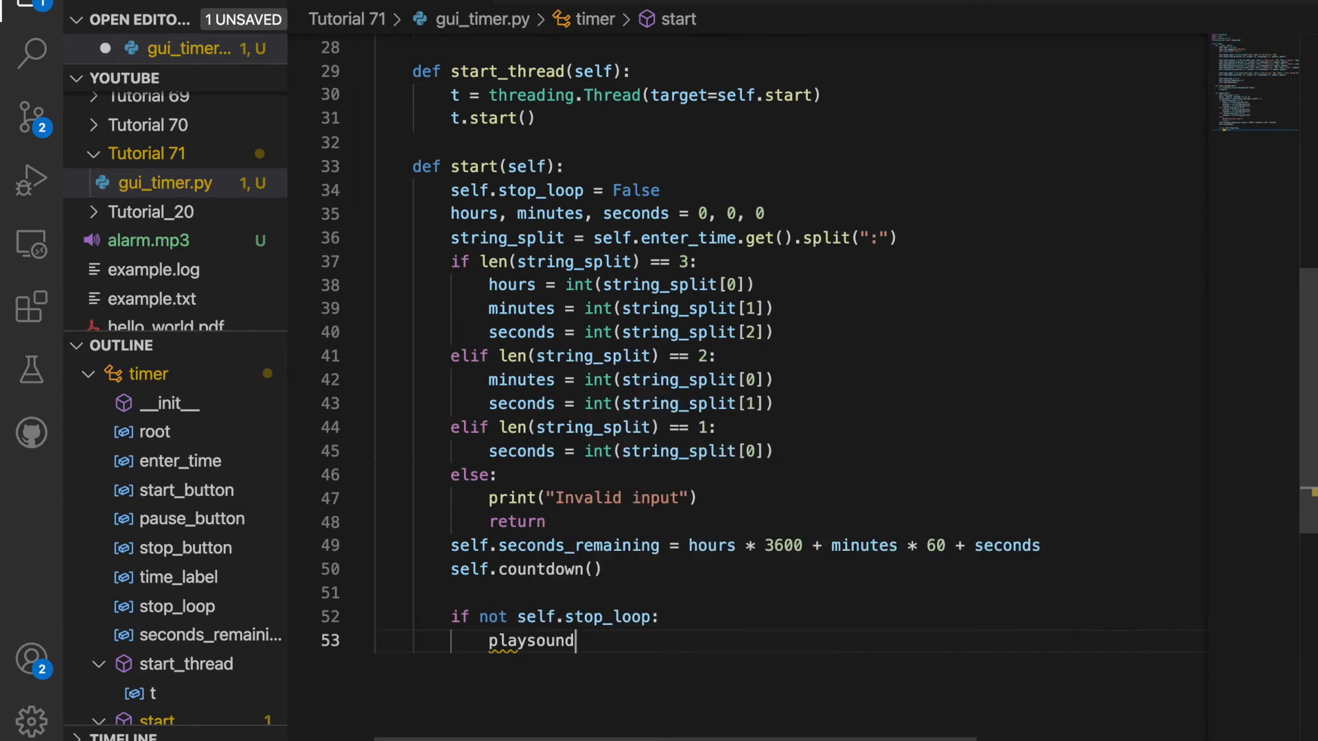
text(())
text(def countdown(self):)
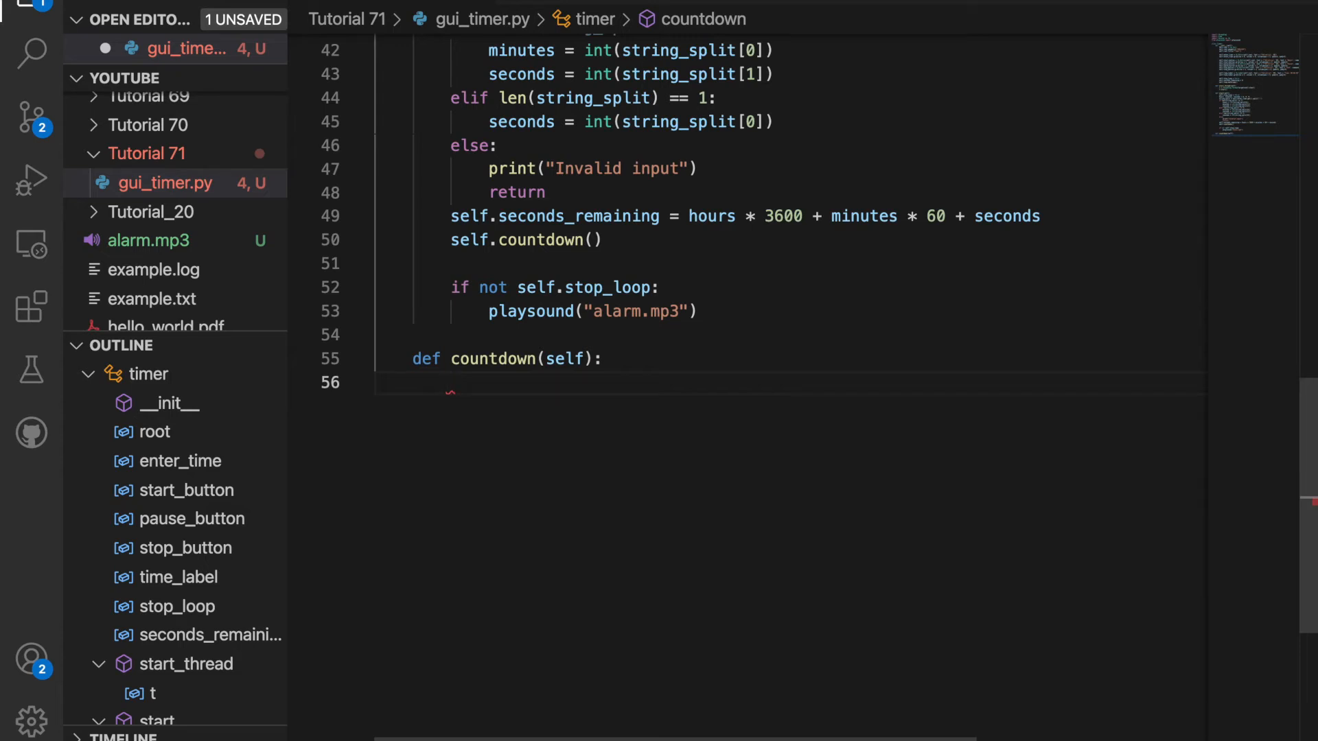
Loop while seconds_remaining > 0 and not stop_loop, decrementing seconds_remaining by 1.
text(while self.s)
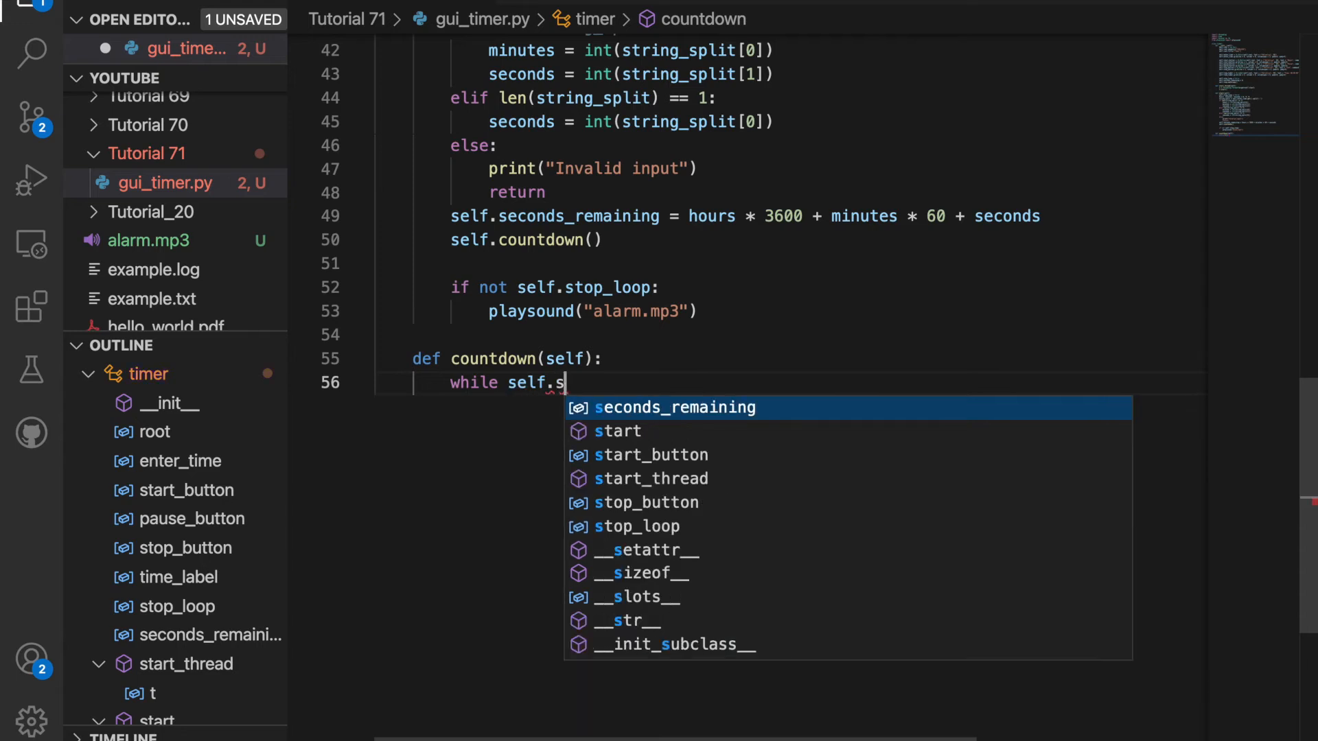
key(Tab)
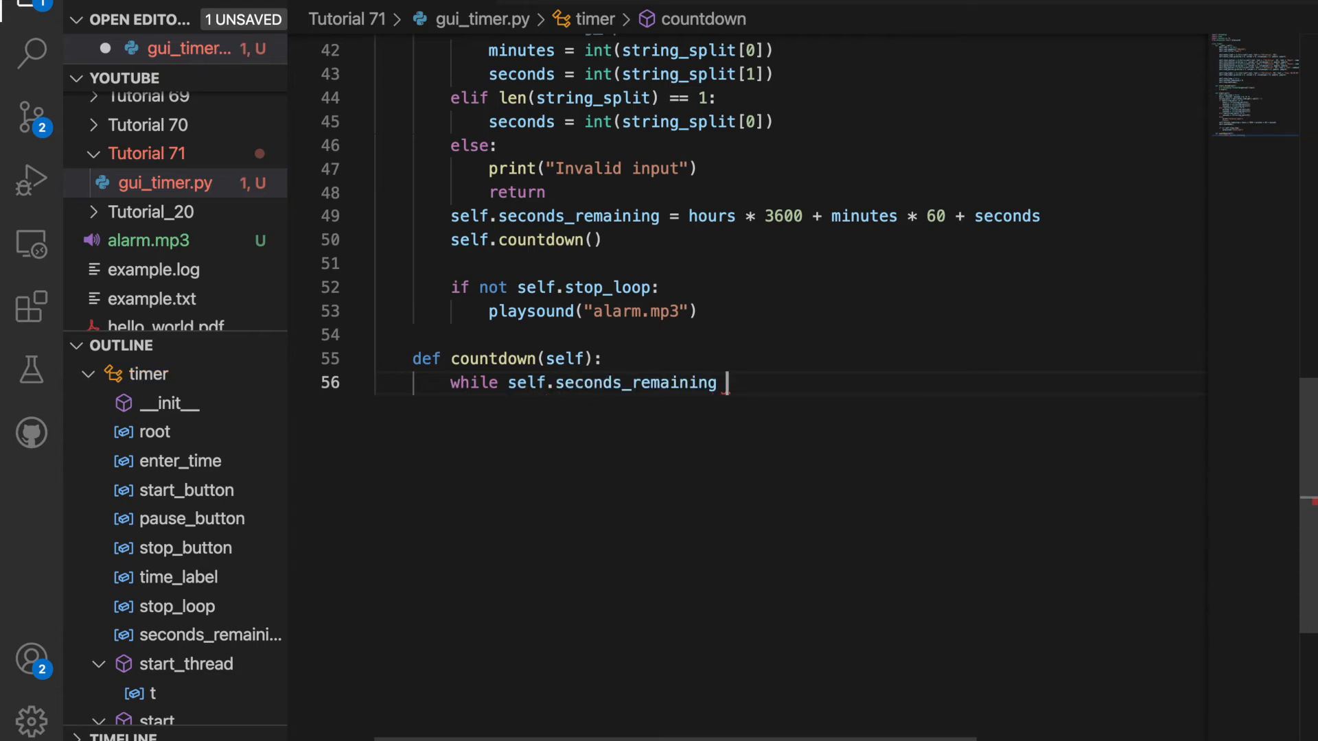
text(> 0 and not)
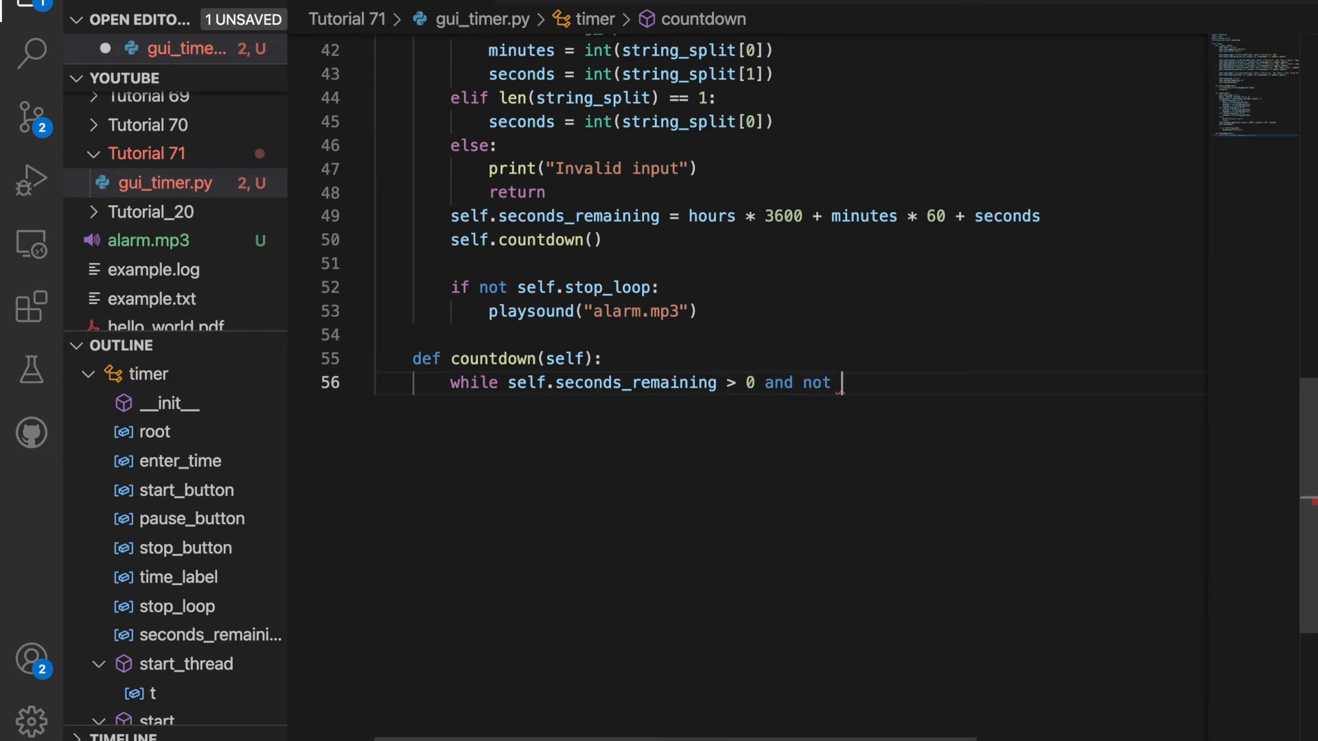
text(self.stop_loop)
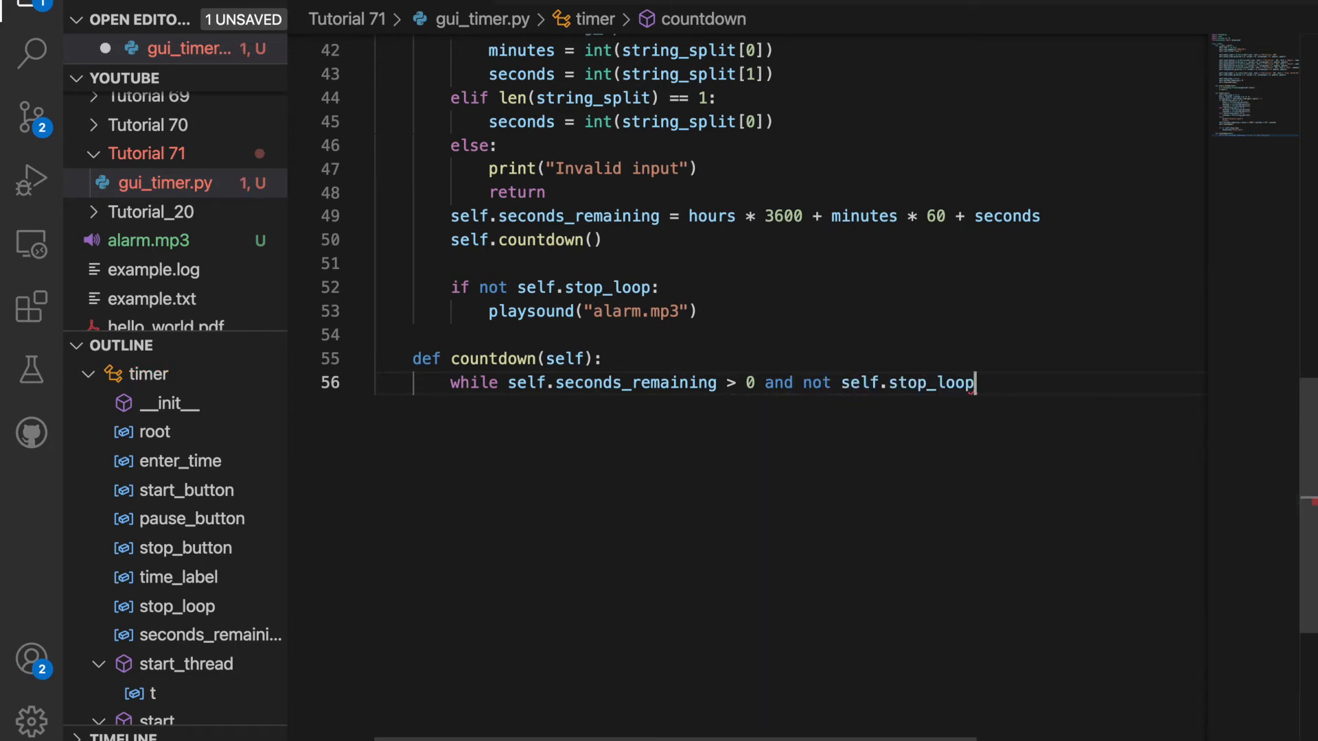
key(Enter)
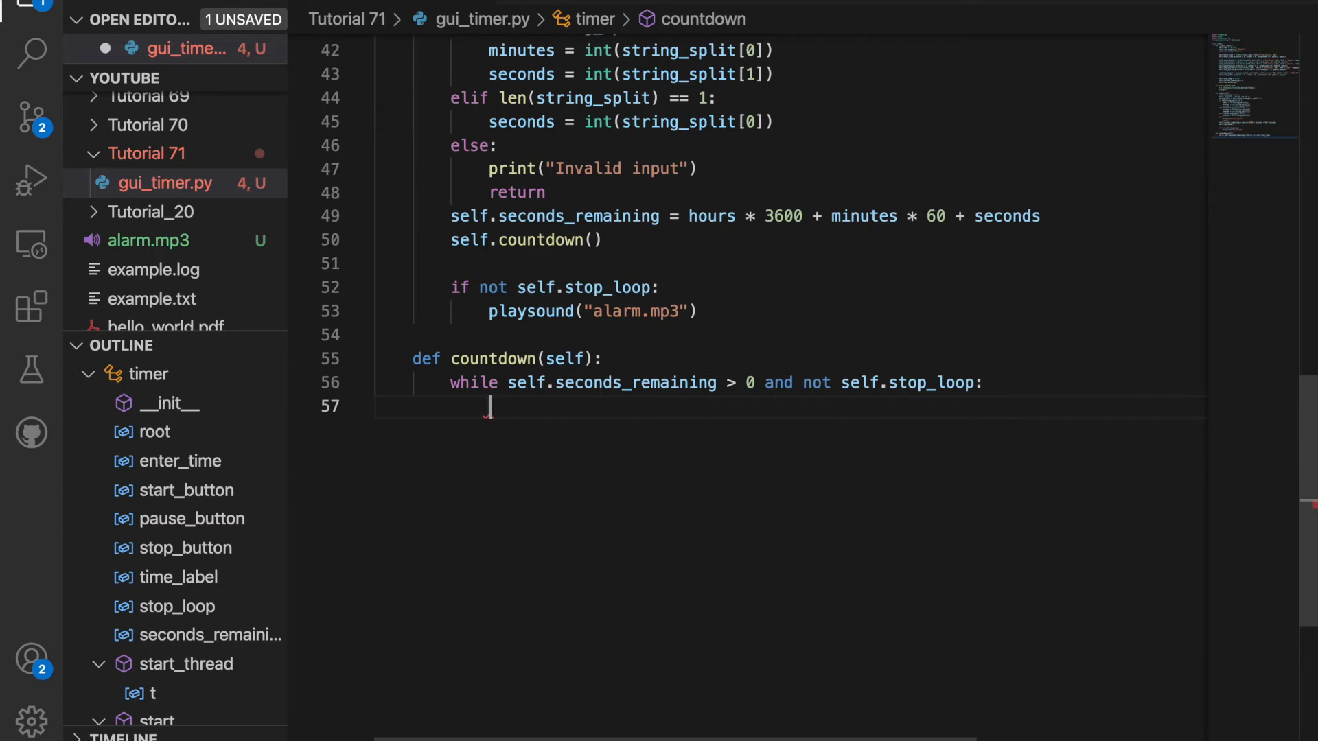
text(self.seconds_remaining -=)
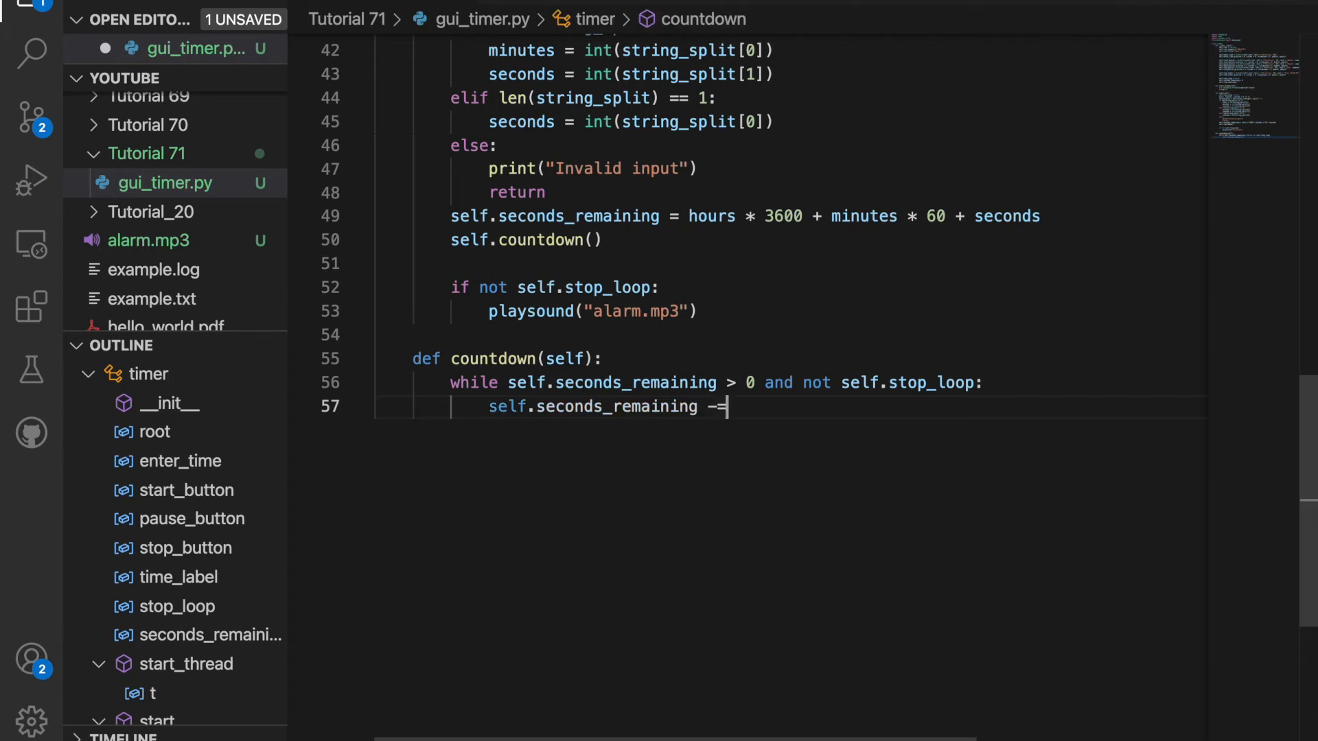
text(1)
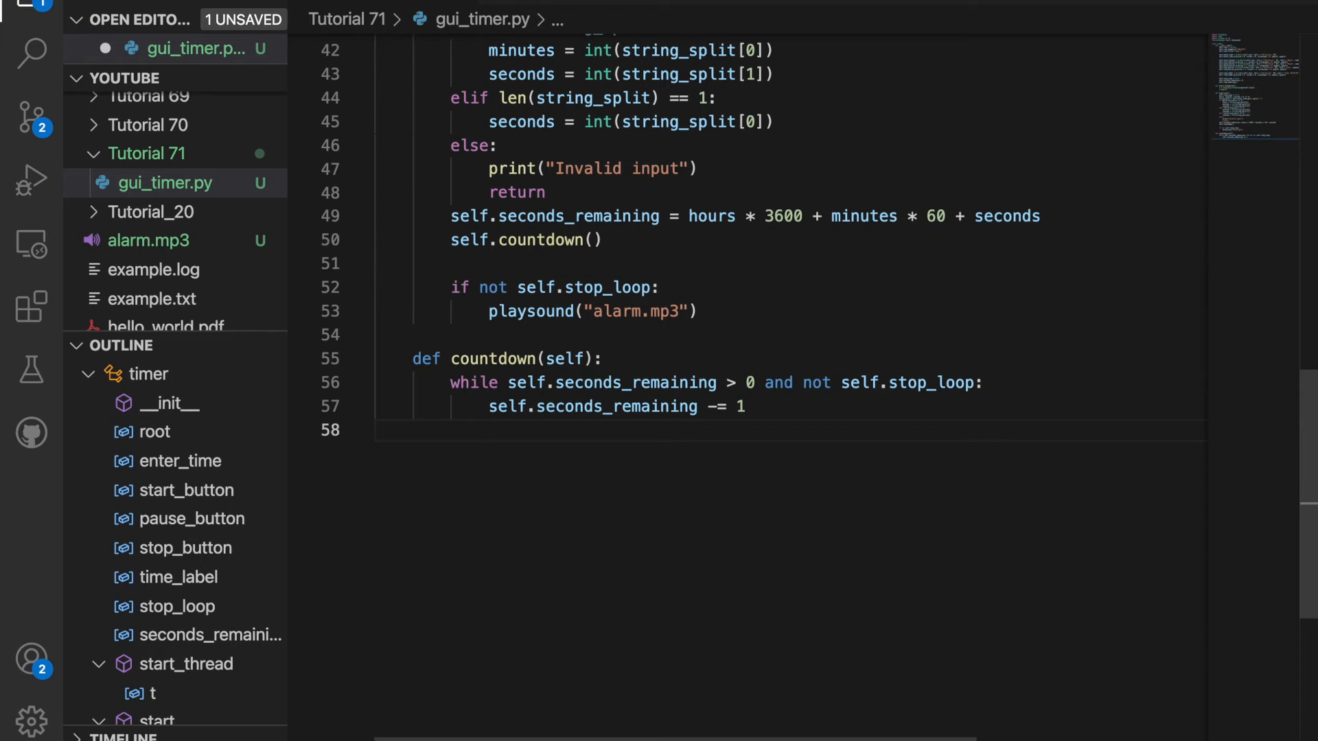
Derive minutes and seconds with divmod(self.seconds_remaining, 60) and update the Time label.
text(minutes, seconds = divmod(self.seconds_remaining, 60))
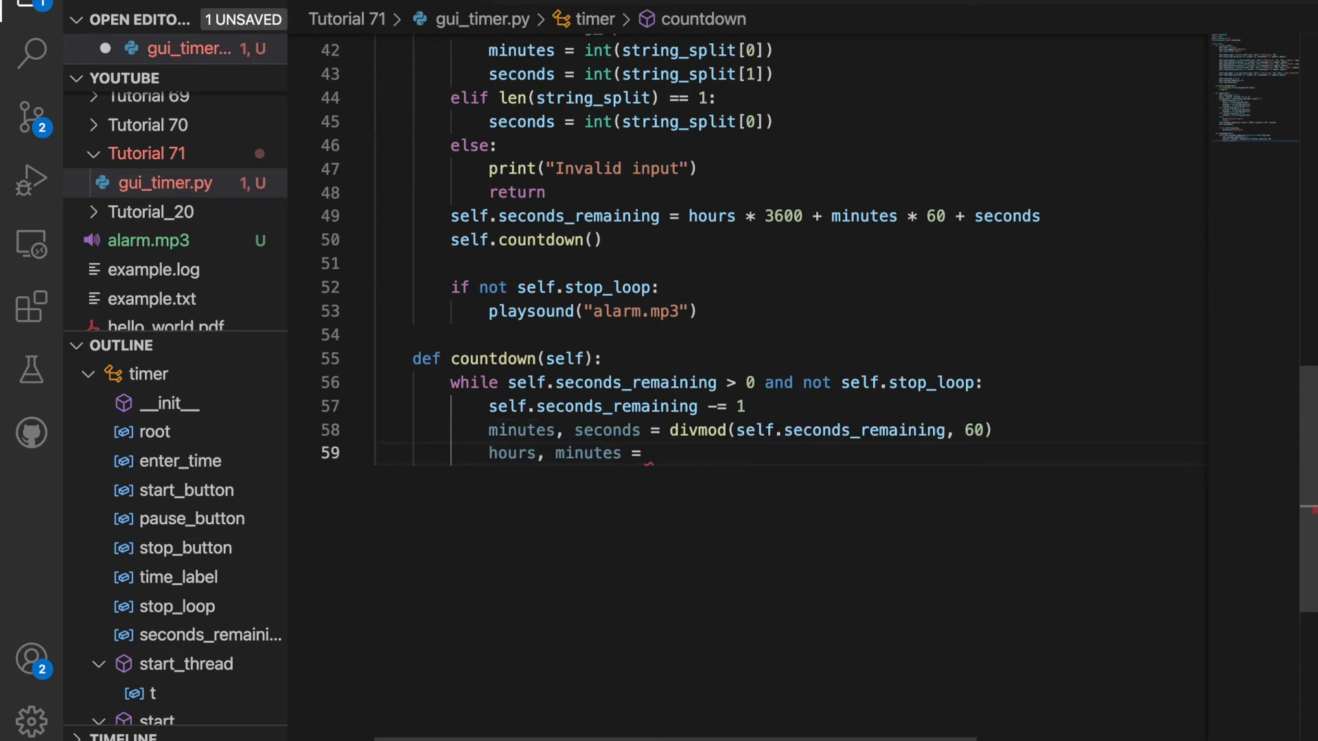
text(divmod)
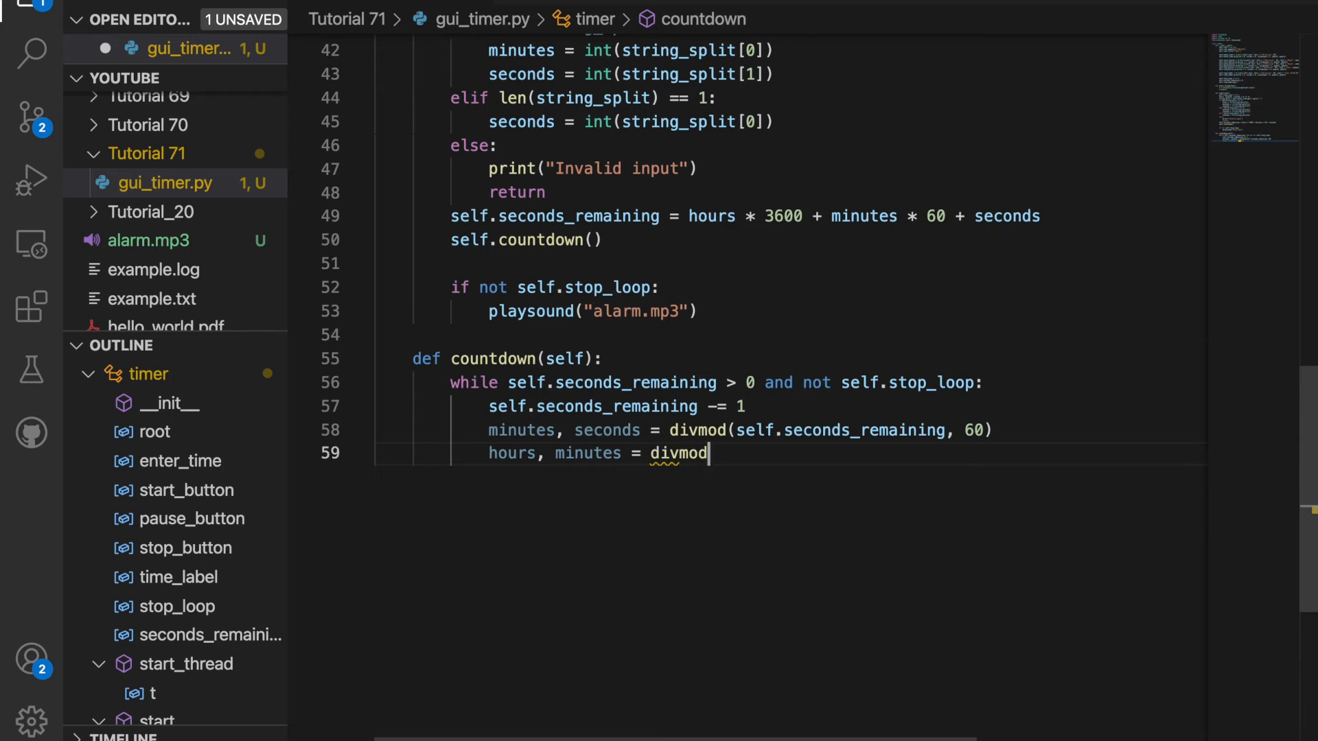
text(()
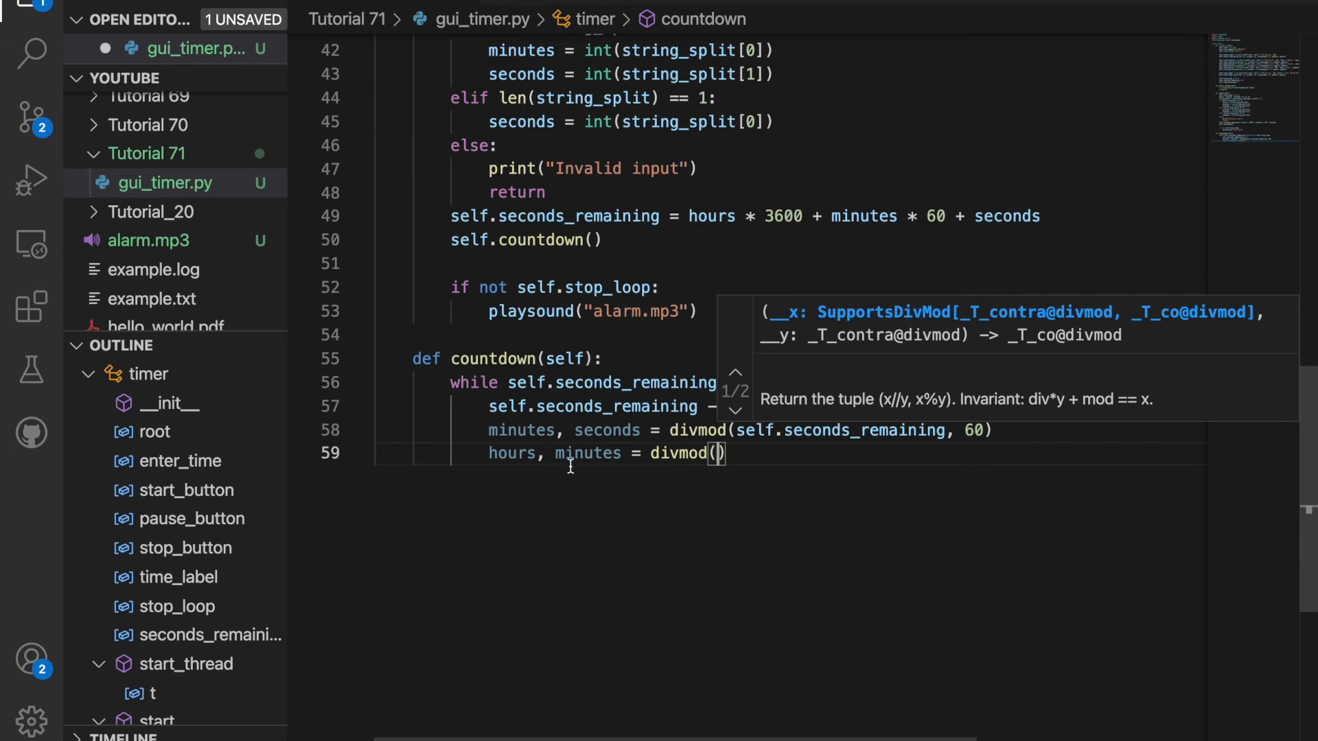
mouse_move(764, 601)
text(minutes, 60)
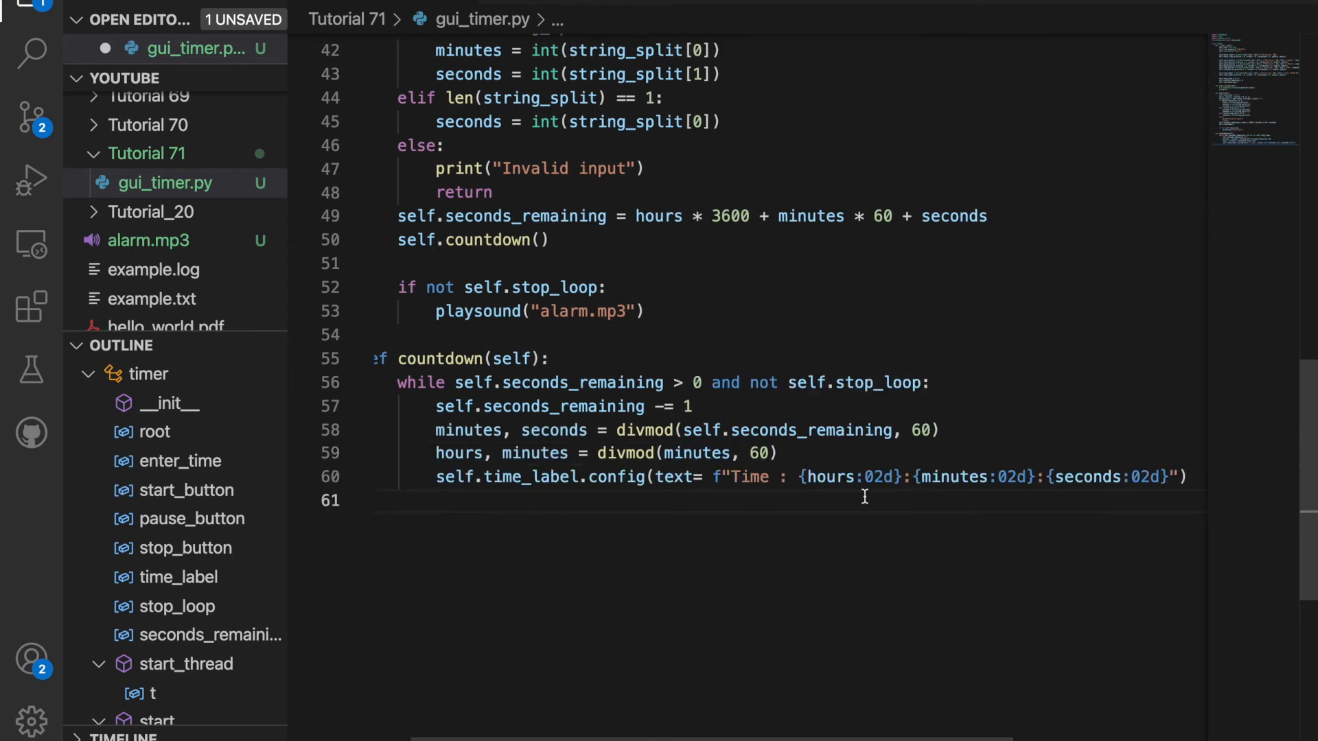
mouse_move(471, 560)
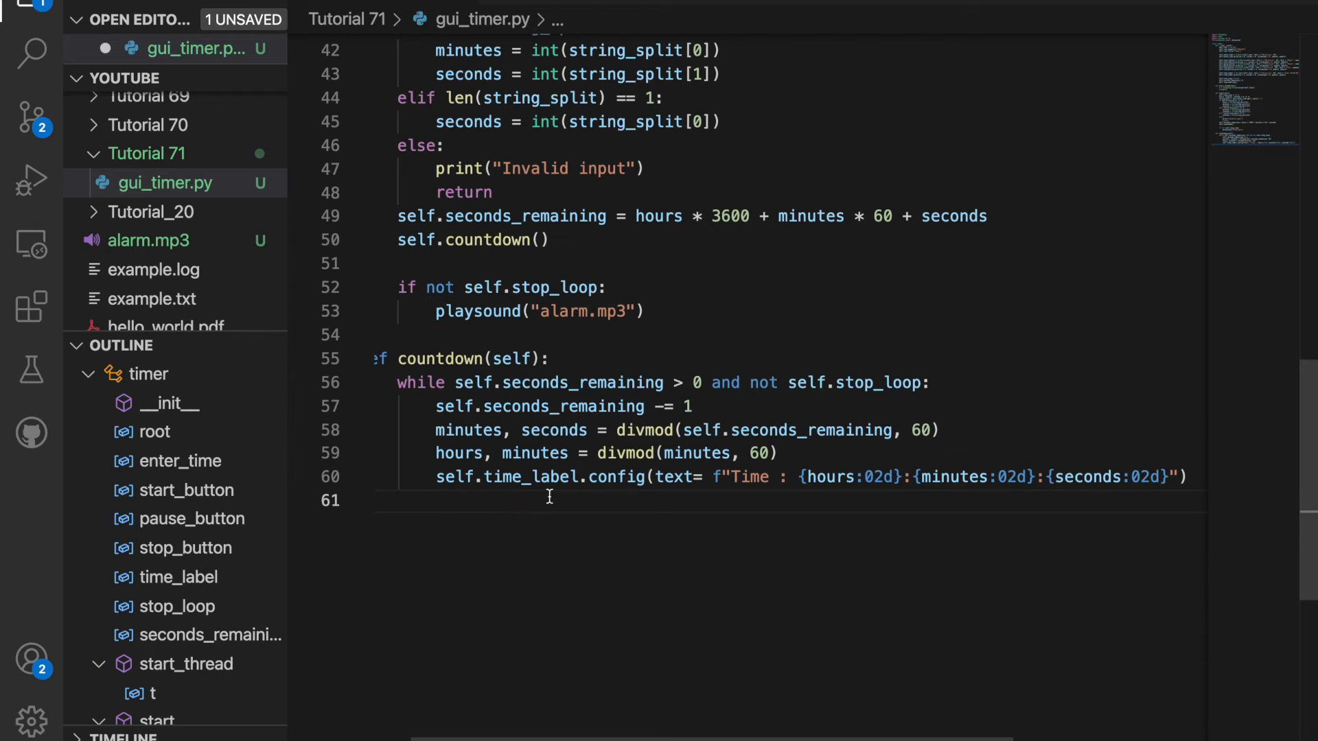
mouse_move(711, 488)
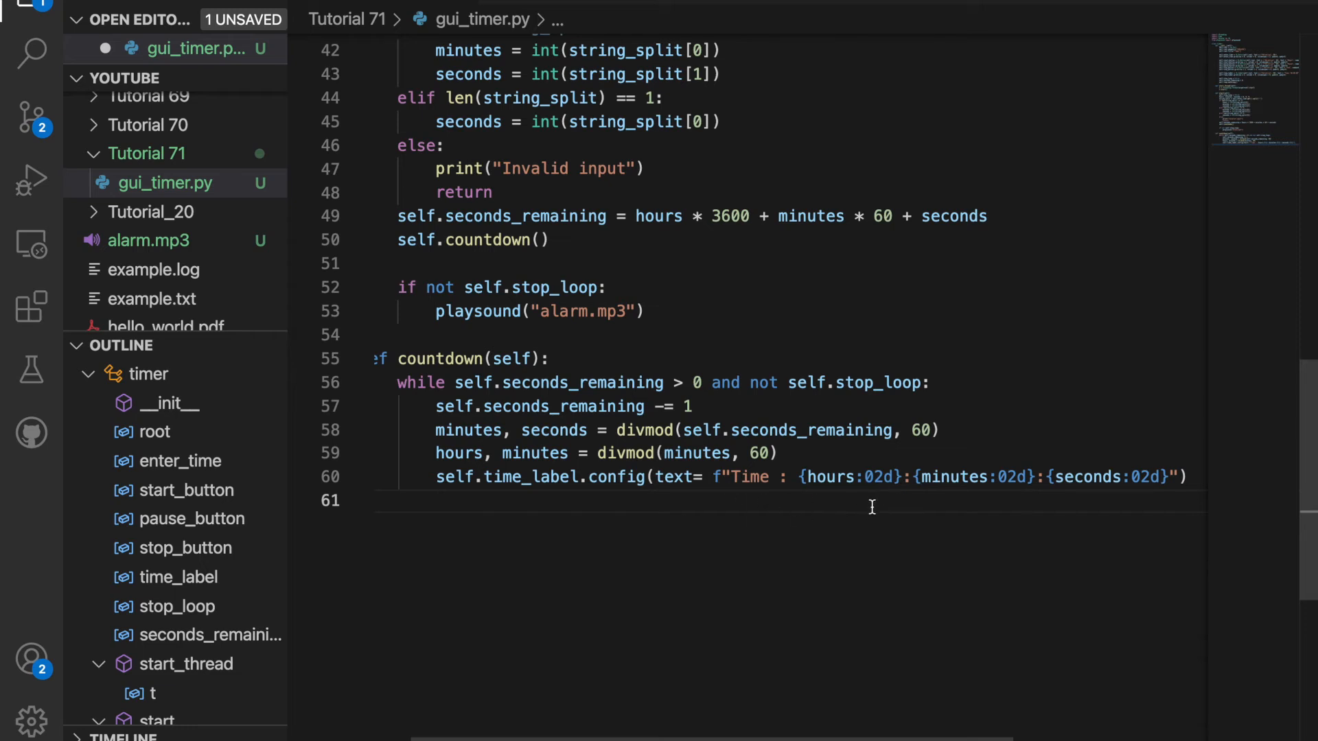
mouse_move(1008, 497)
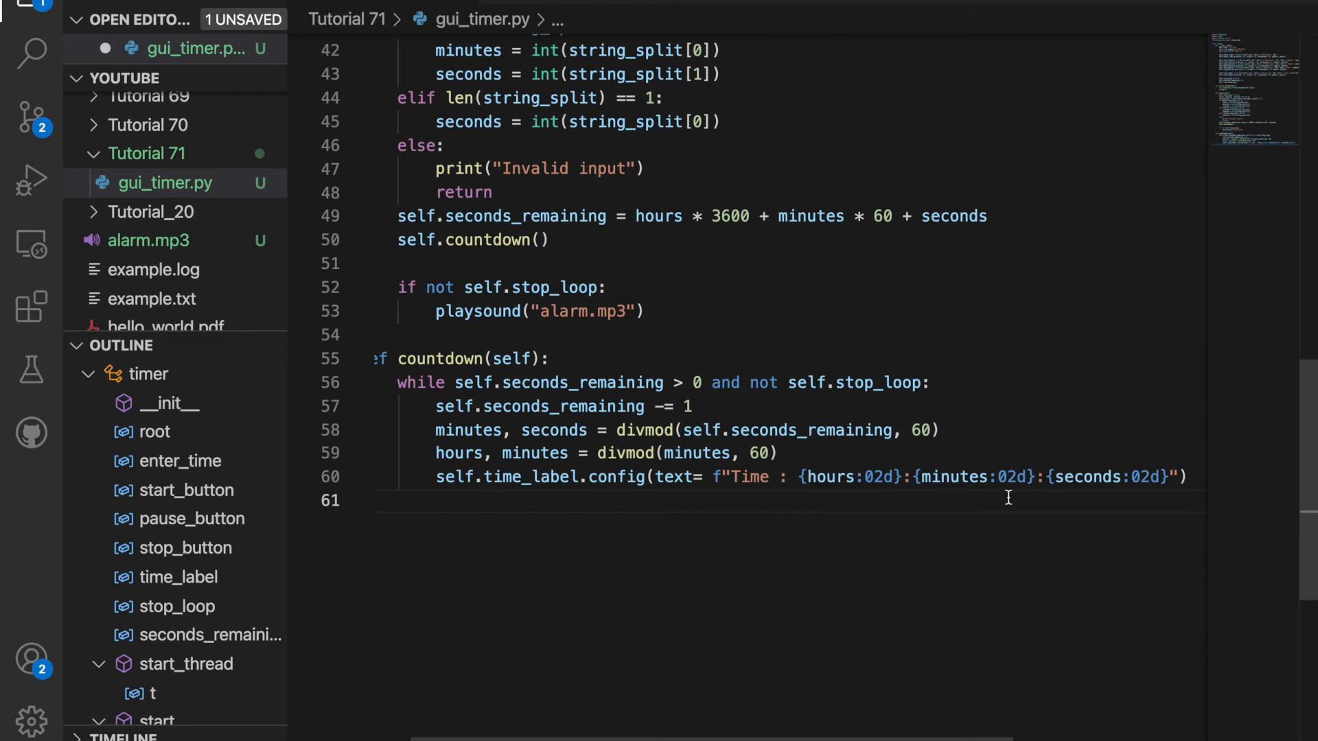
mouse_move(1136, 493)
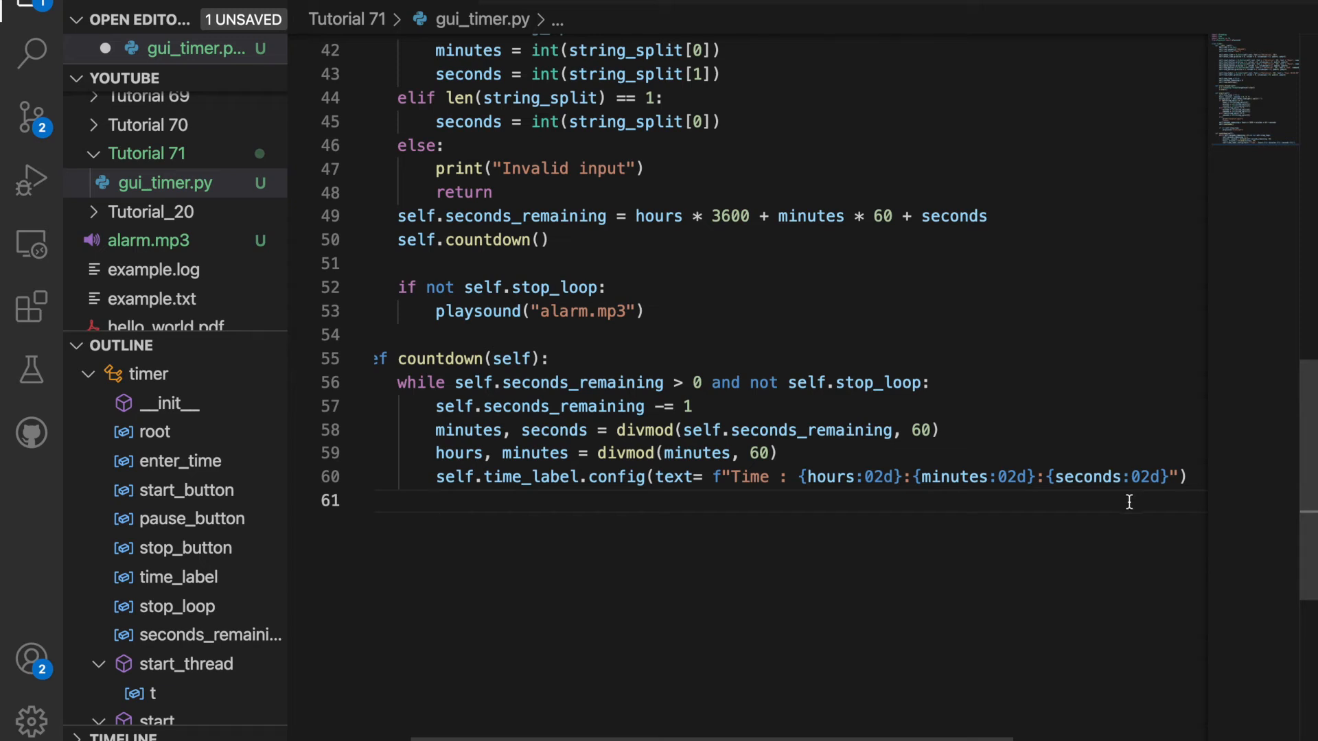
mouse_move(1120, 508)
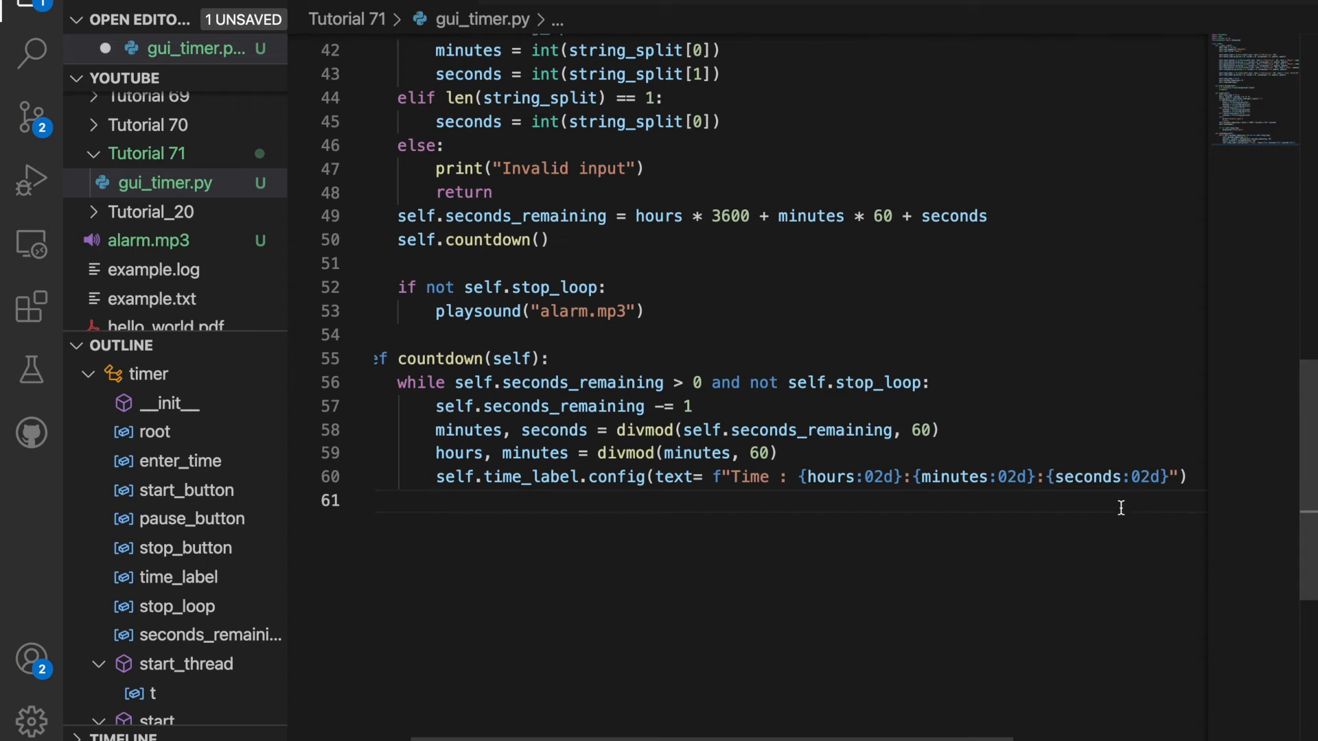
mouse_move(1113, 512)
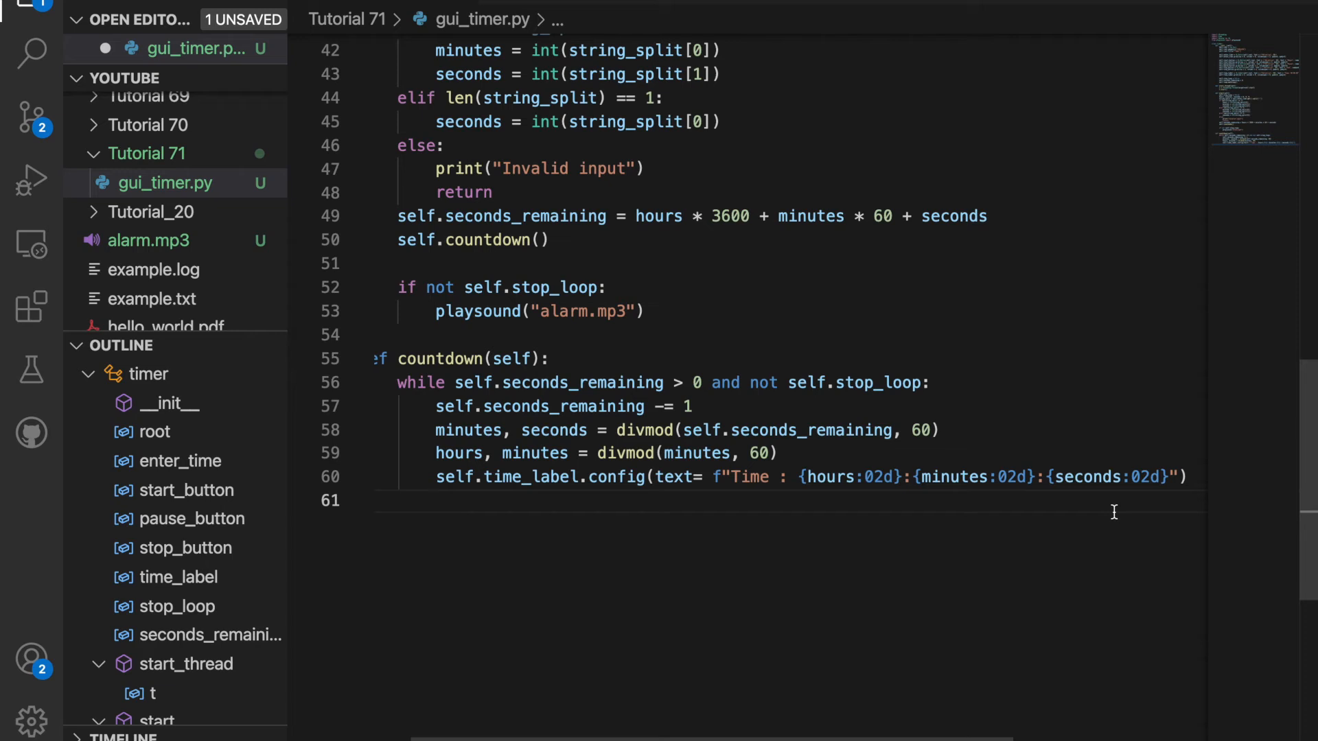
mouse_move(634, 656)
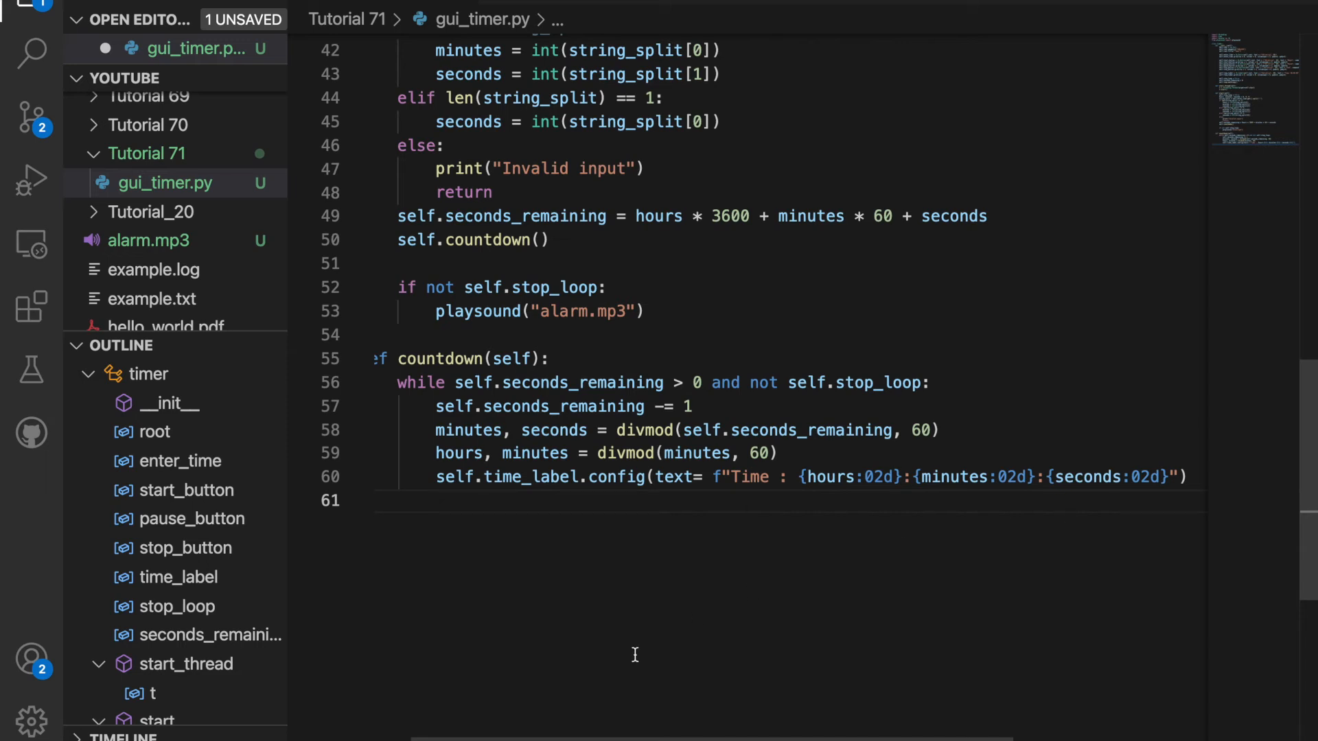
Refresh the window with self.root.update() and wait with time.sleep(1) each tick.
text(self.root.update)
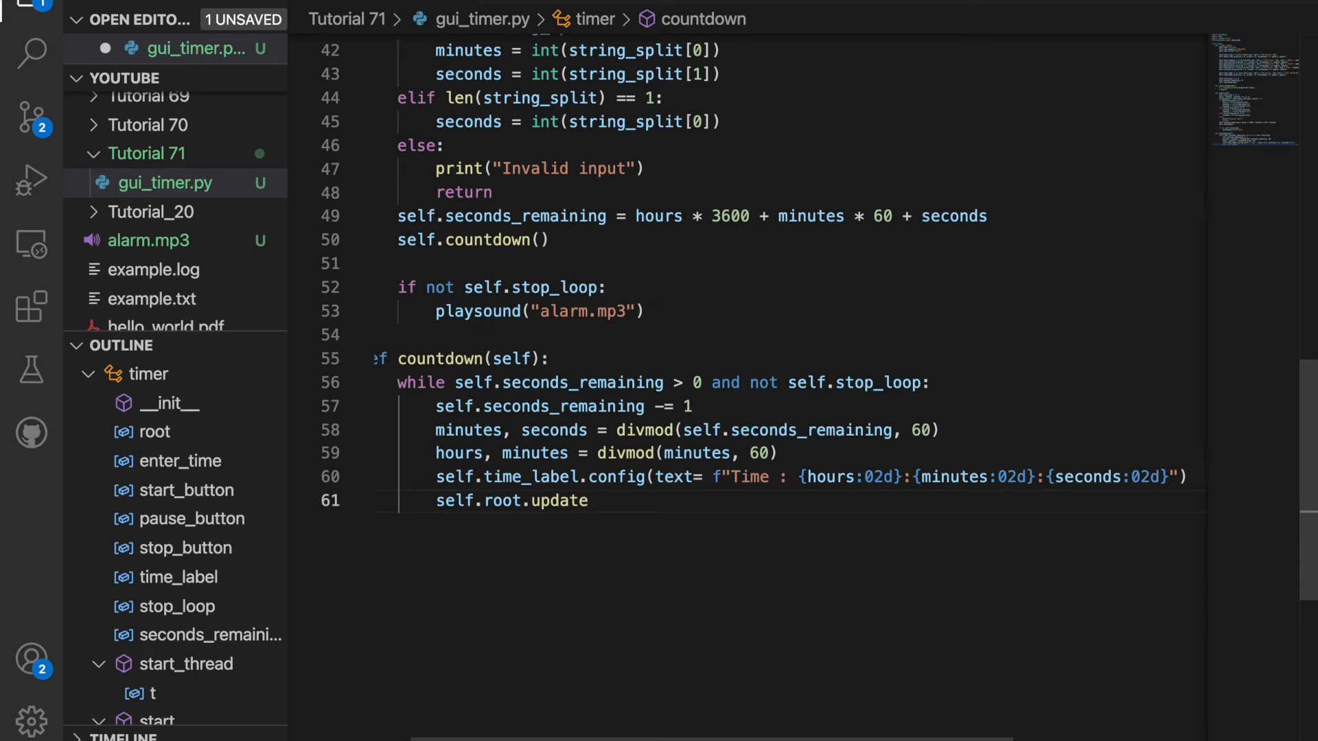
text(time.s)
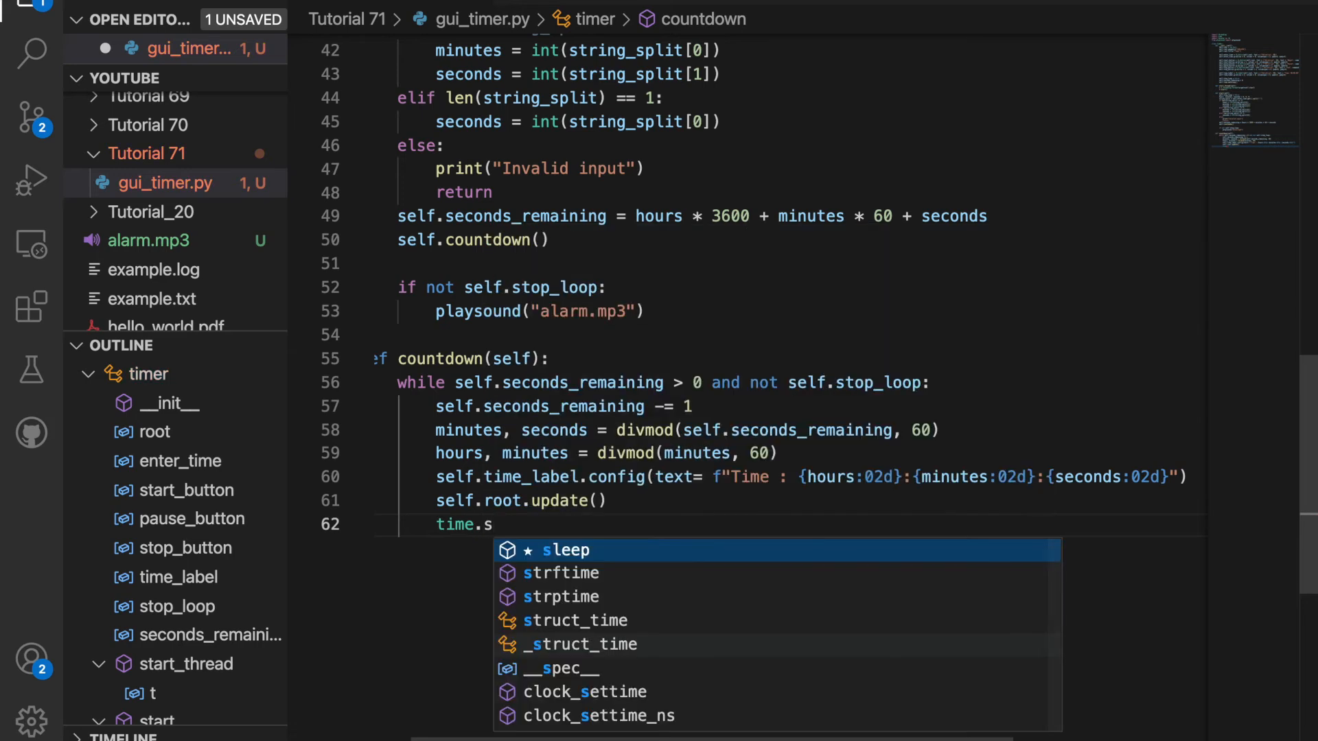
text(leep(1)
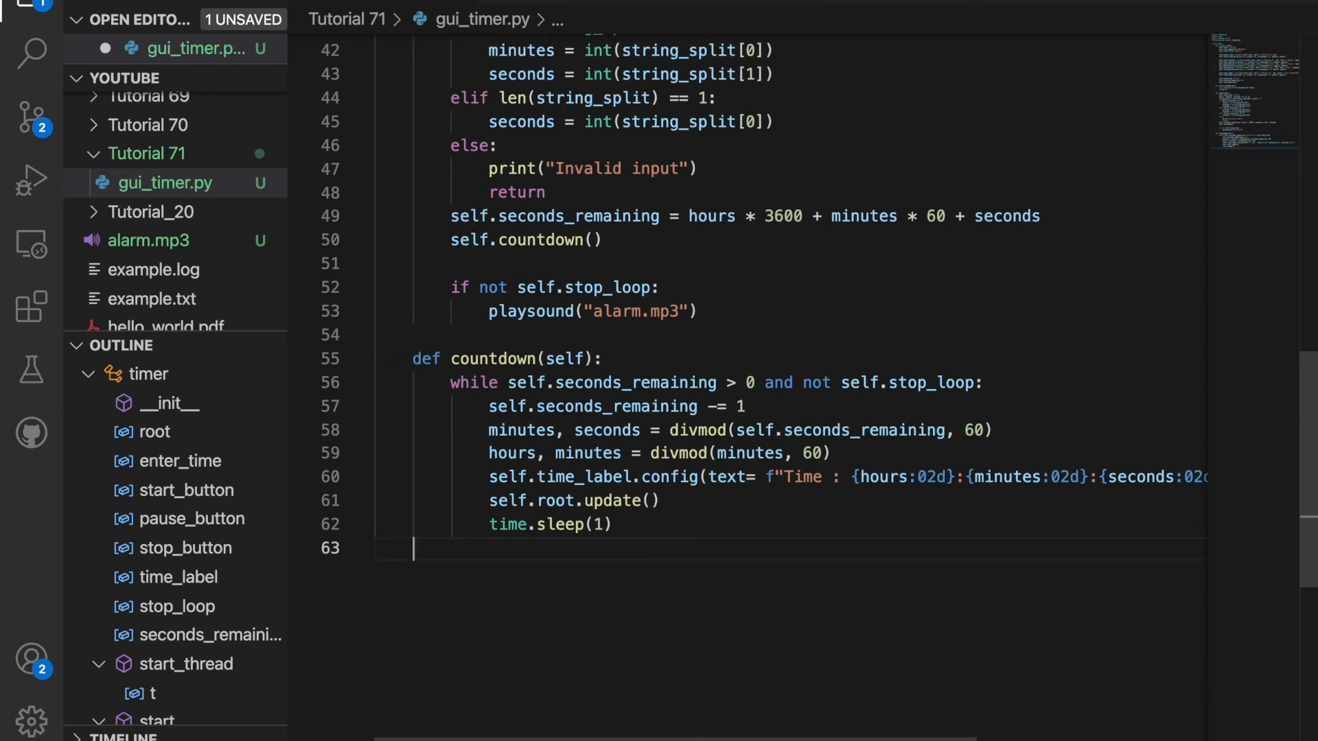
key(enter)
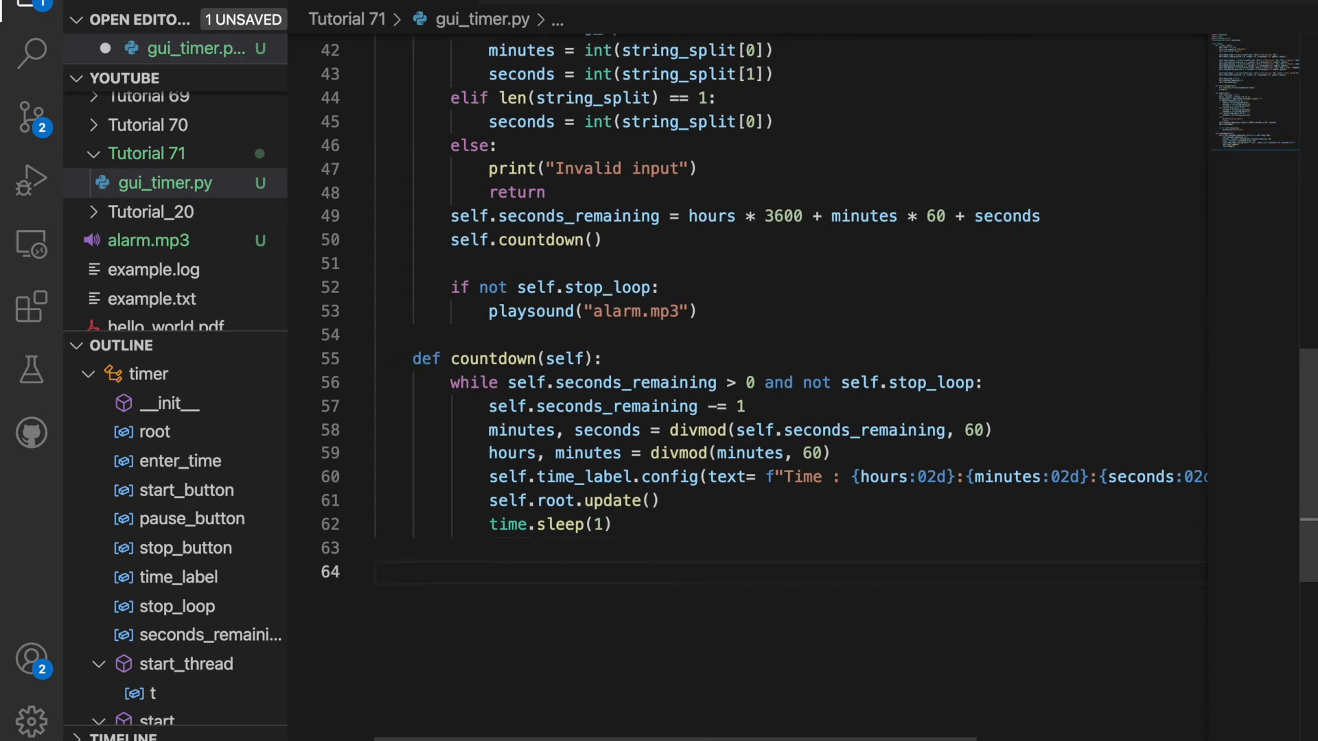
Add pause toggling stop_loop and resuming countdown, and stop setting stop_loop True with label 00:00:00.
text(def)
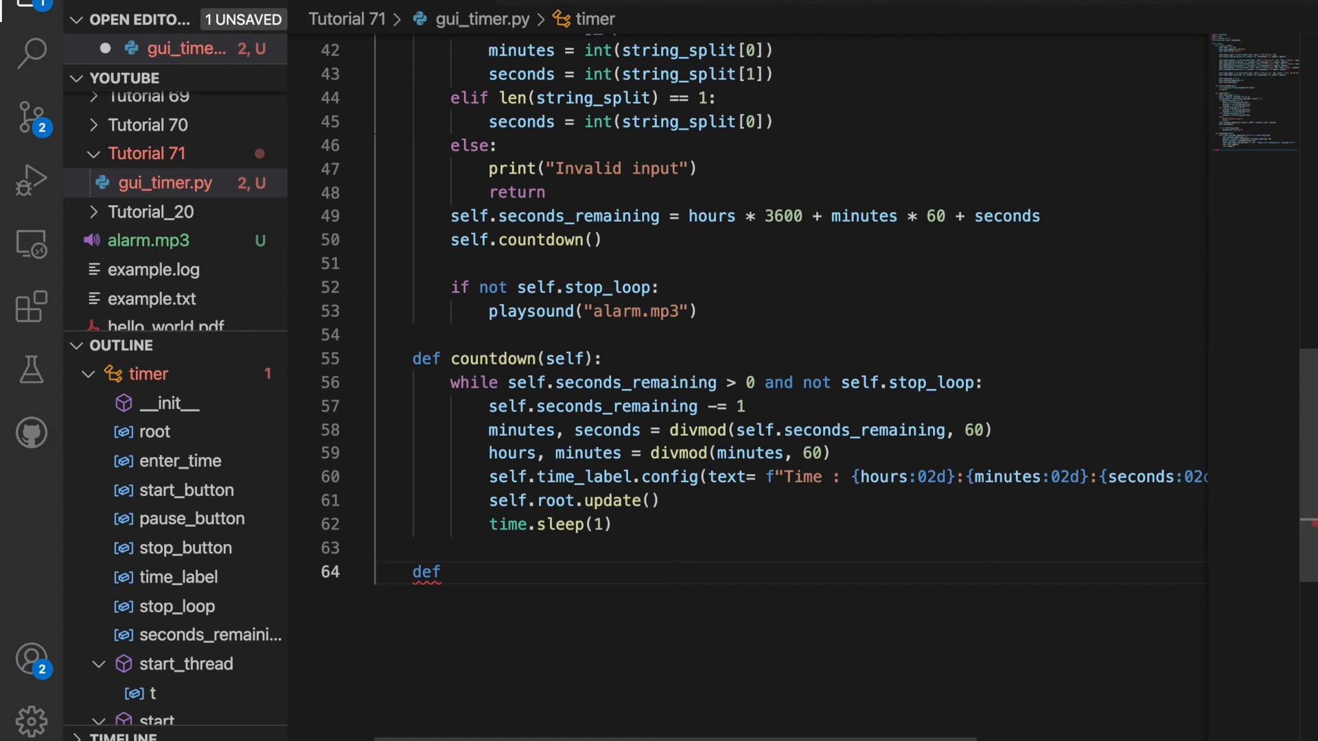
text(pause(self):)
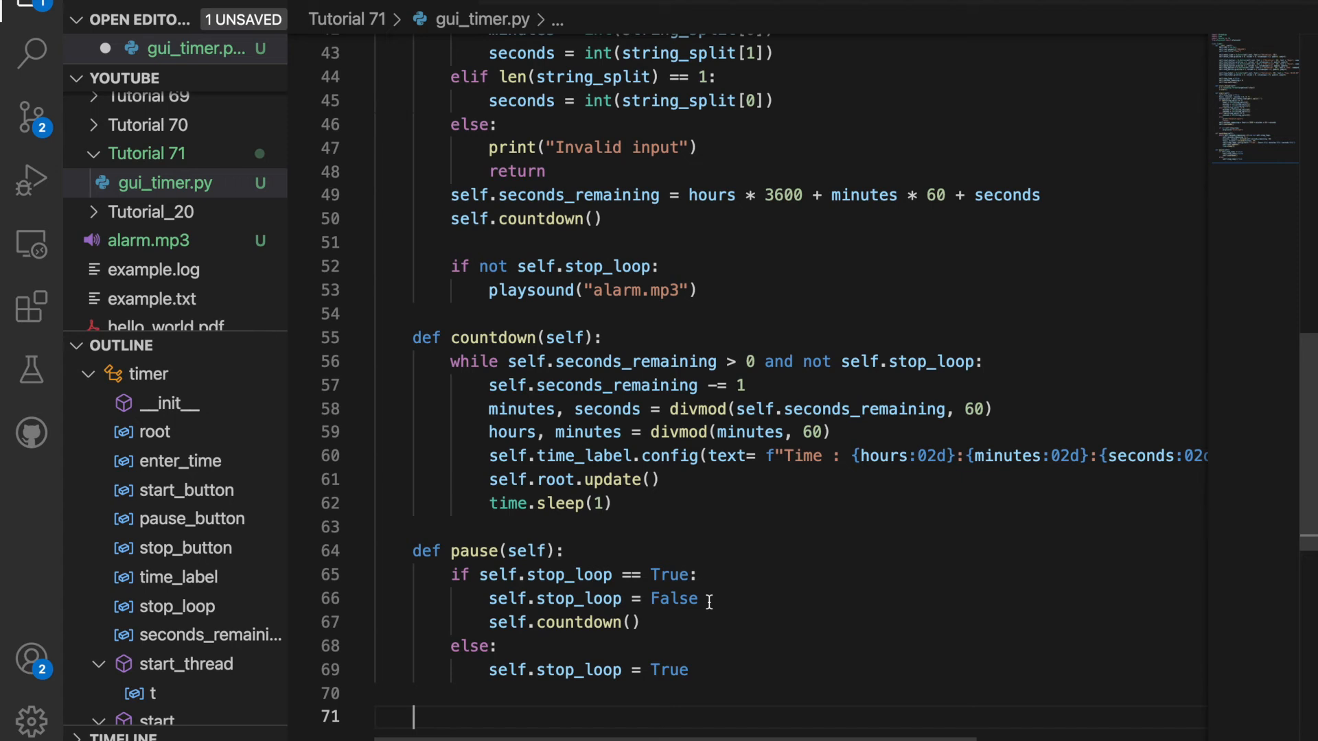
mouse_move(728, 641)
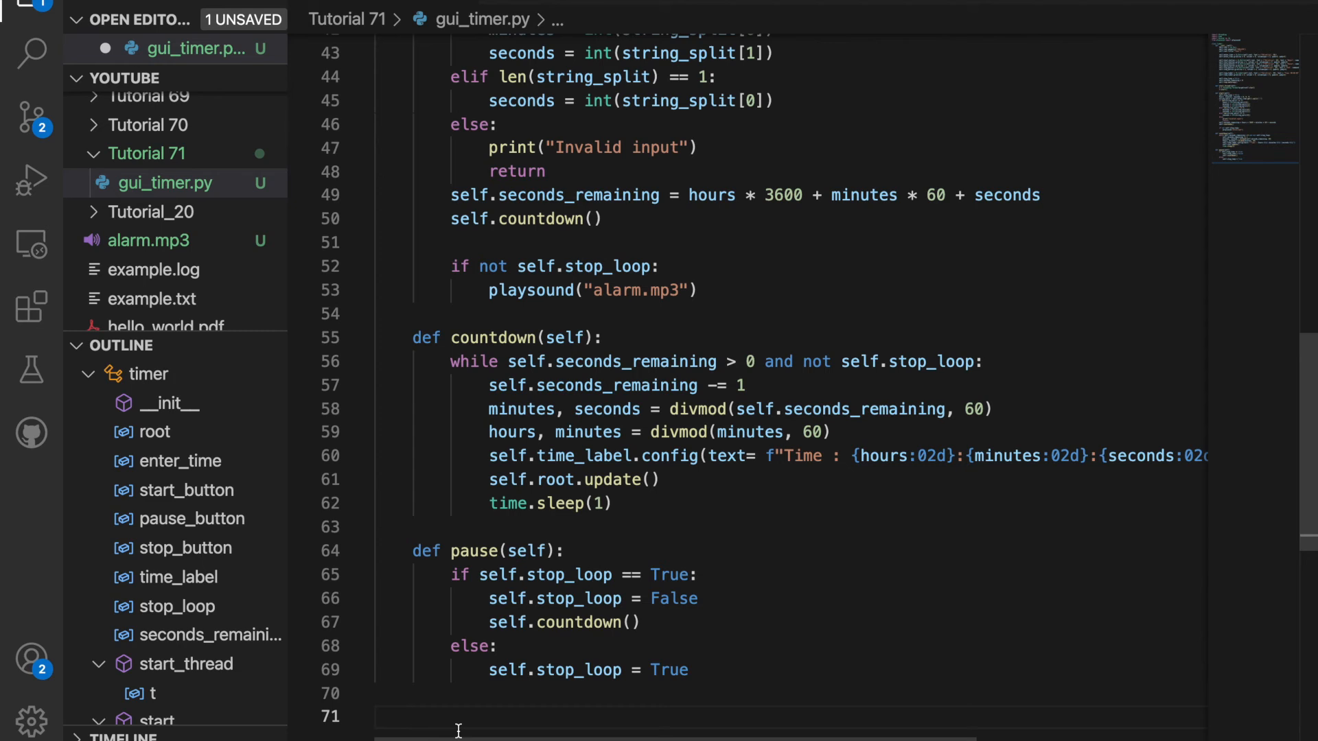
text(def stop())
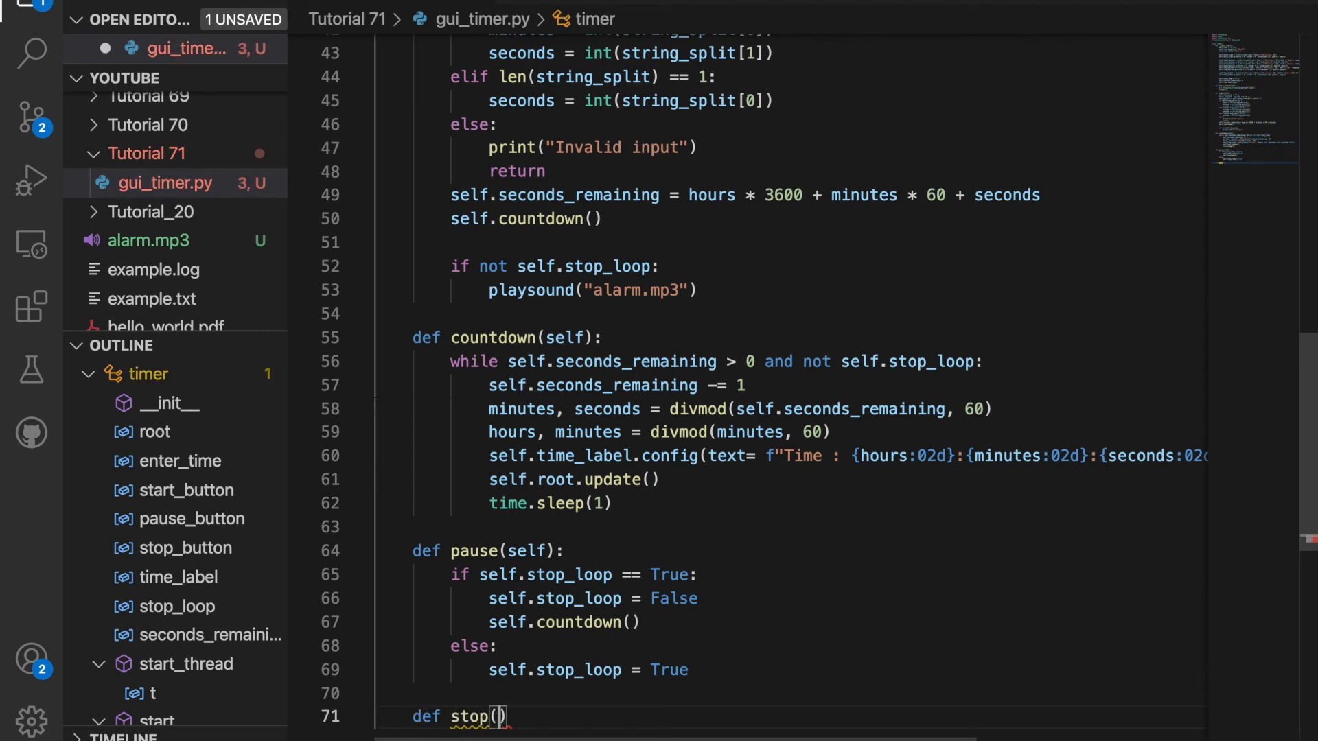
text(self)
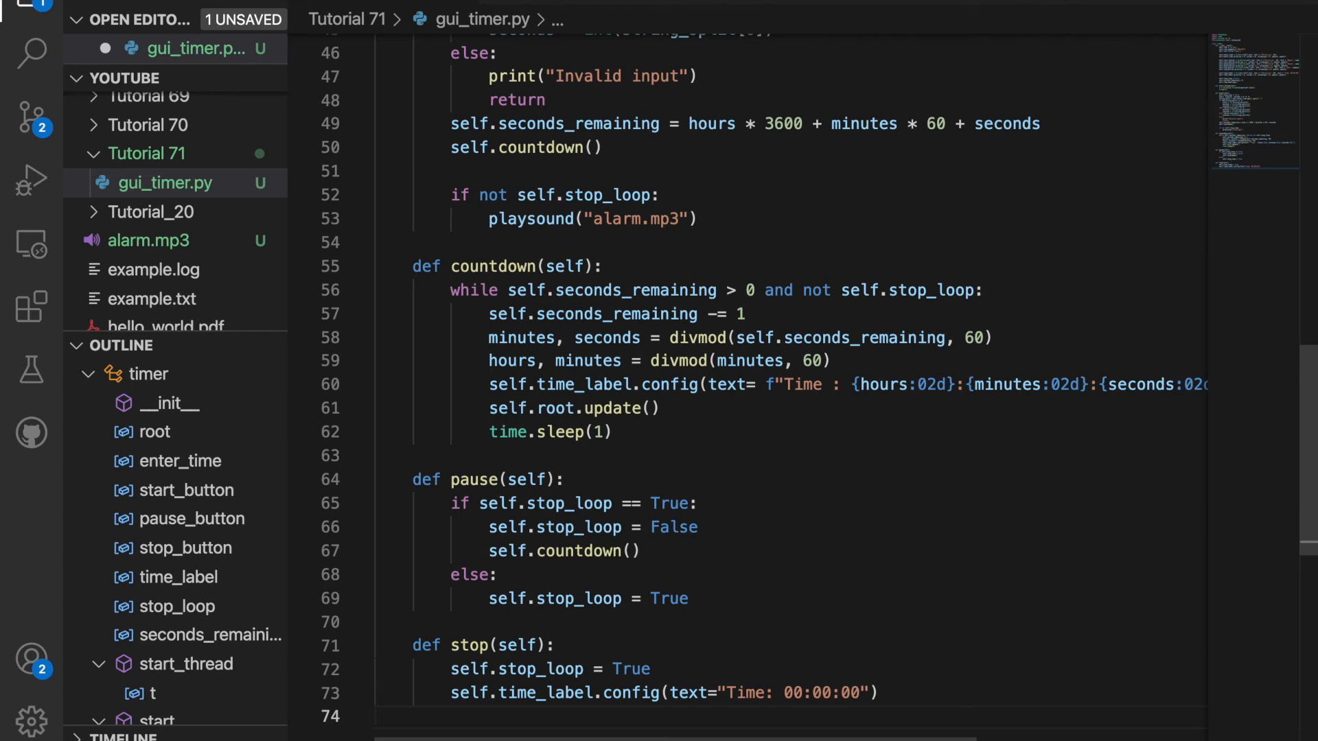
Correct the call to self.root.mainloop(), save, and run the Timer window.
text(tim)
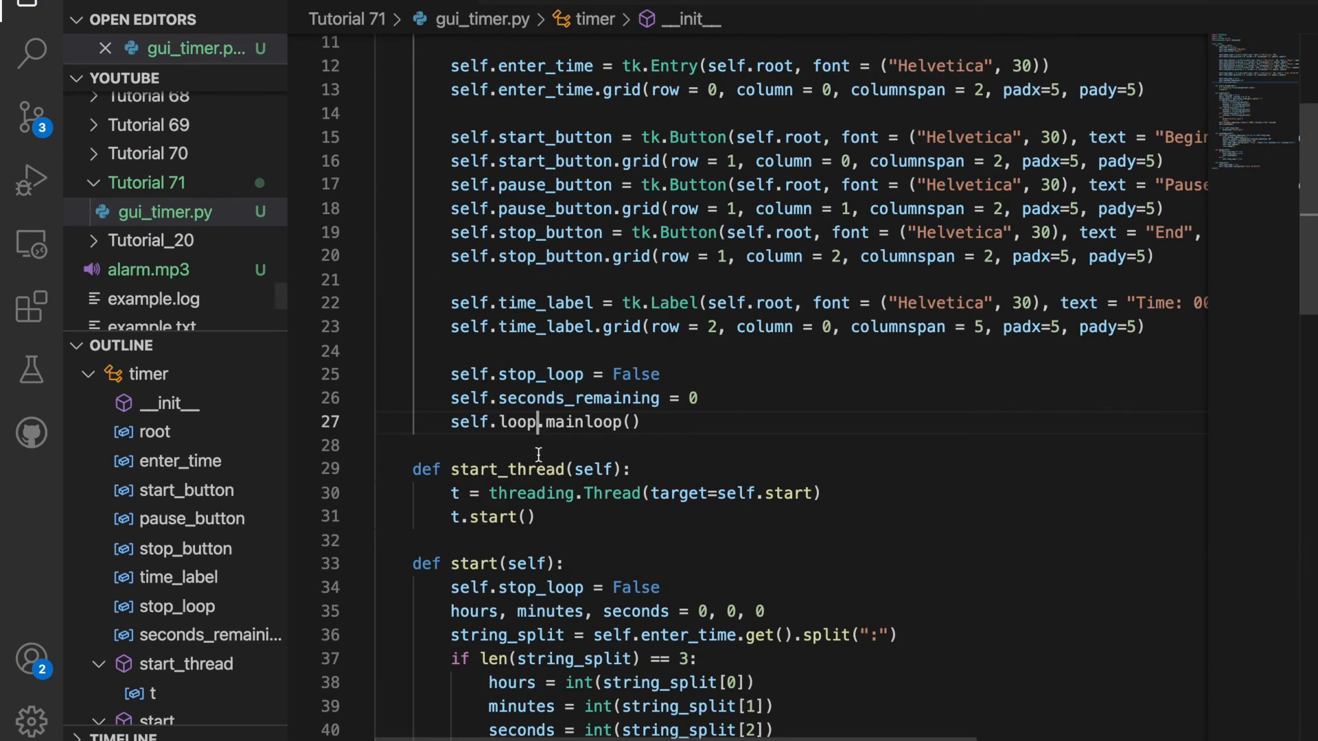
mouse_move(504, 517)
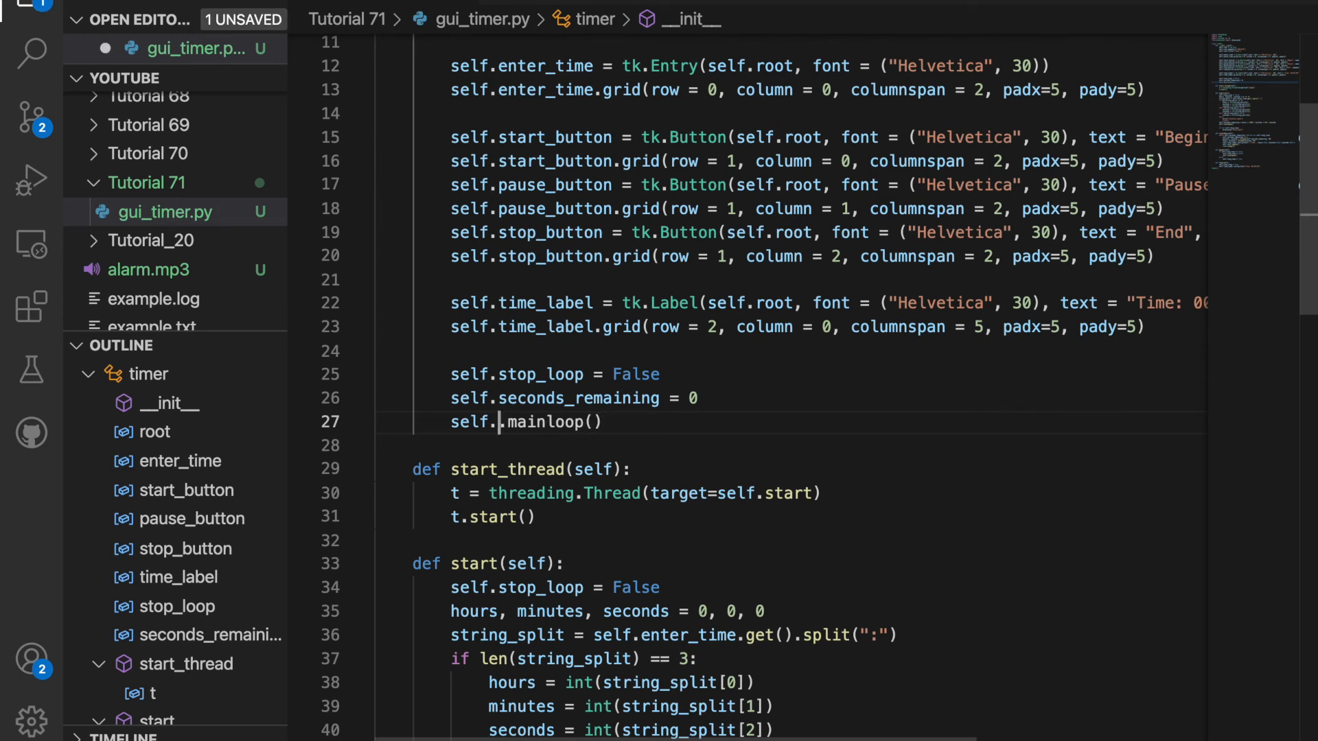
text(root)
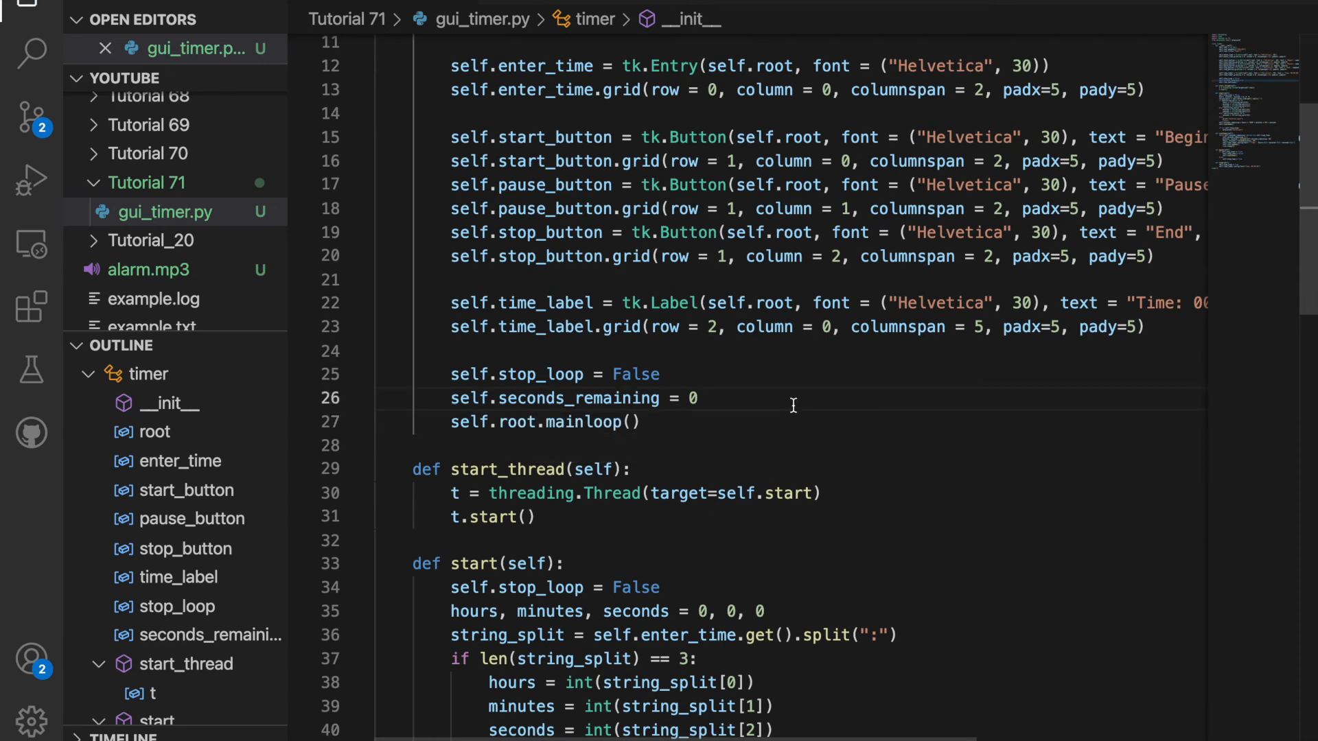
scroll(down, 3)
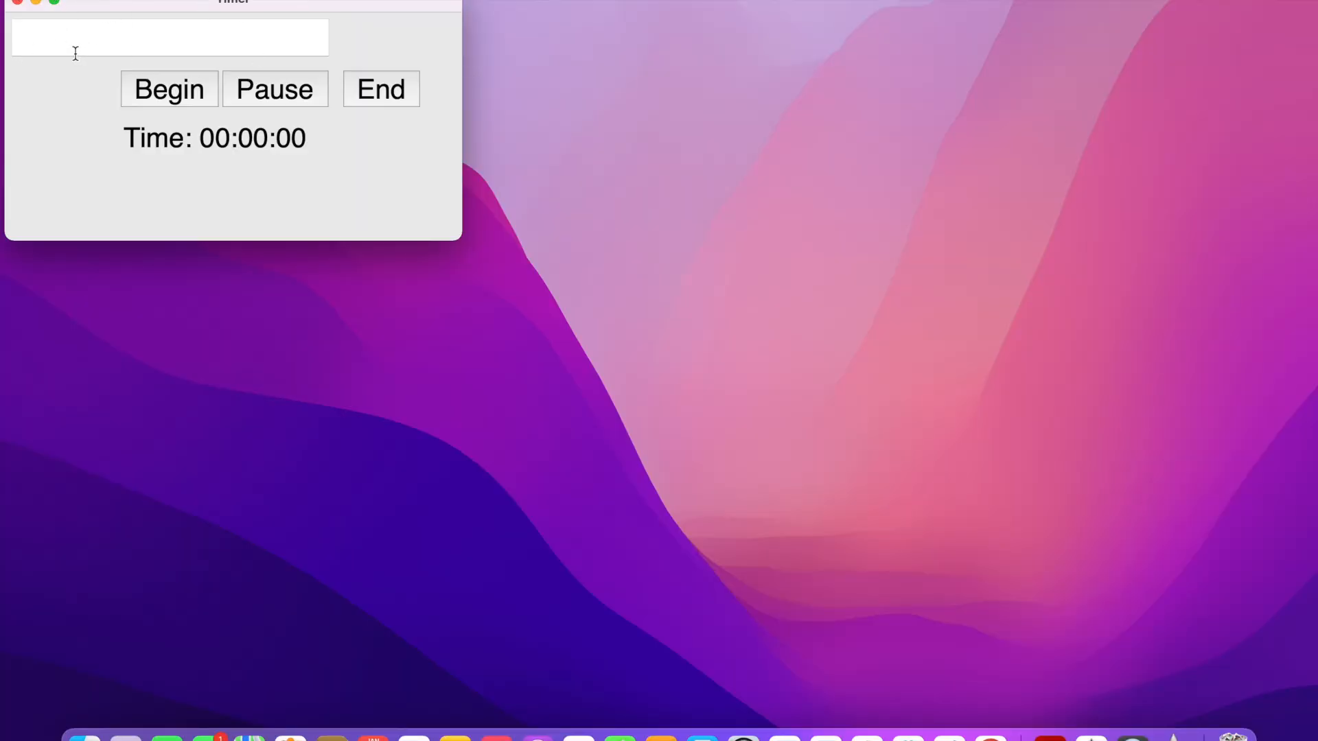
Enter 1:00, begin the countdown, then end it to reset the display to 00:00:00.
text(1)
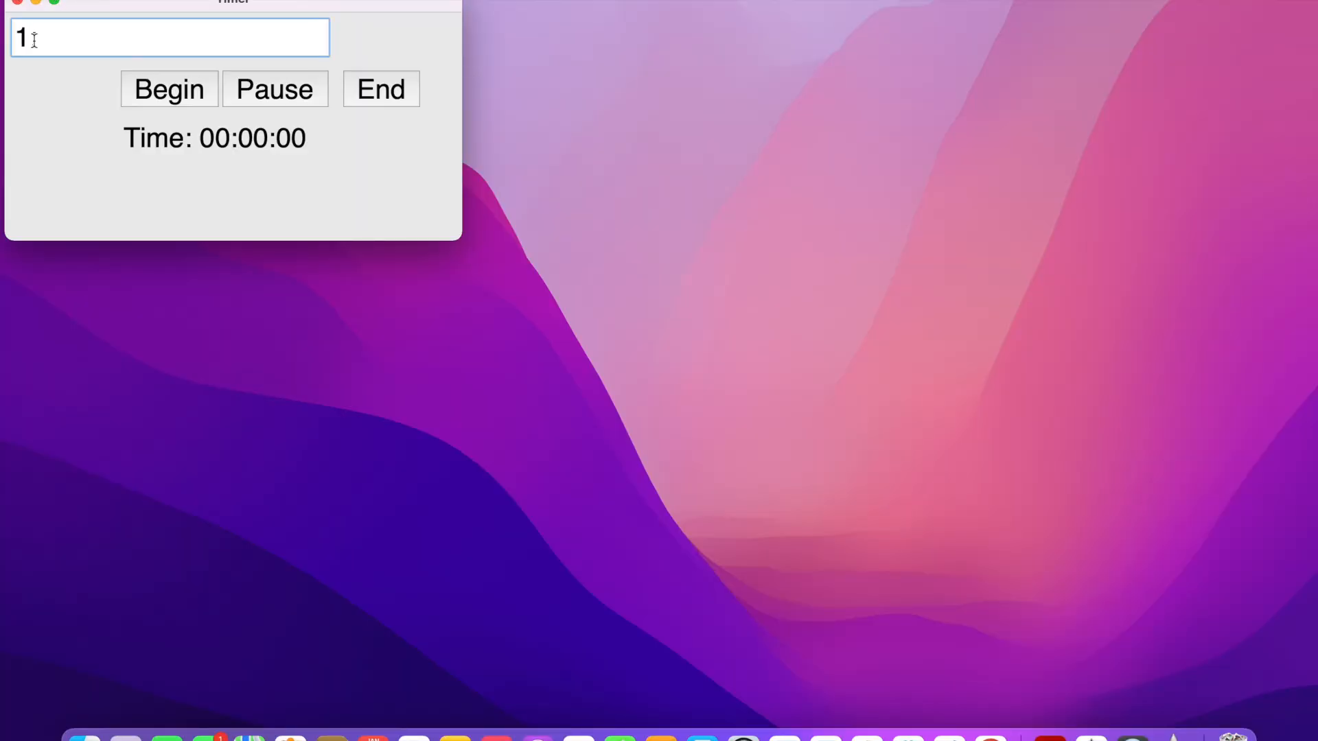
text(:00)
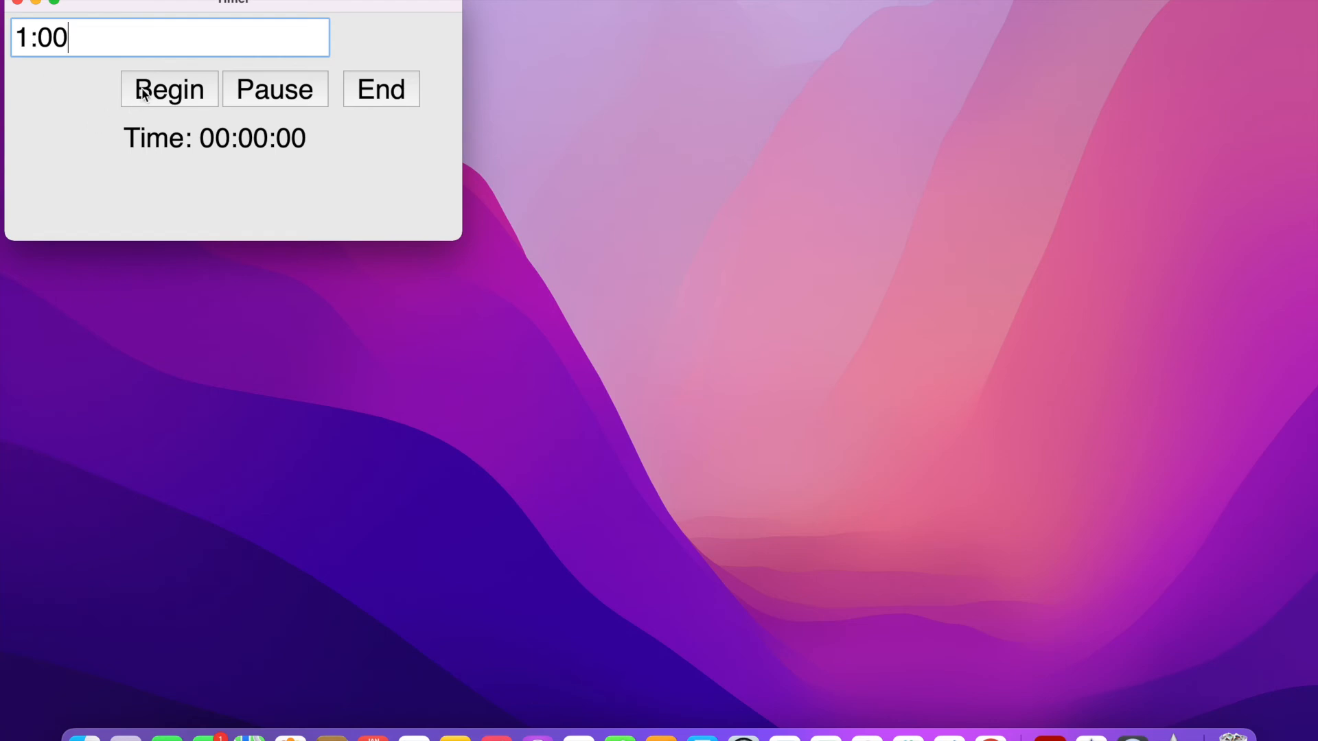
click(167, 89)
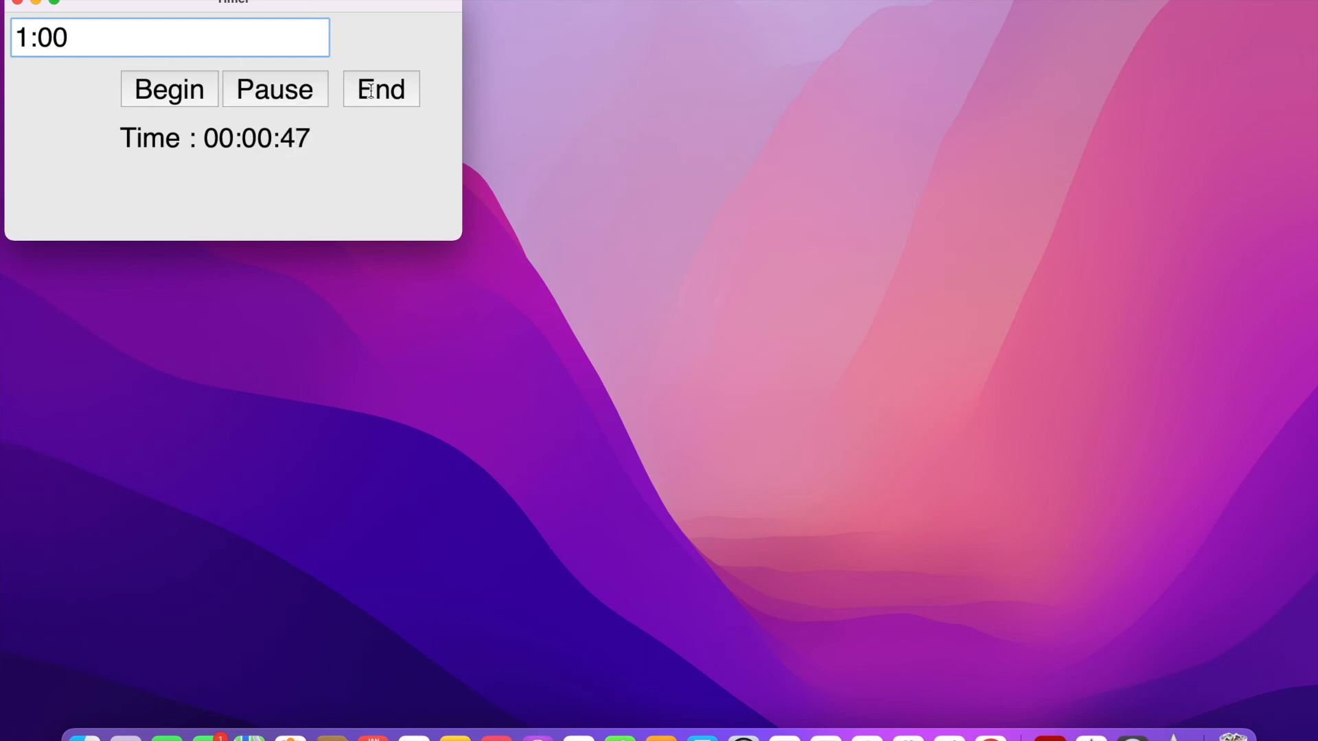
click(380, 89)
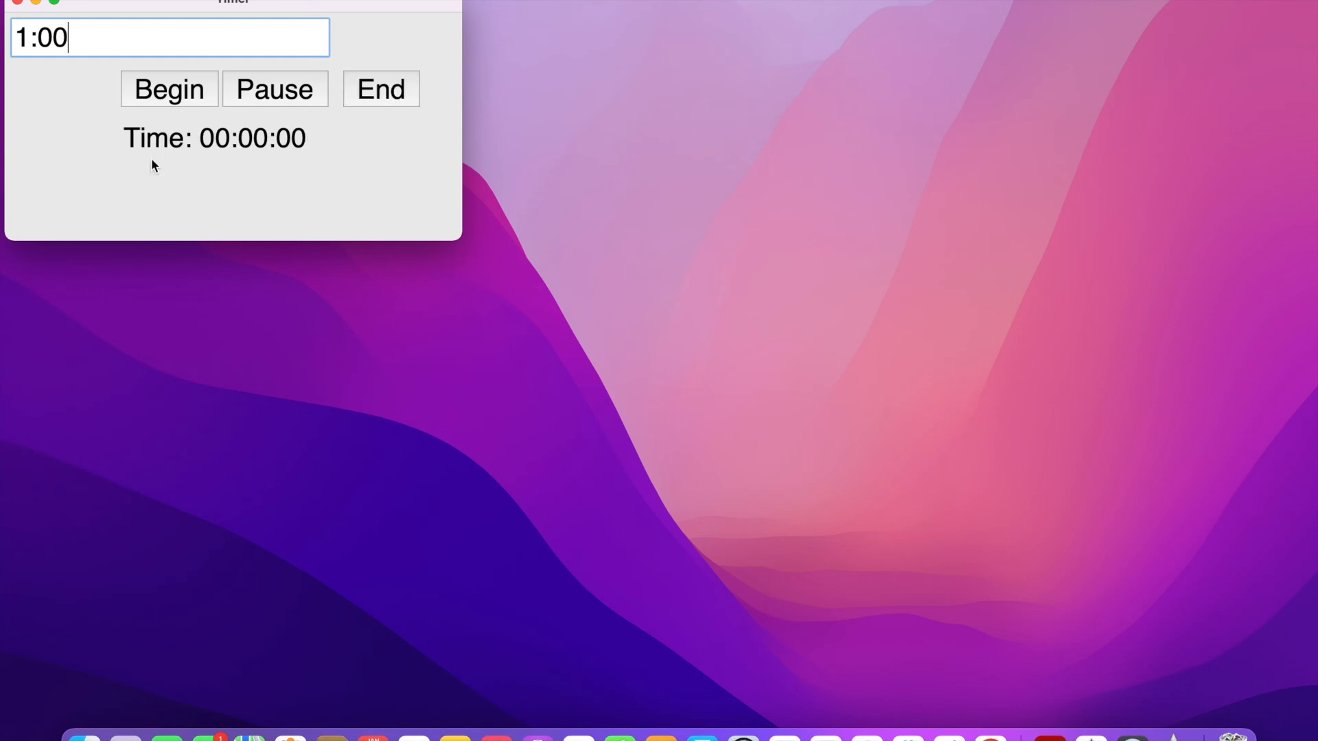
mouse_move(112, 39)
text(7)
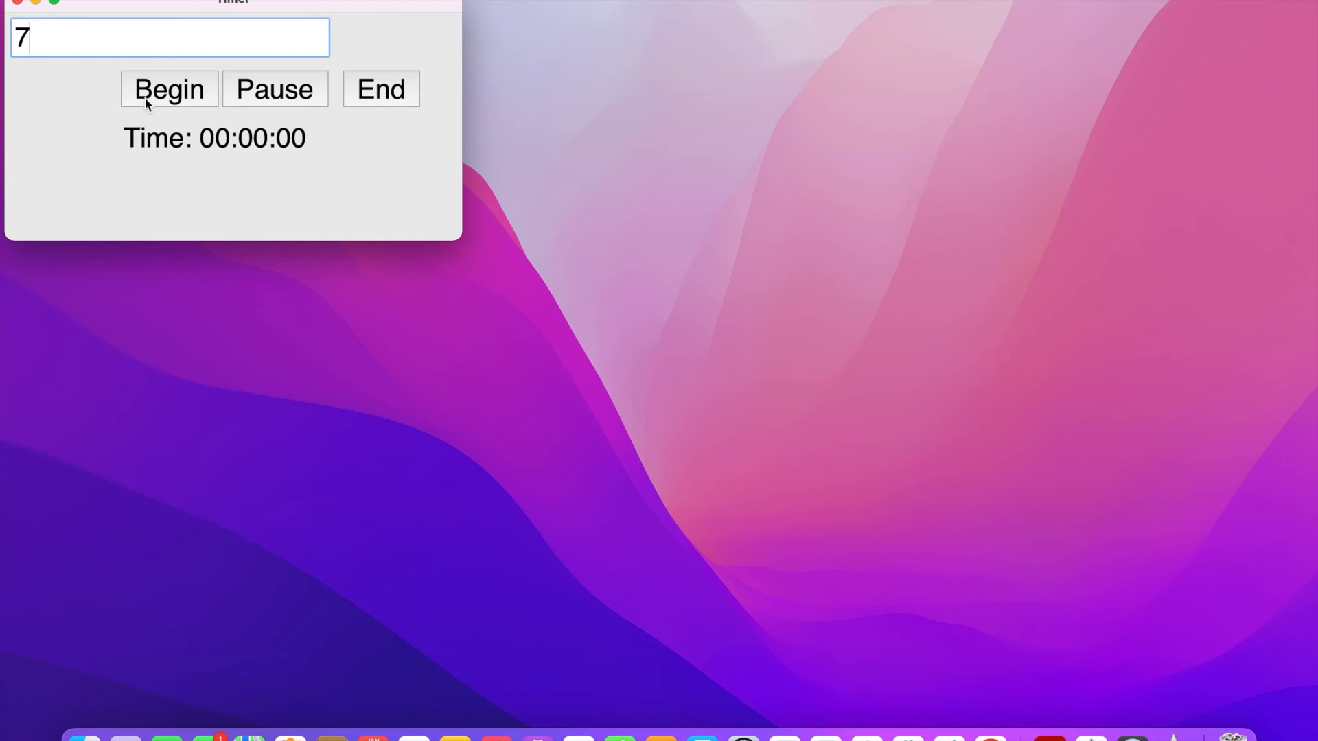
Begin a 7-second countdown and let it reach 00:00:00.
click(168, 89)
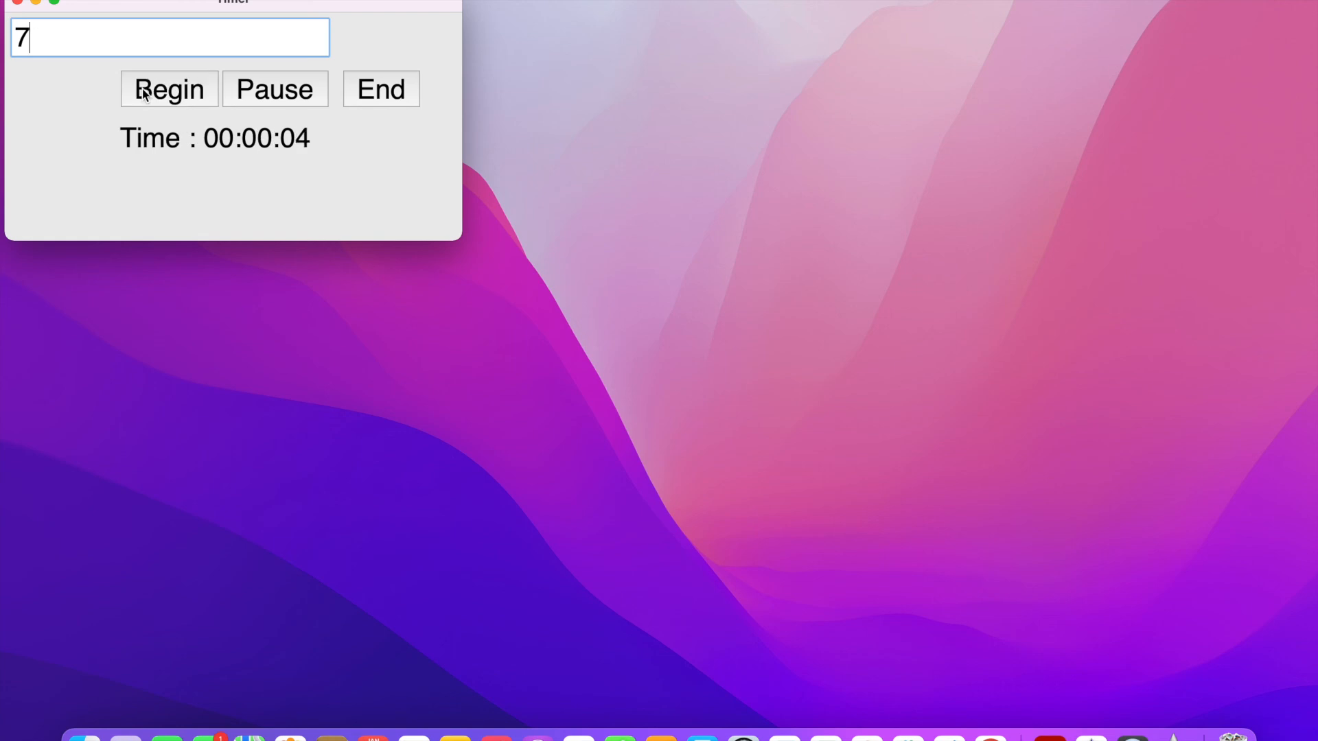
click(380, 88)
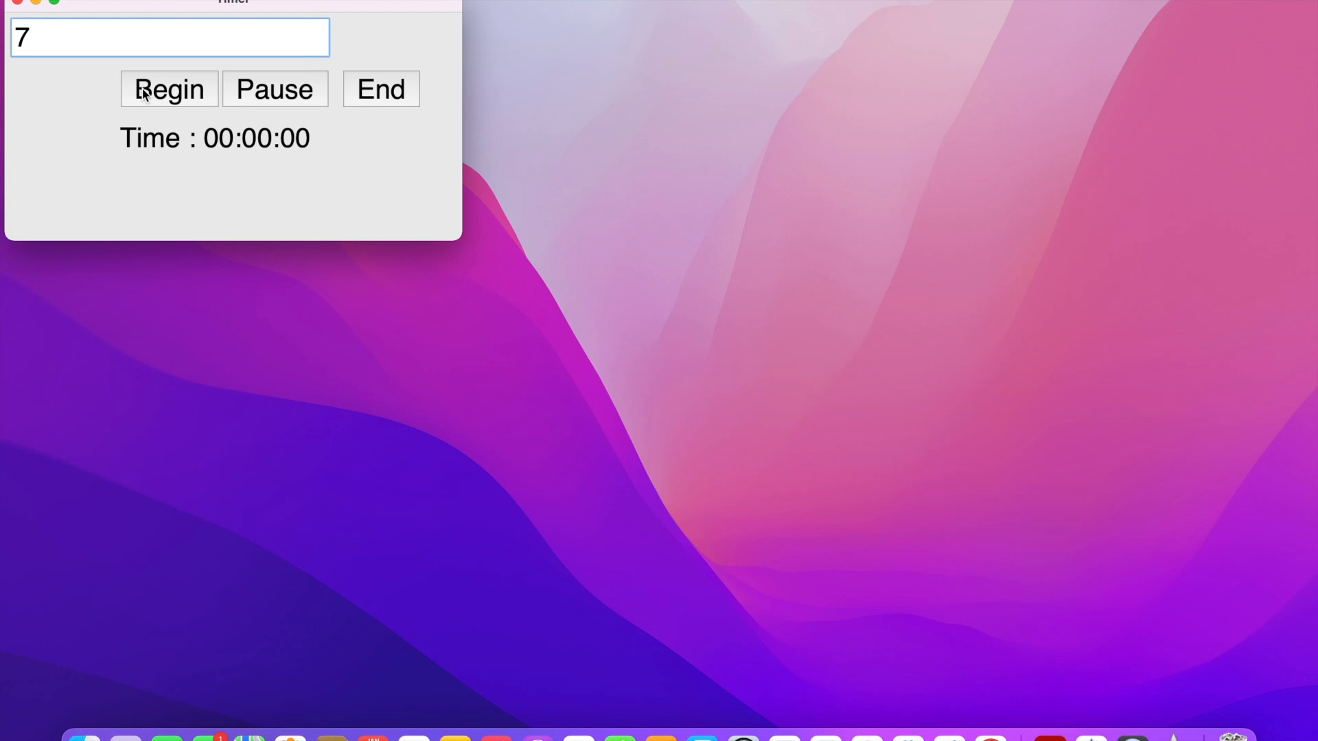
Start a 1:59:07 countdown and drag the Timer window to the screen centre.
text(1:59:07)
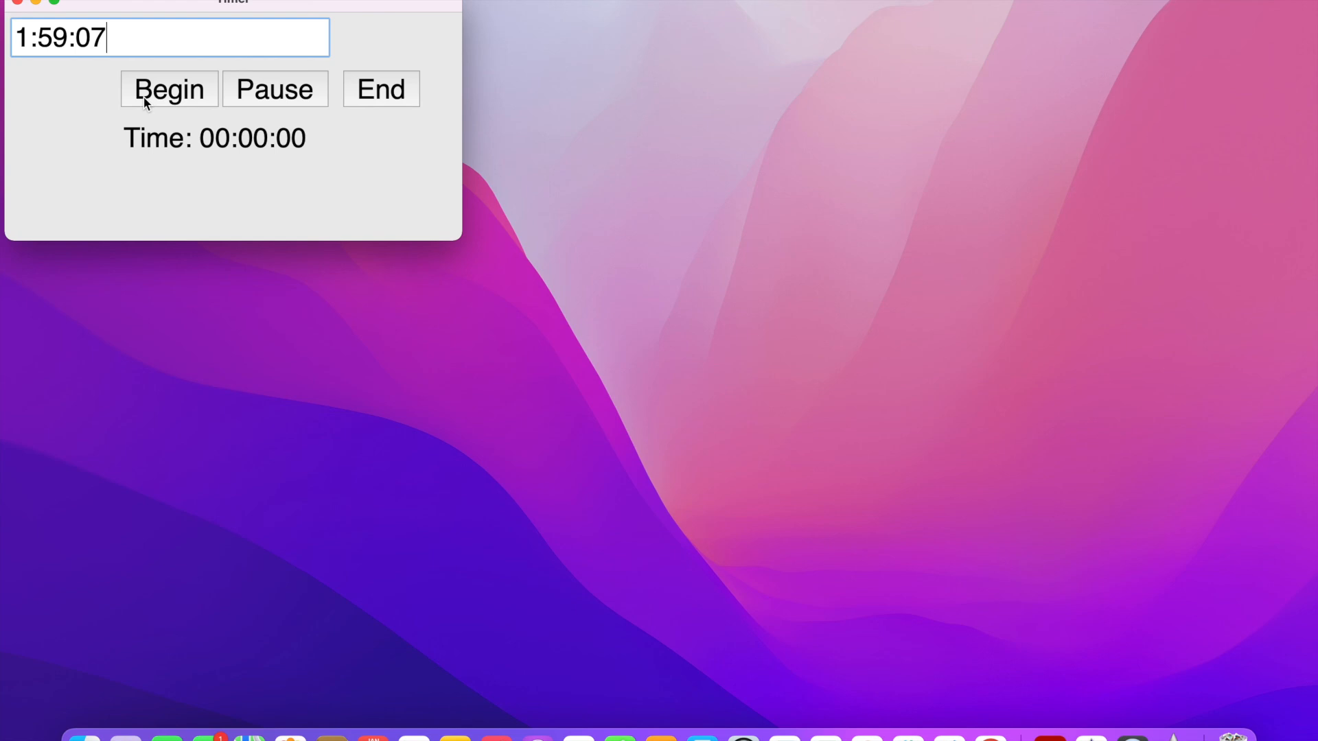
click(168, 89)
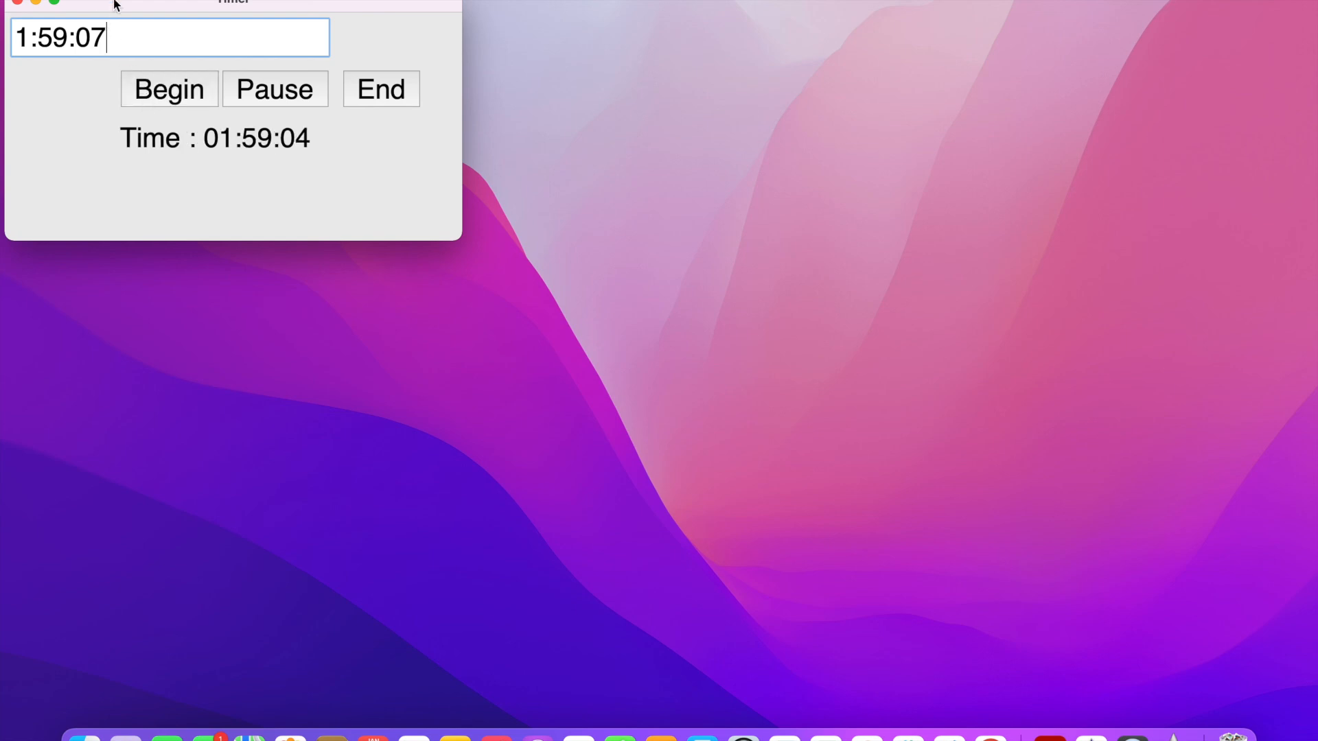
drag(114, 4, 530, 173)
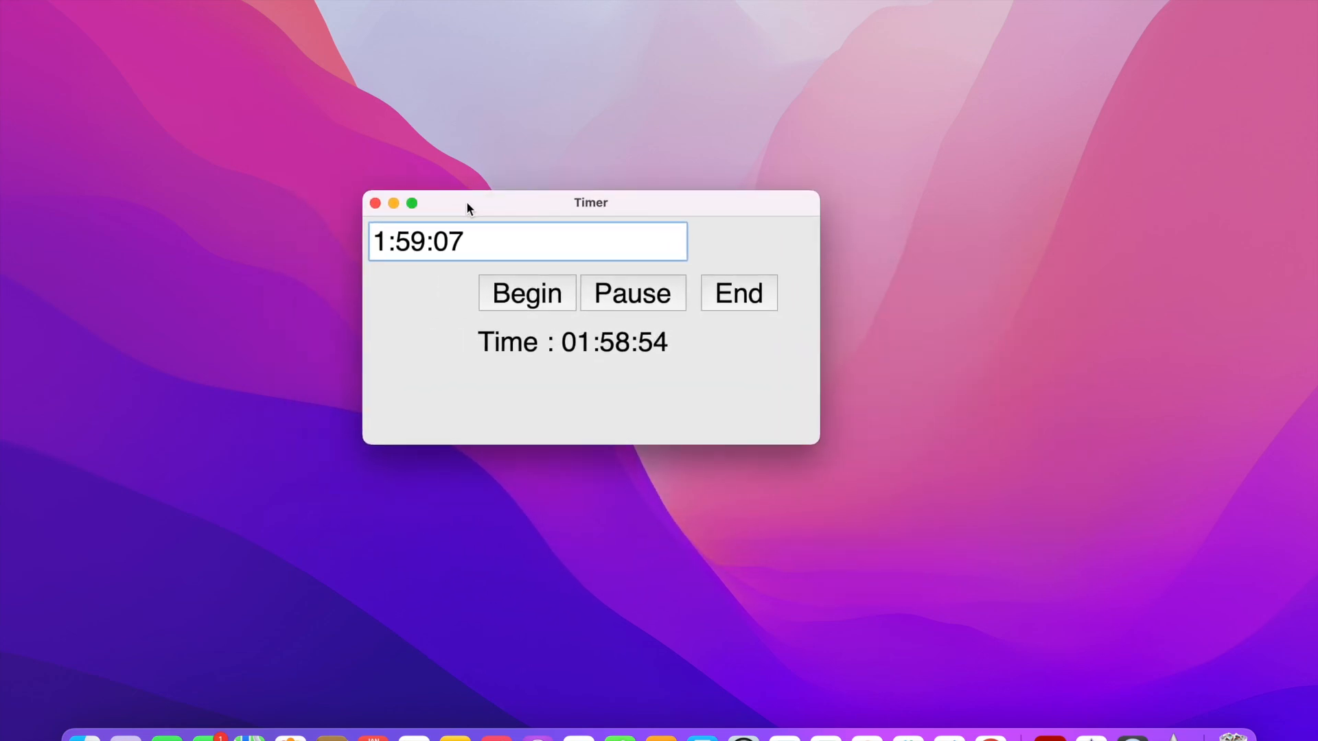
click(503, 241)
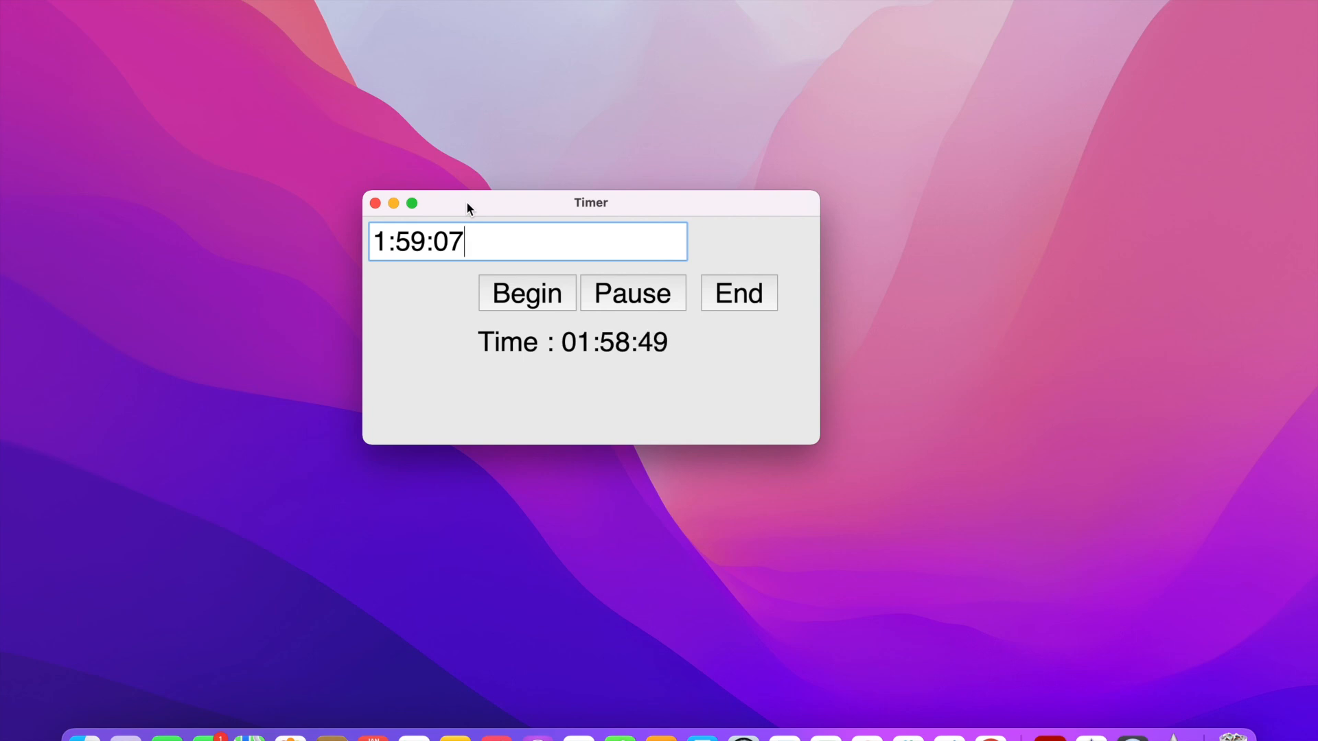